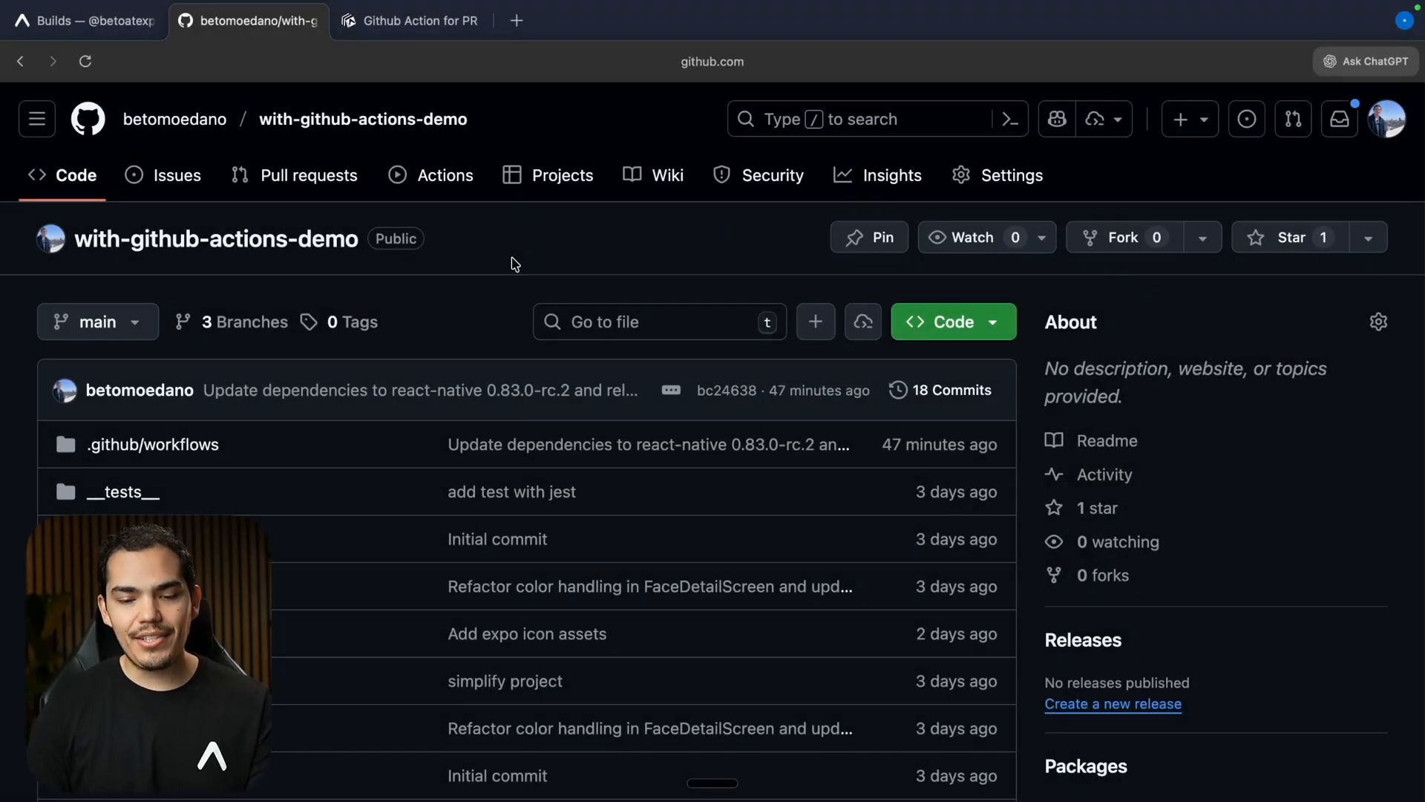
- Confirm the merged 'add patch' PR passed all three checks, then view the Expo PR previews guide
left_click(307, 175)
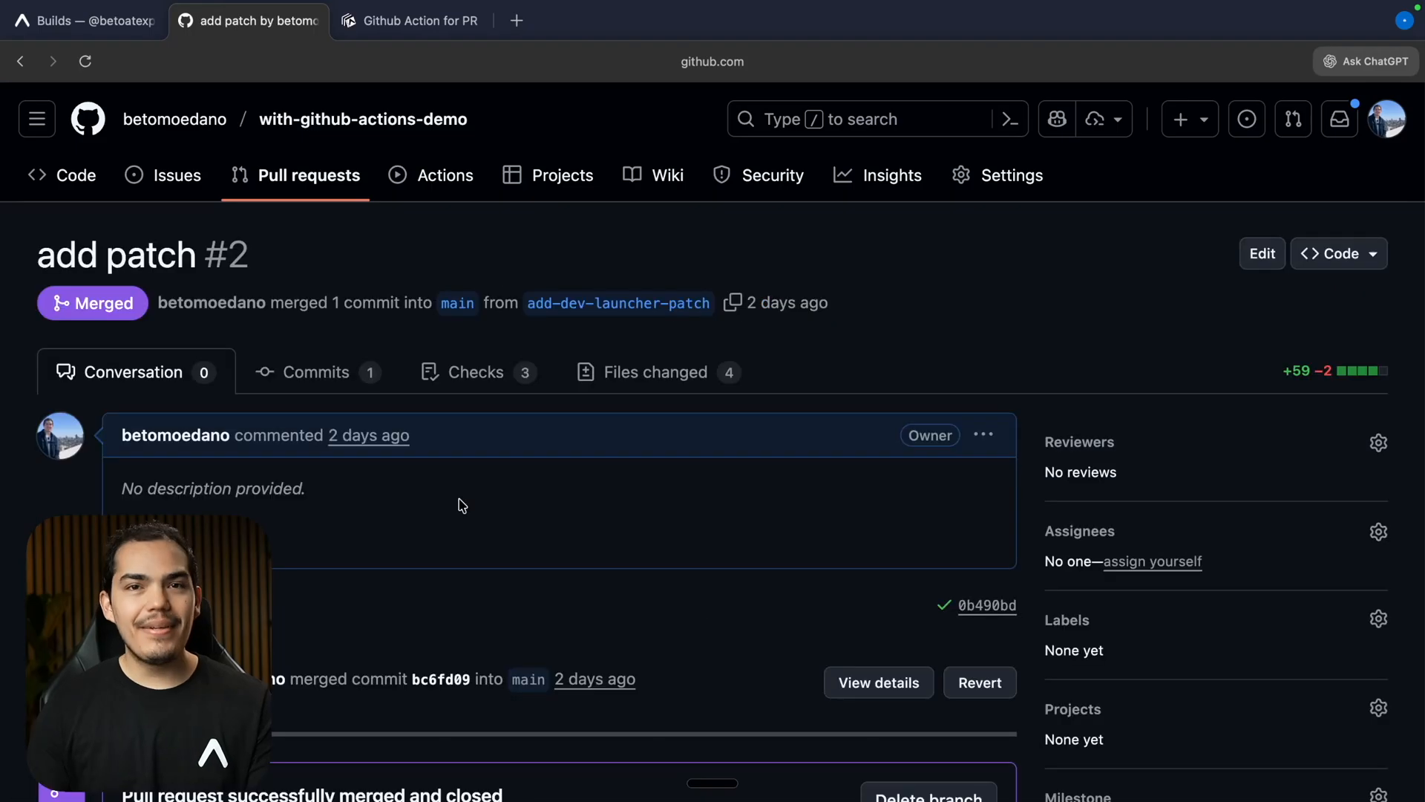
scroll("down", 3)
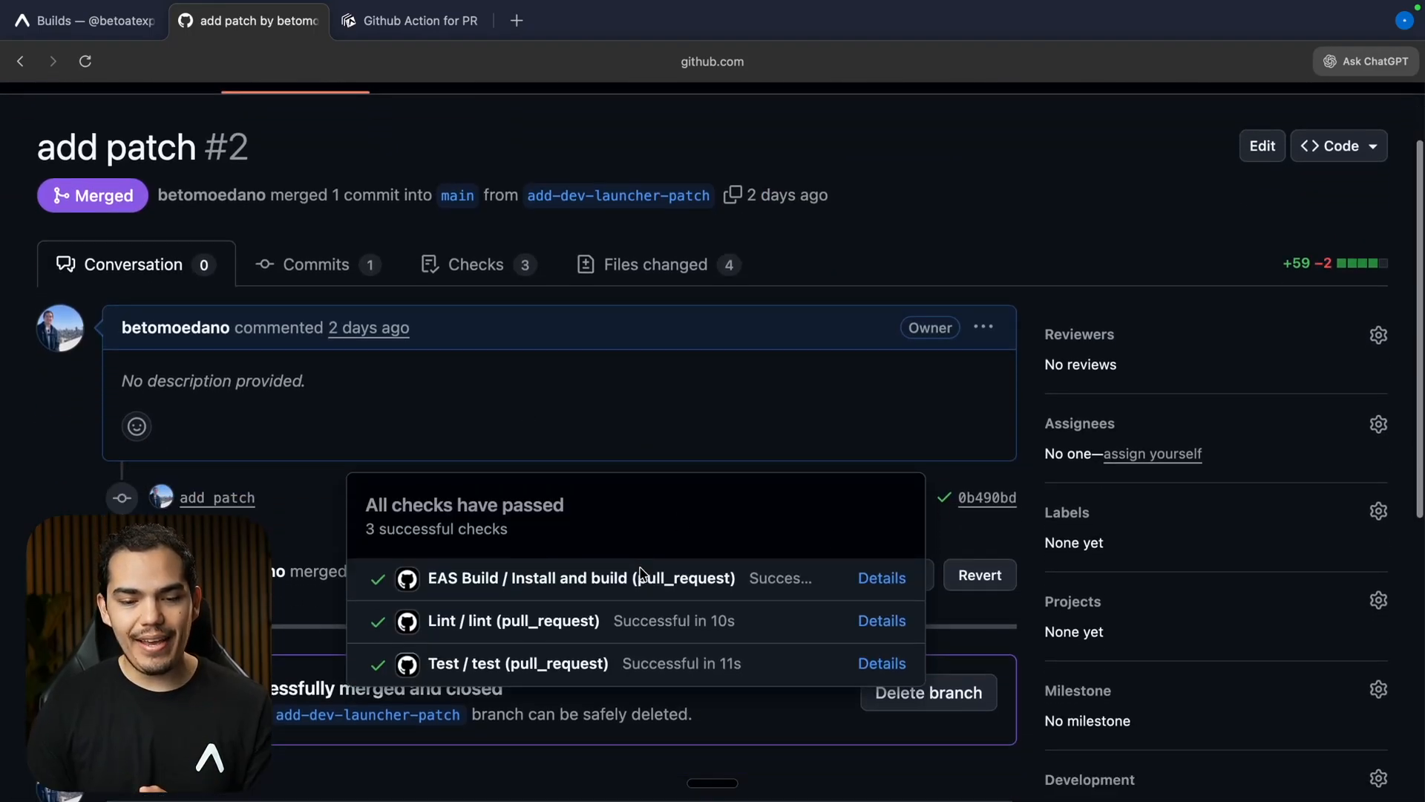
scroll("down", 3)
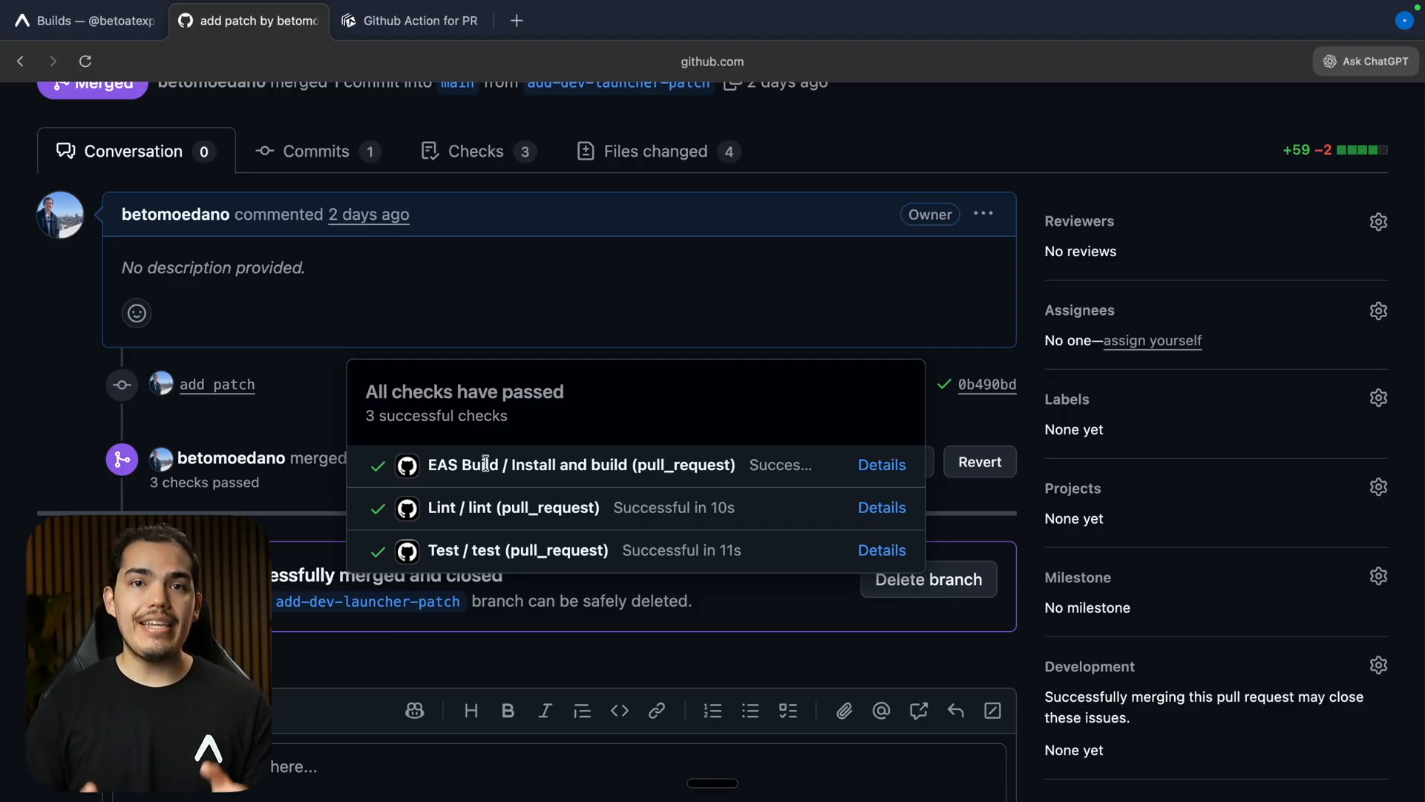
left_click(409, 20)
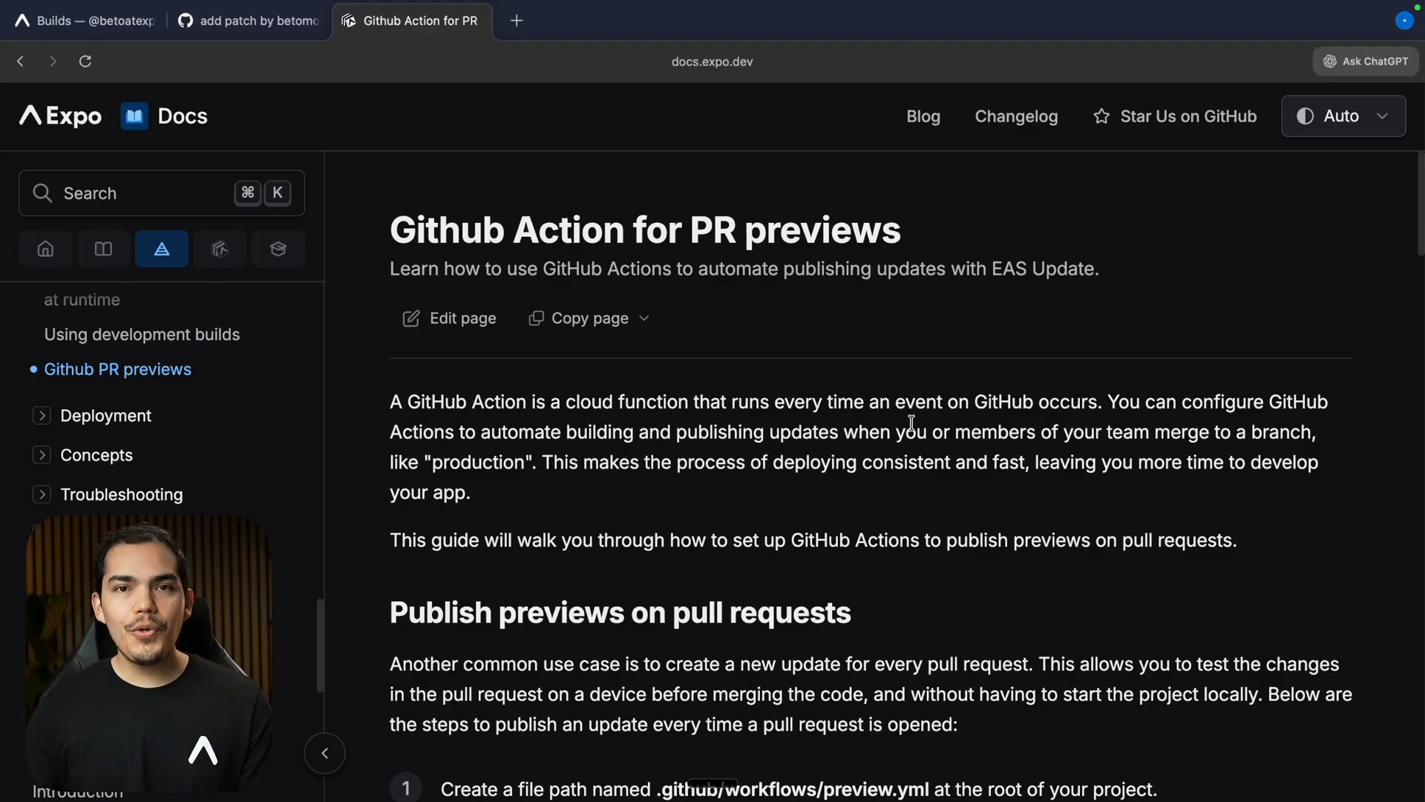
- Verify an EXPO_TOKEN repository secret exists under Actions secrets, then open the Expo dashboard
left_click(247, 20)
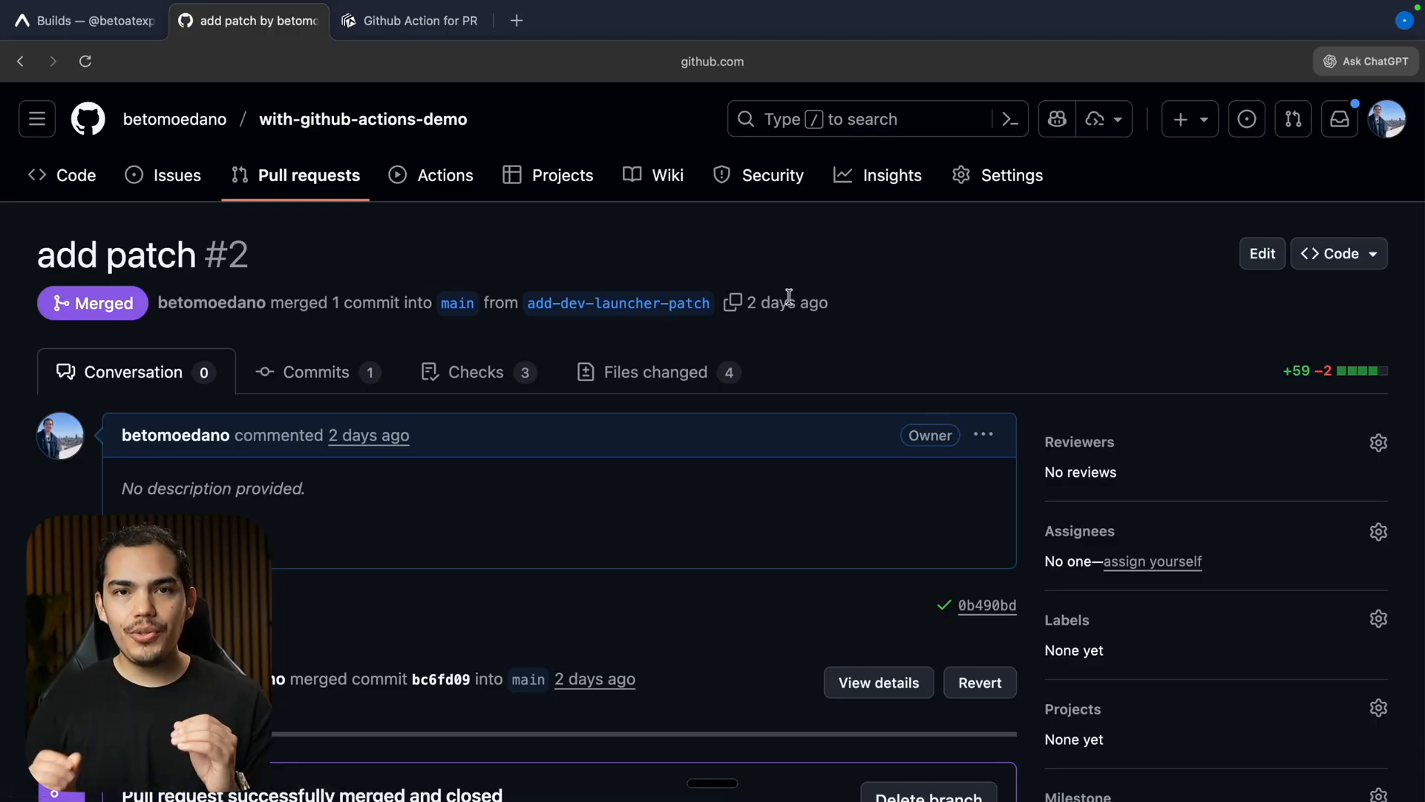
scroll("down", 3)
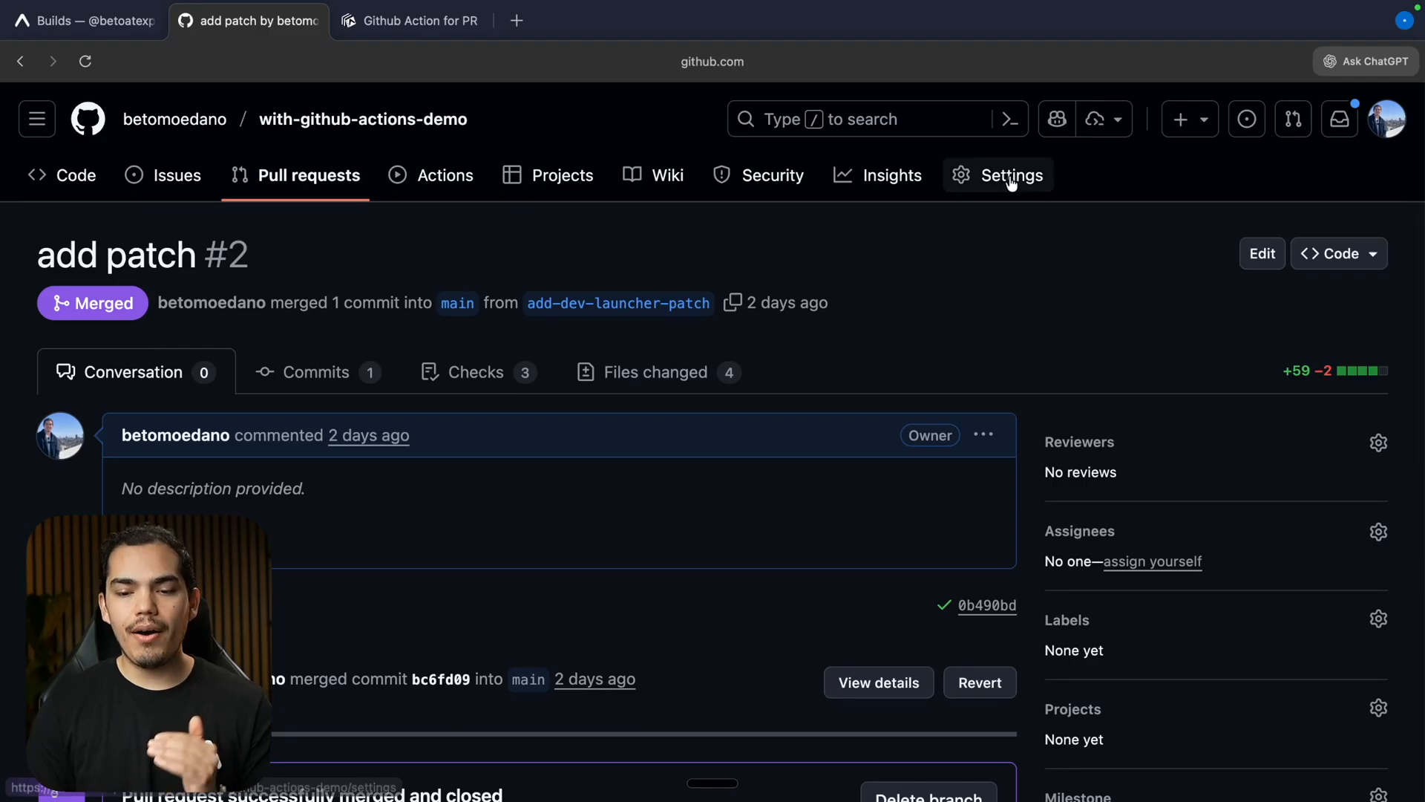
left_click(1008, 175)
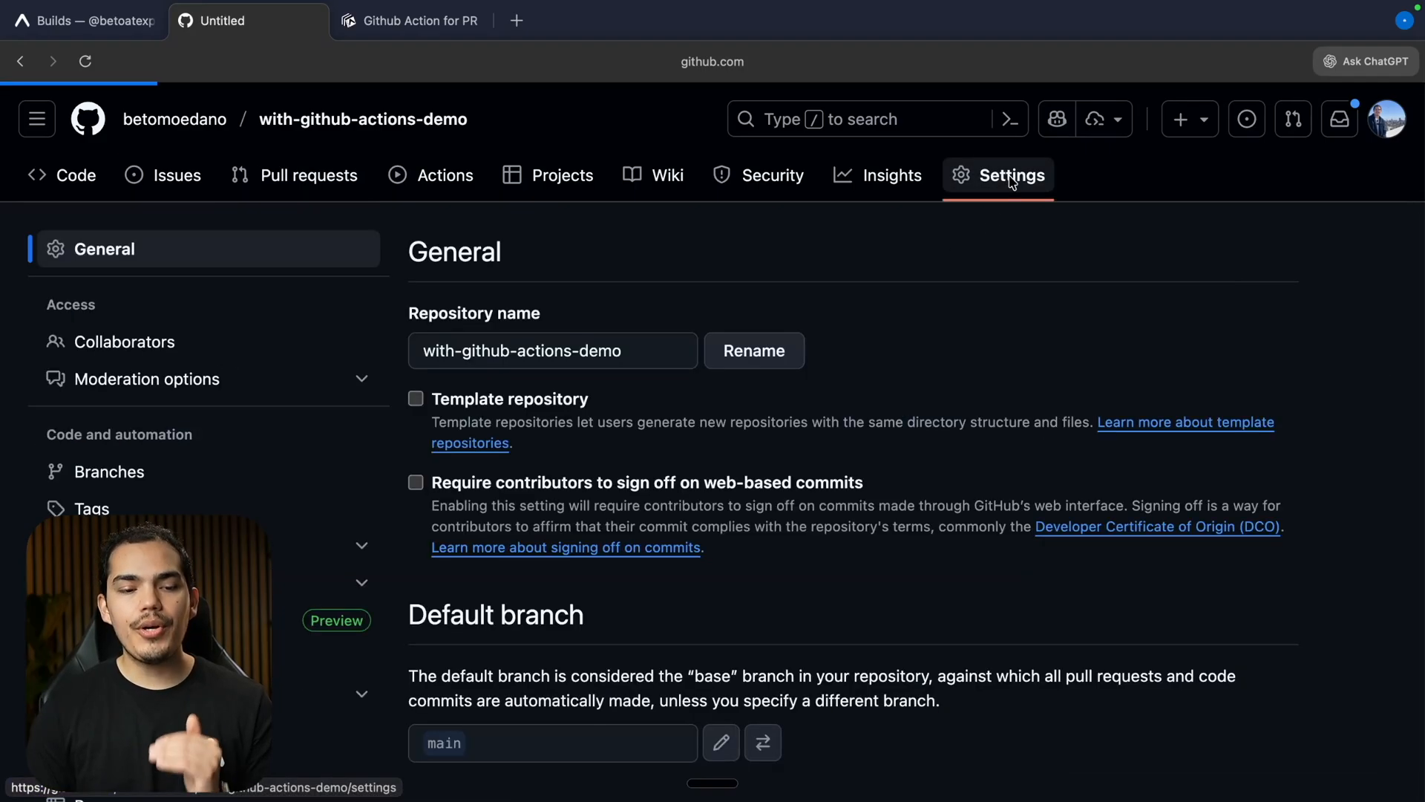
left_click(1015, 174)
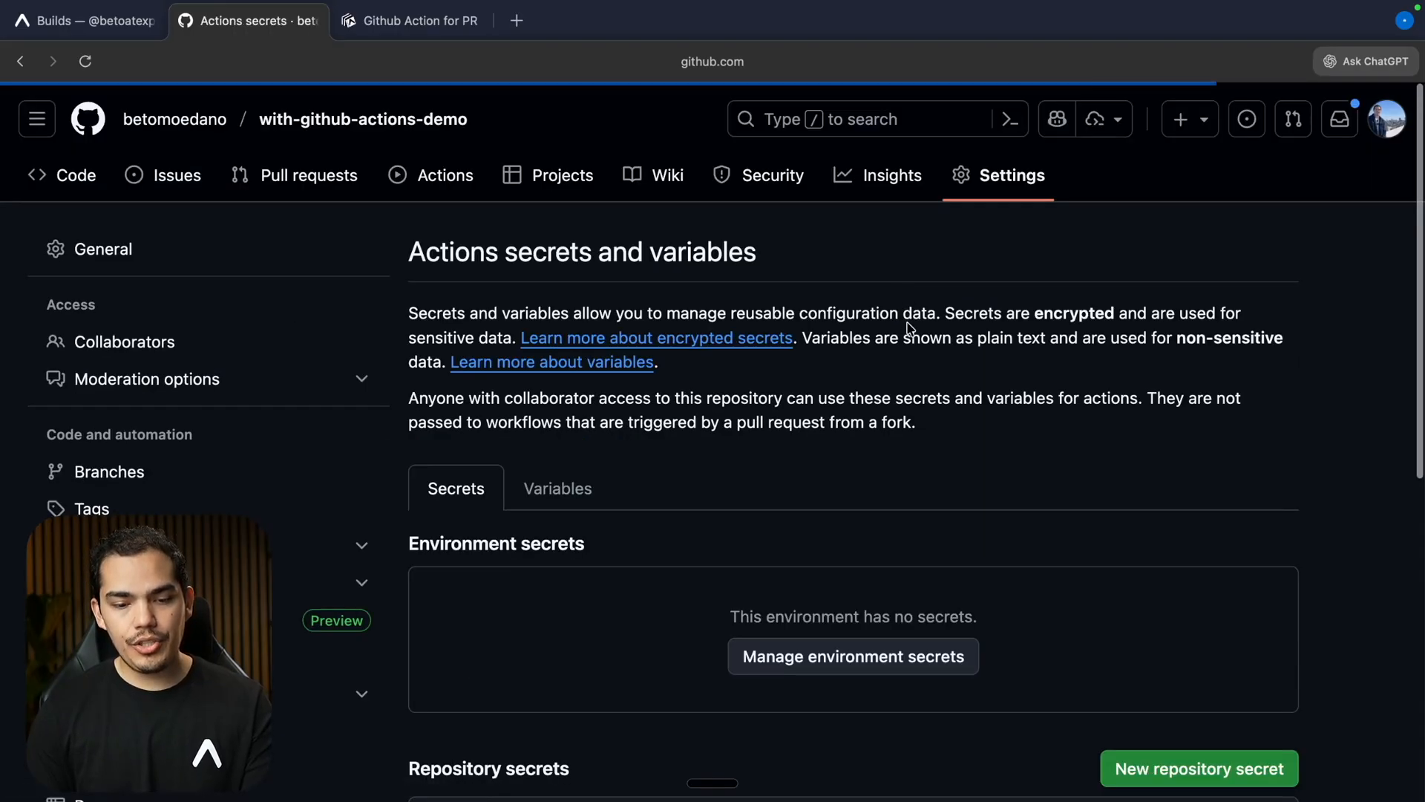
scroll("down", 3)
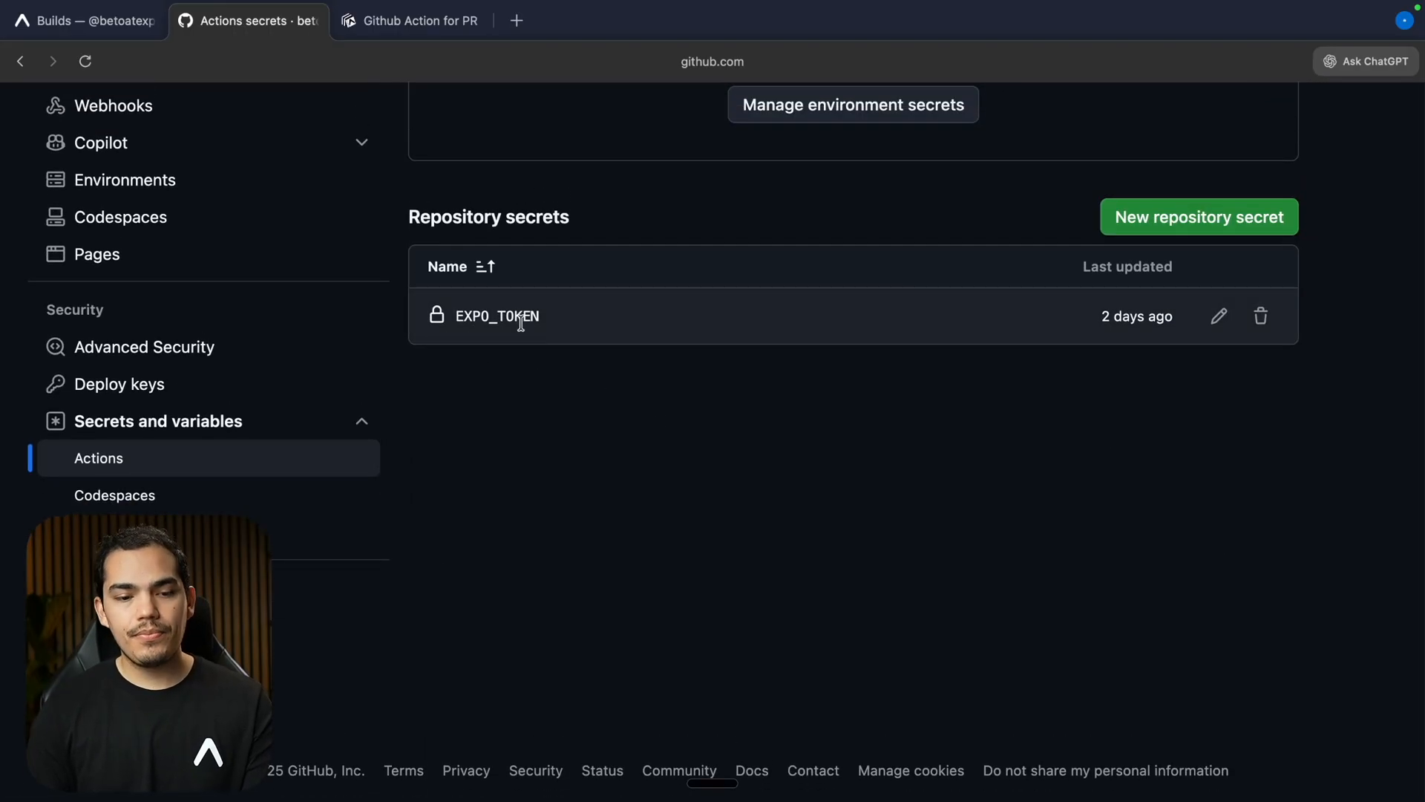
left_click(81, 20)
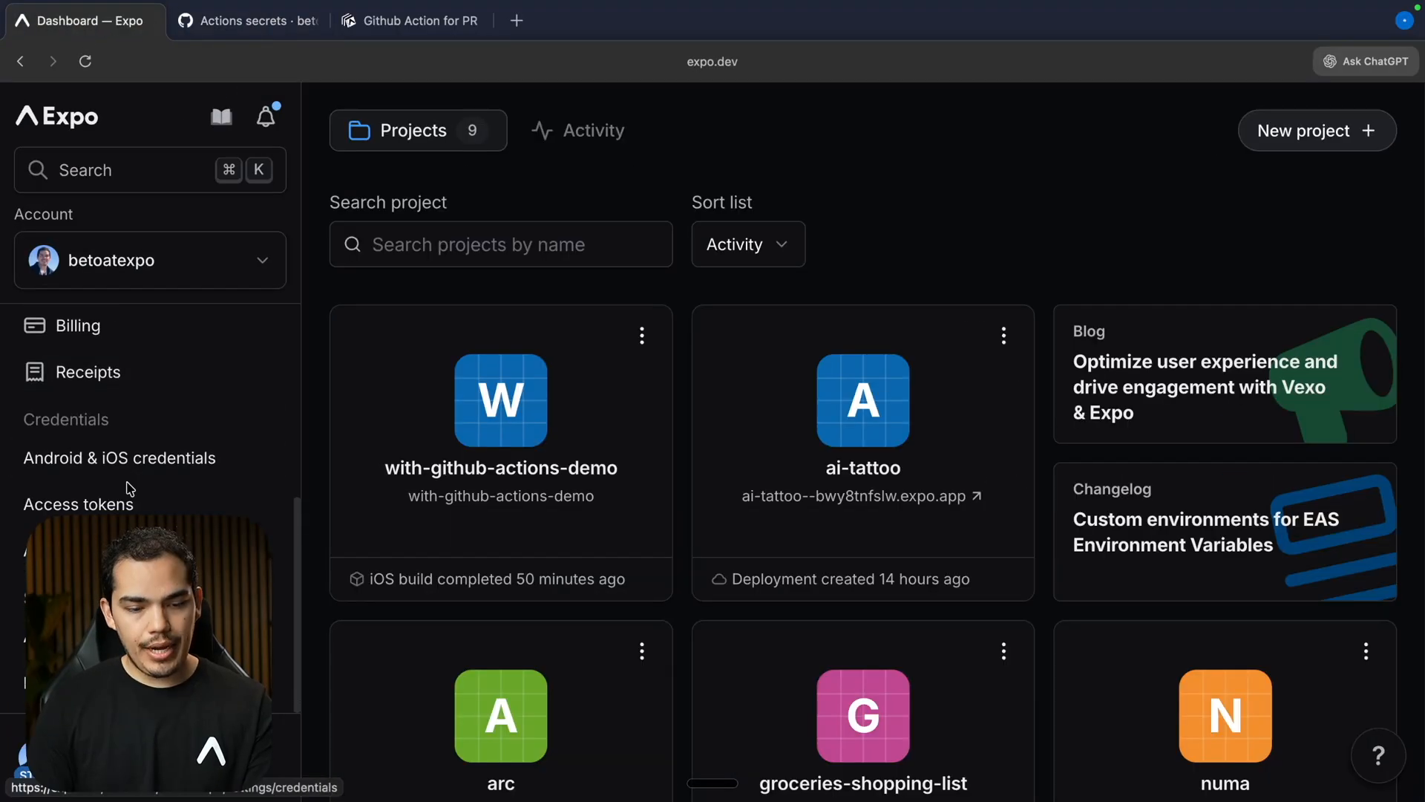
- Review the existing Expo access tokens without creating a new one
left_click(78, 503)
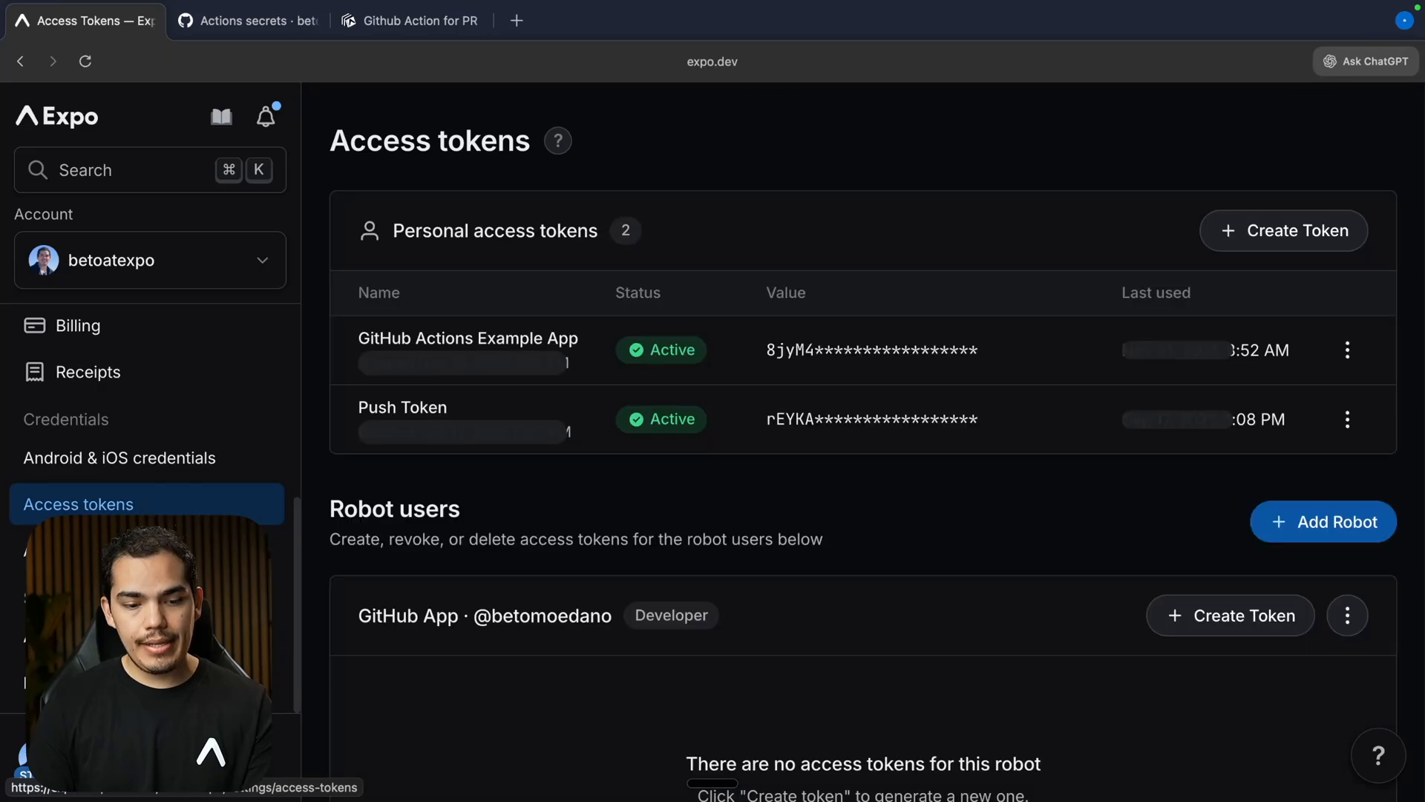
left_click(1283, 230)
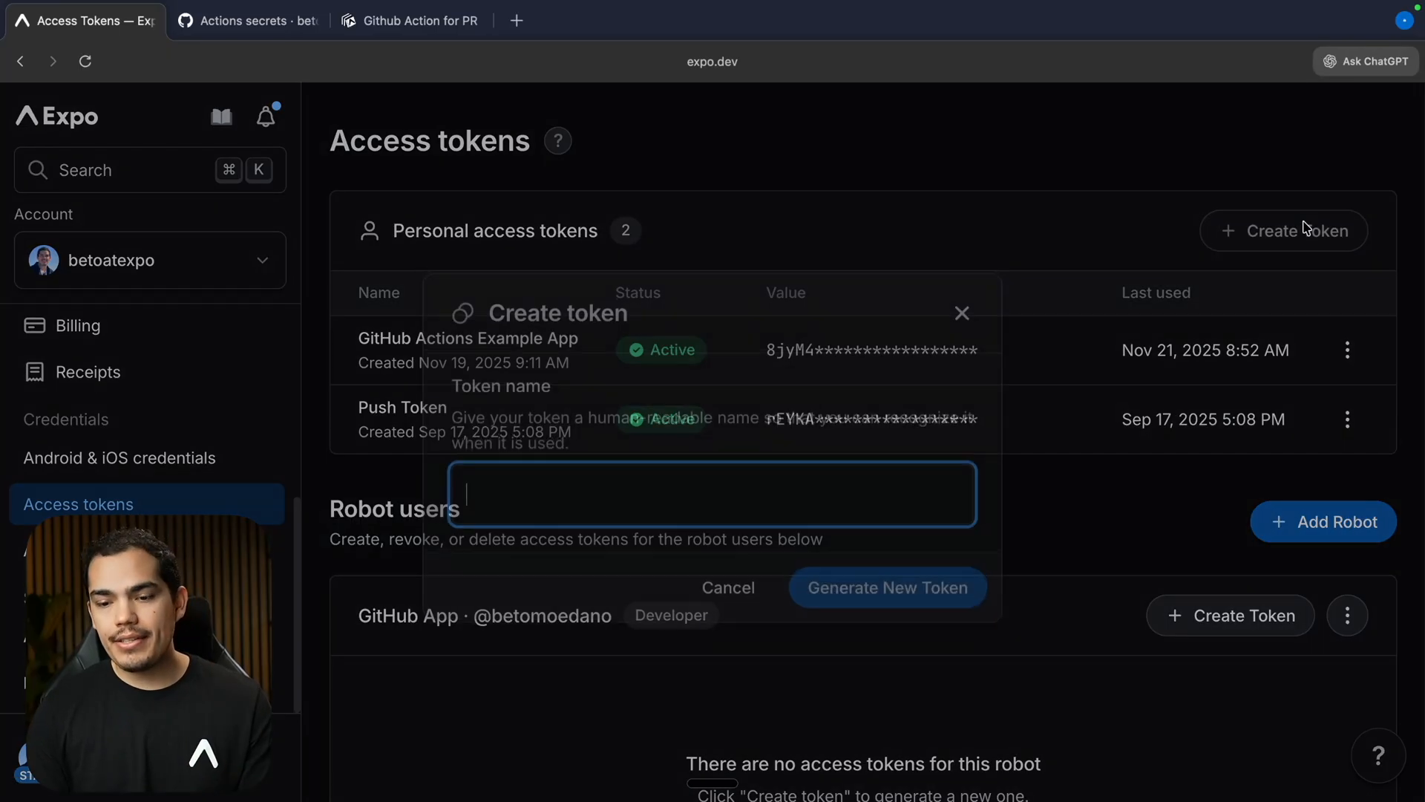
left_click(727, 588)
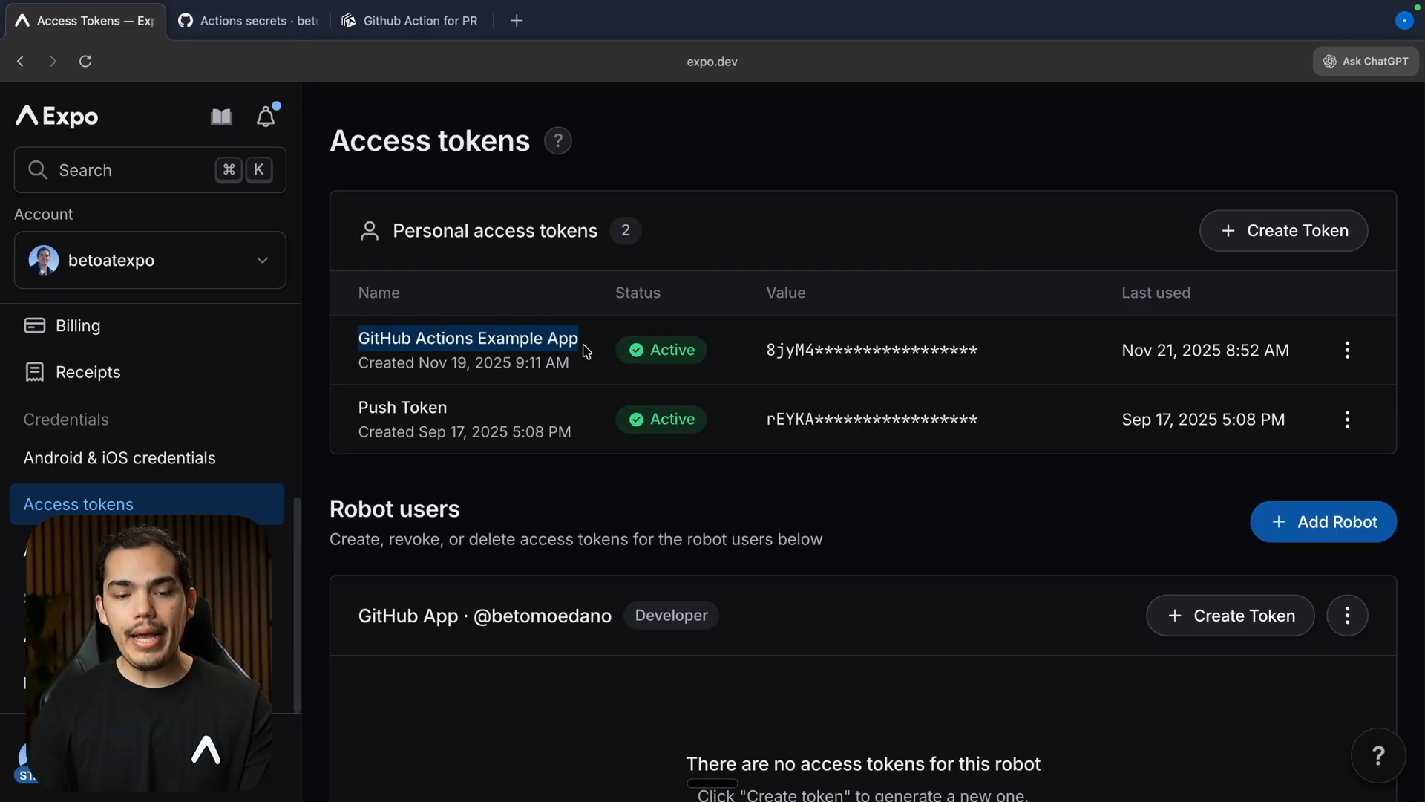
- Copy the preview.yml workflow snippet from the PR previews guide
left_click(242, 20)
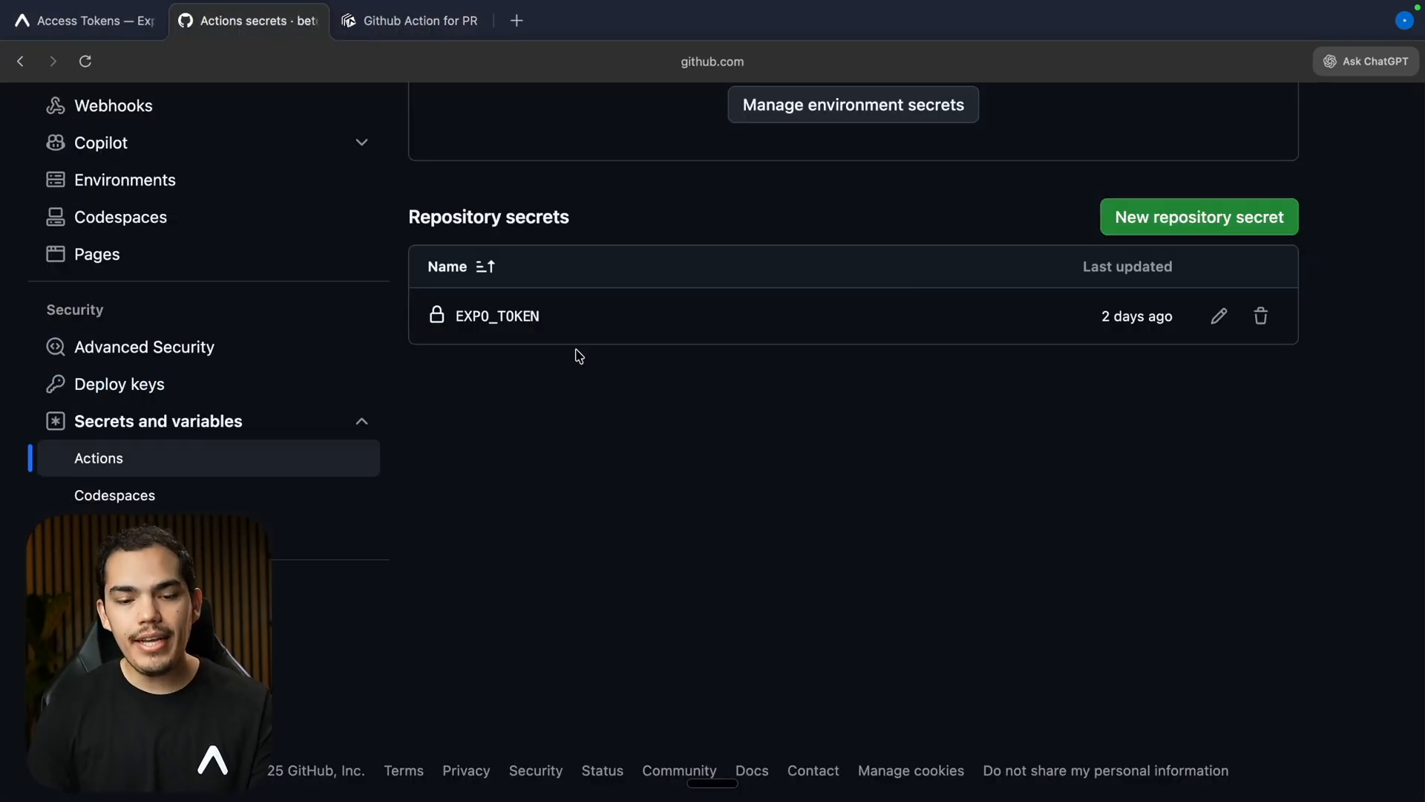
left_click(418, 20)
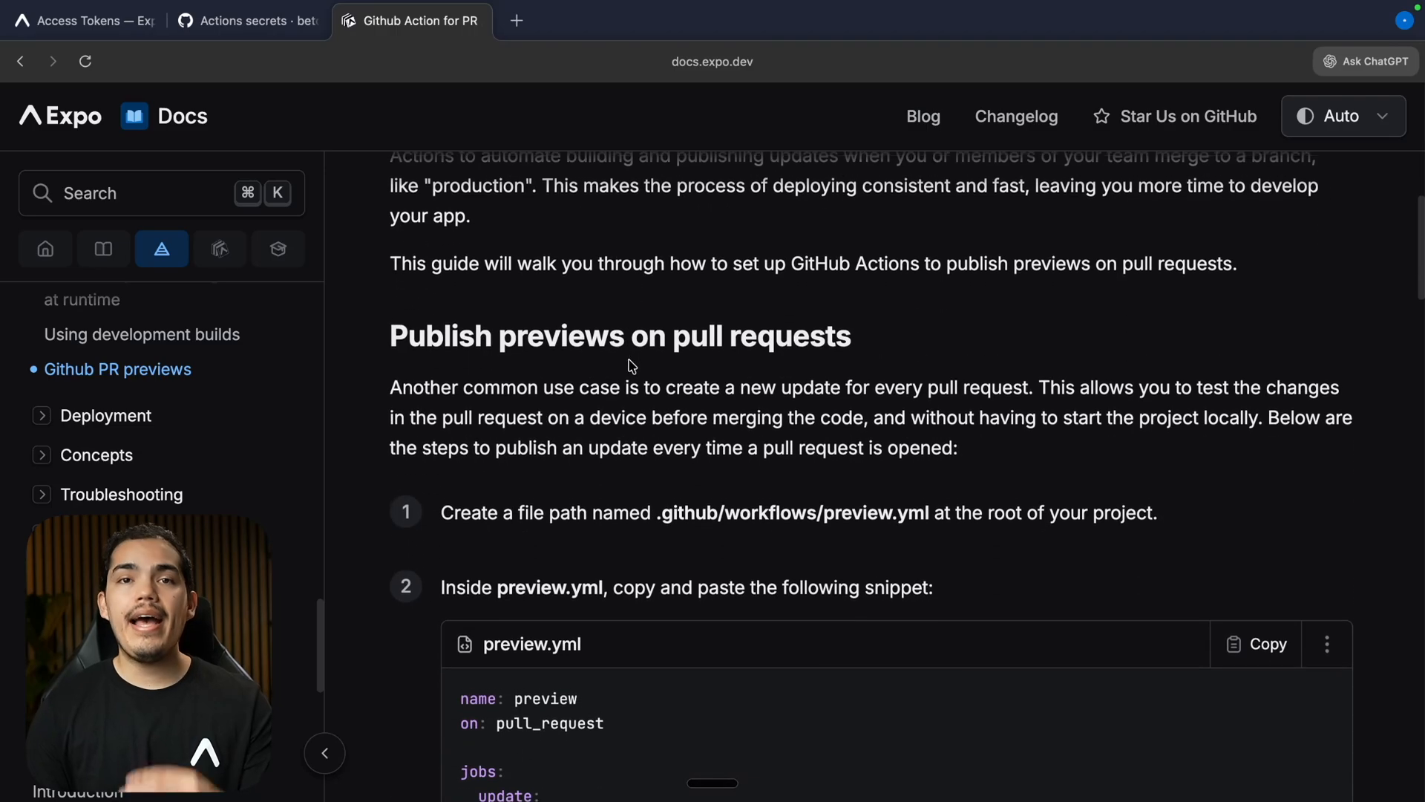
scroll("down", 3)
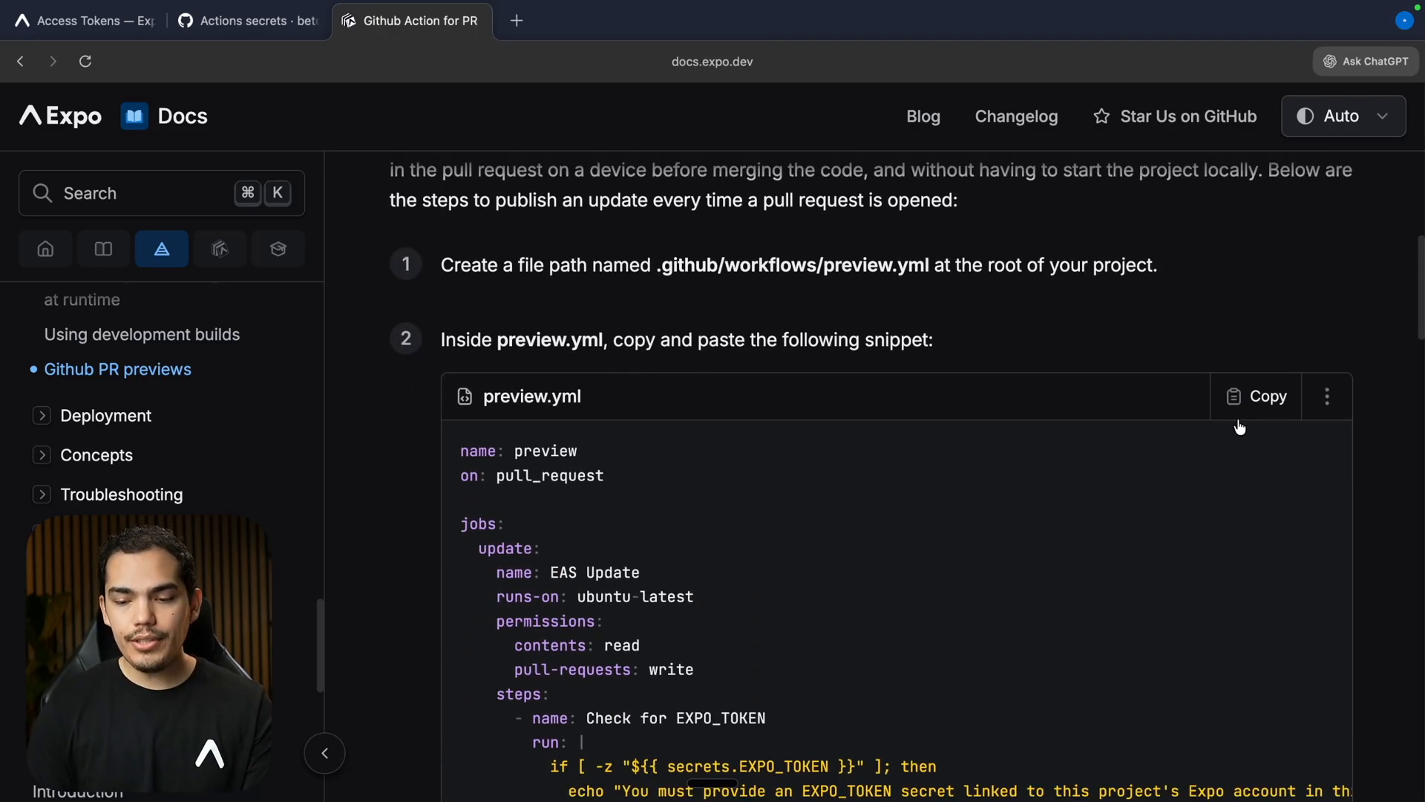
left_click(1266, 396)
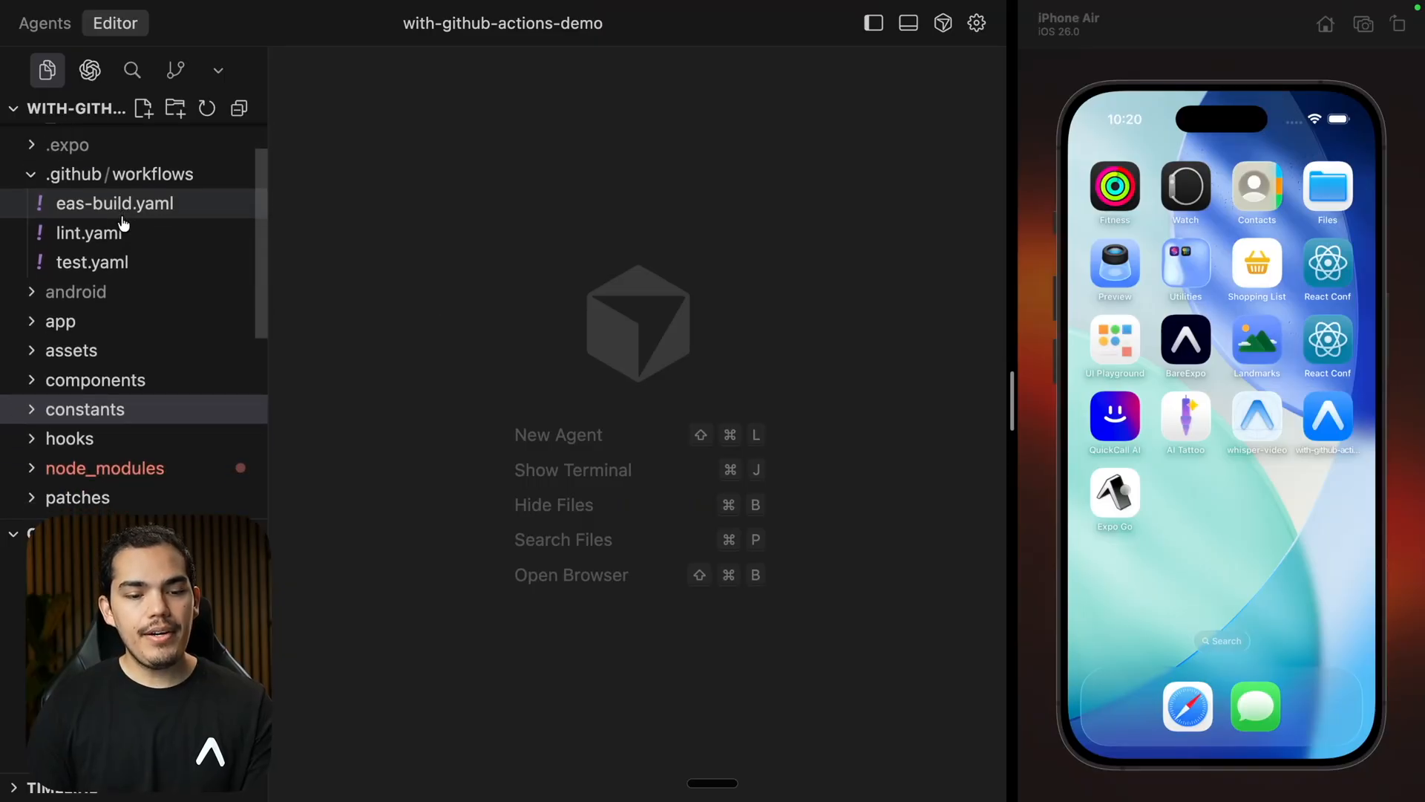
- Create preview.yaml in .github/workflows and paste in the EAS Update preview snippet
left_click(142, 109)
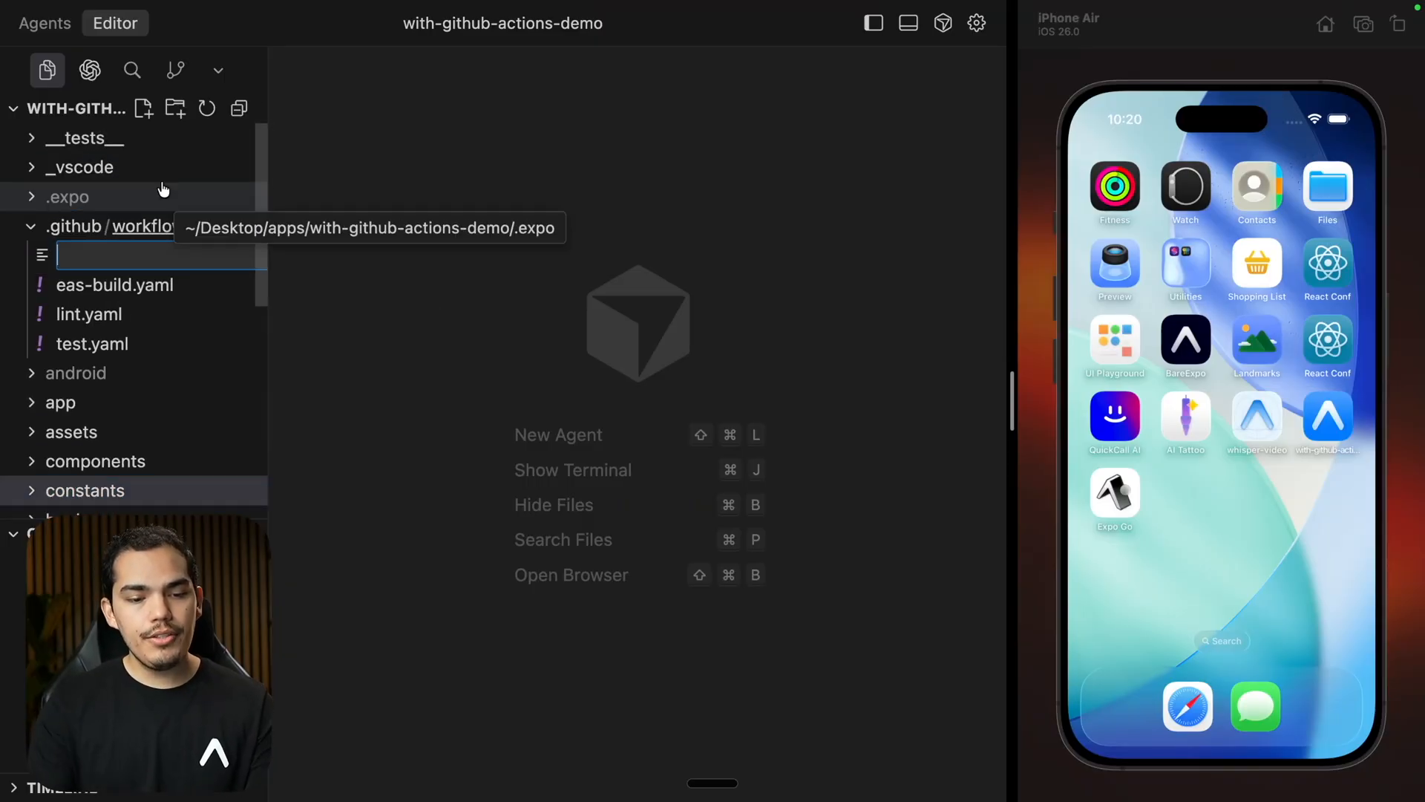
type("preview")
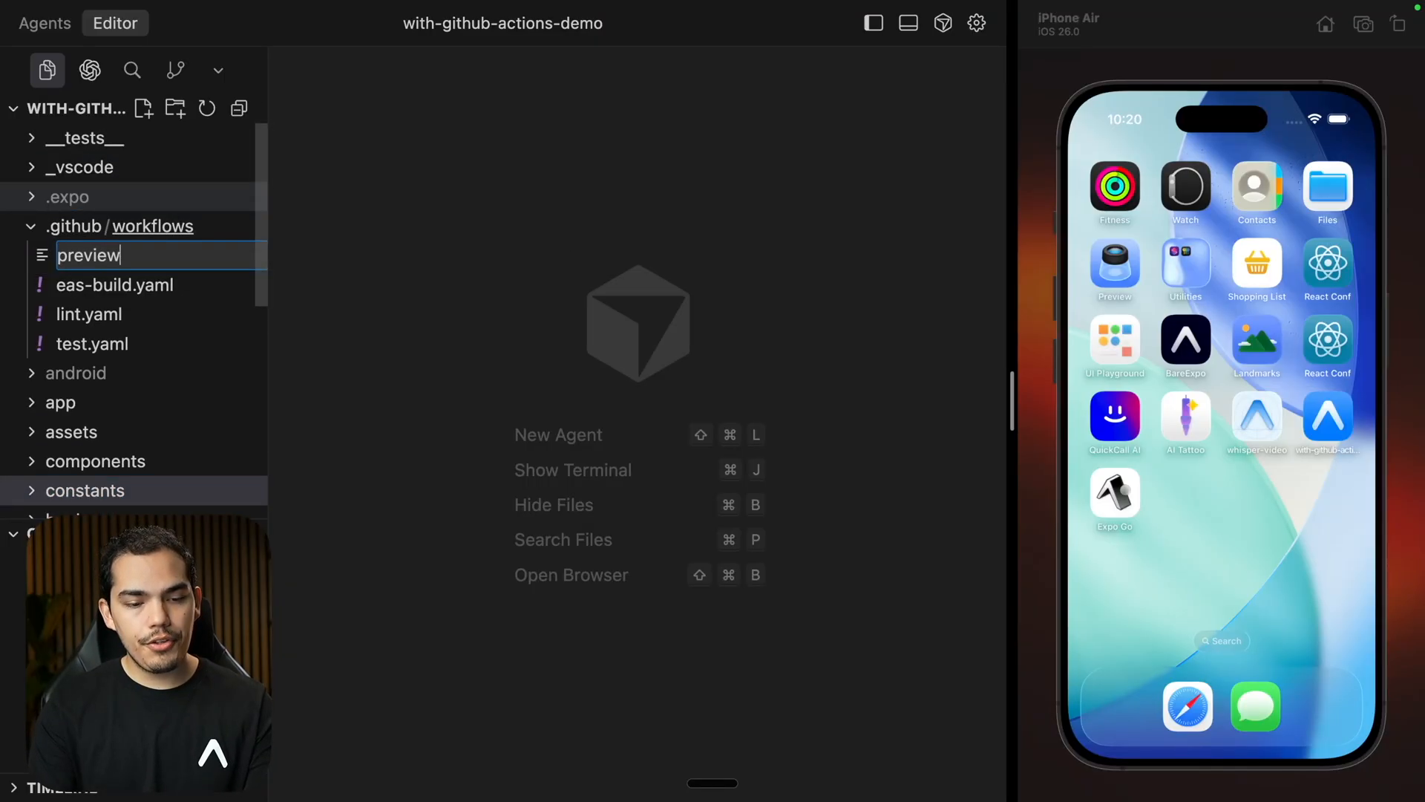
key("Enter")
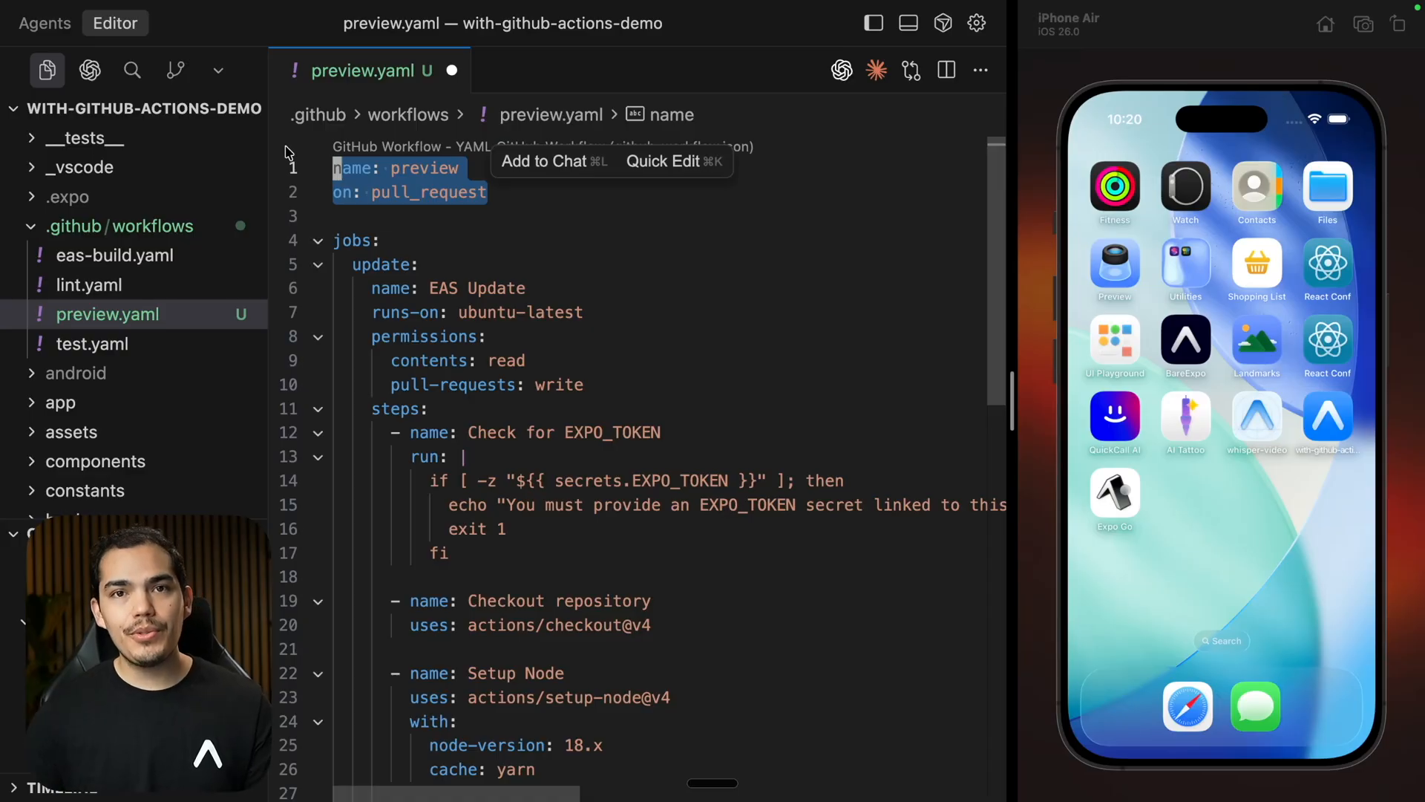
left_click(107, 313)
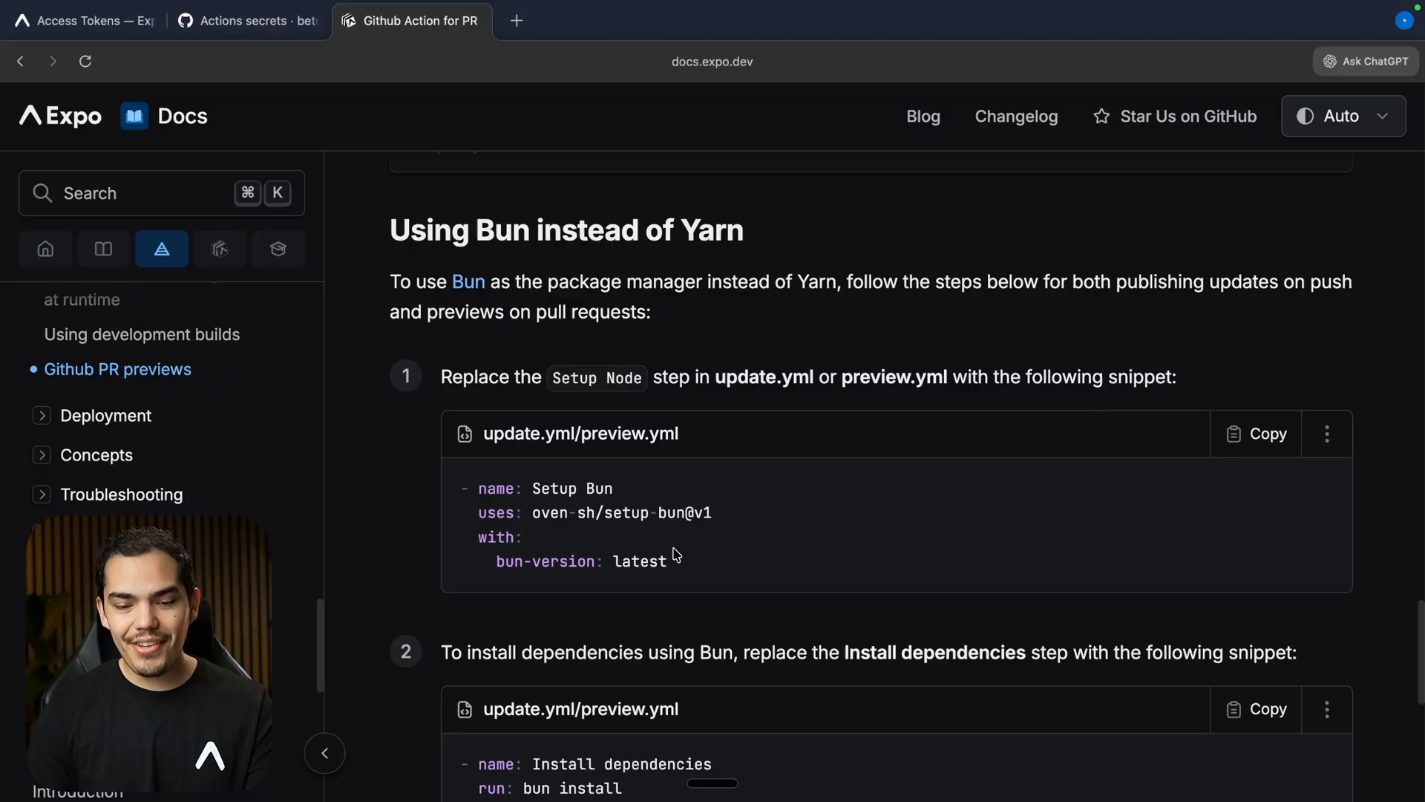
- Scroll the Expo docs to the 'Using Bun instead of Yarn' section
left_click_drag(473, 488, 668, 561)
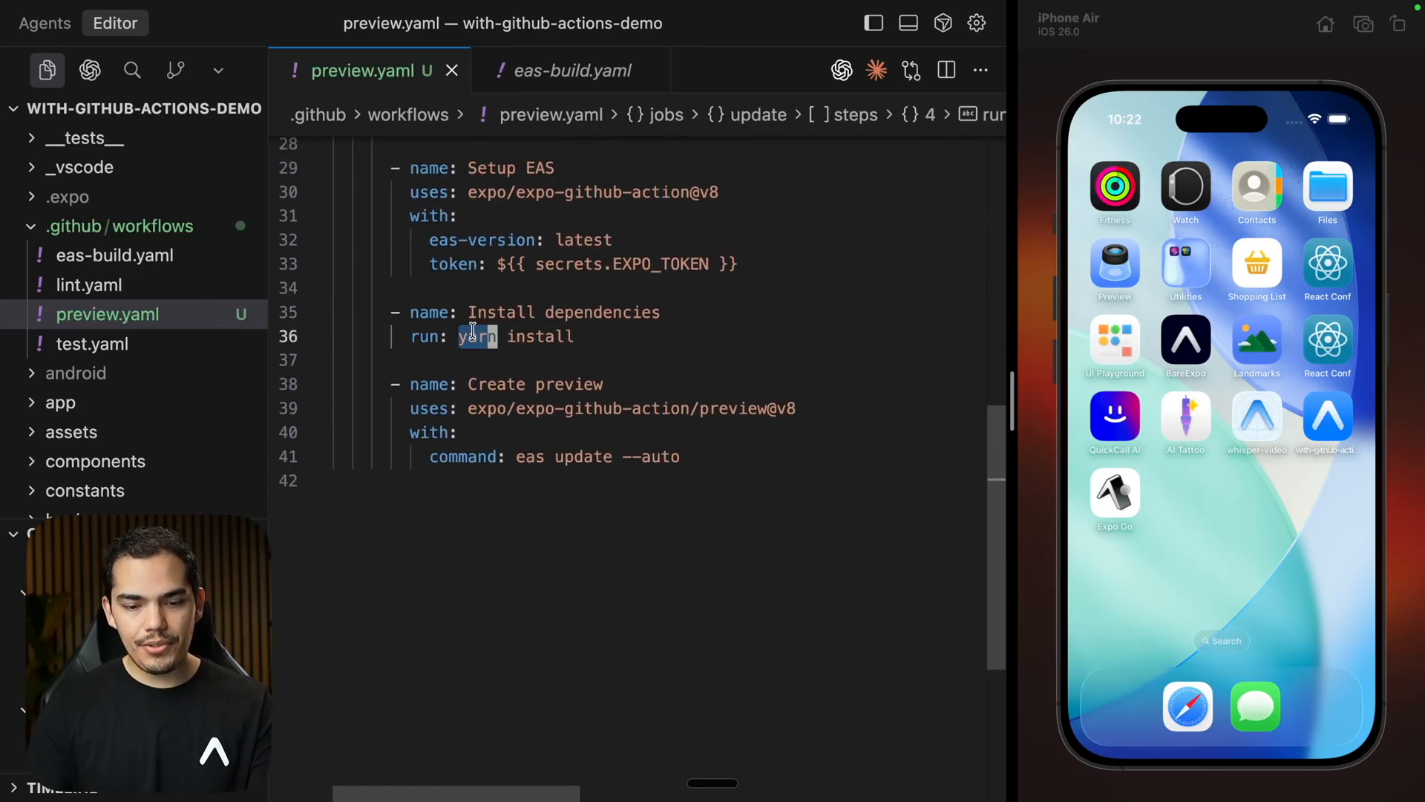
- Replace yarn with bun in preview.yaml's Install dependencies step
type("bun")
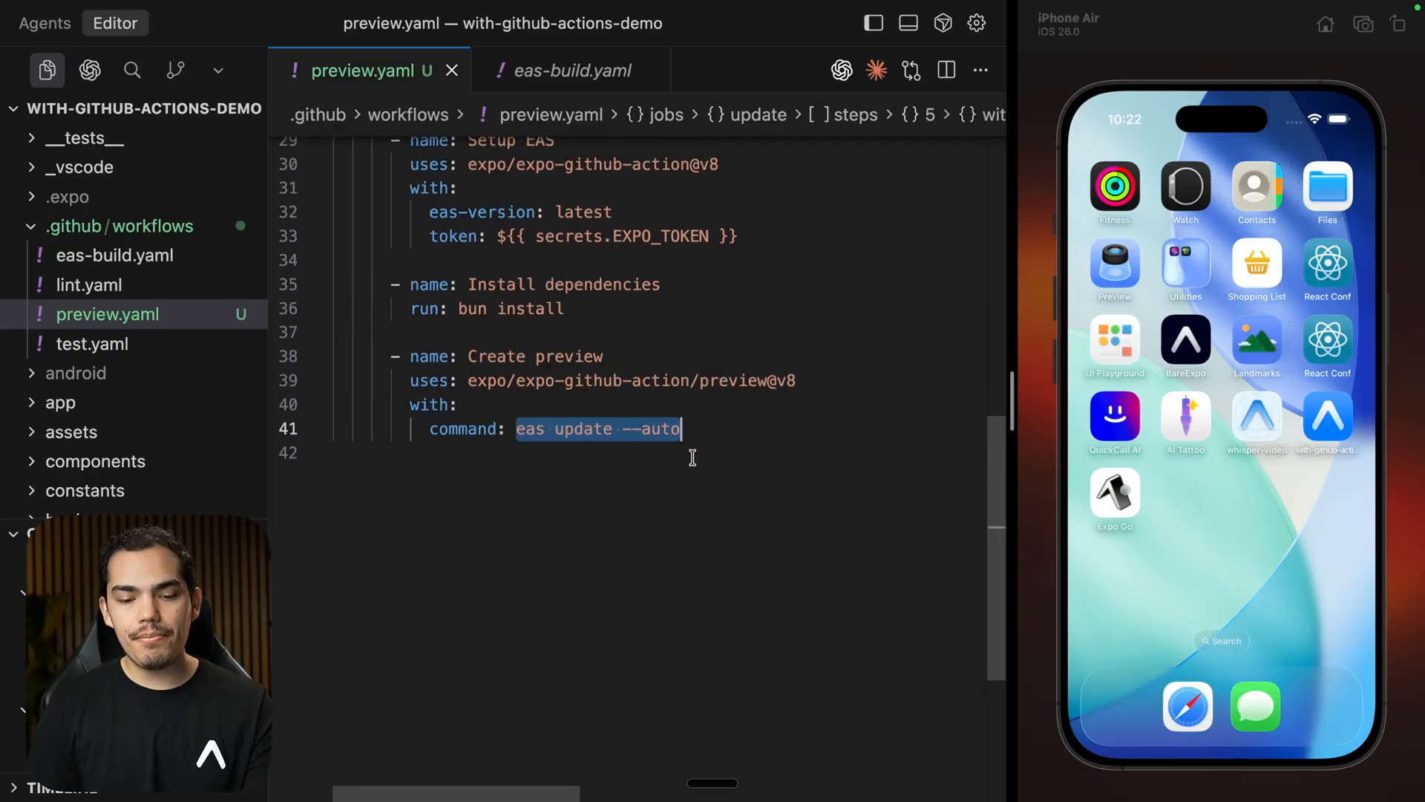
left_click(573, 428)
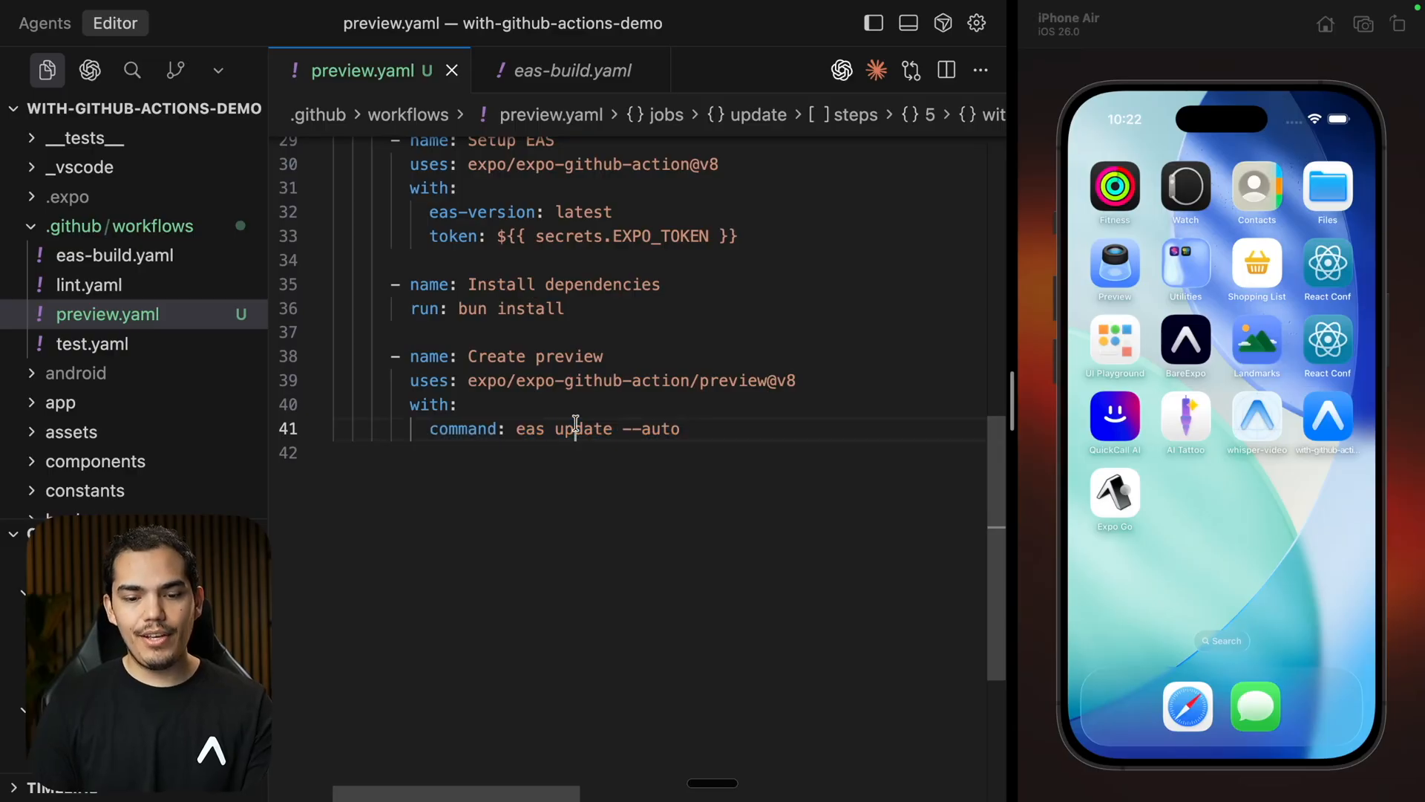
double_click(582, 428)
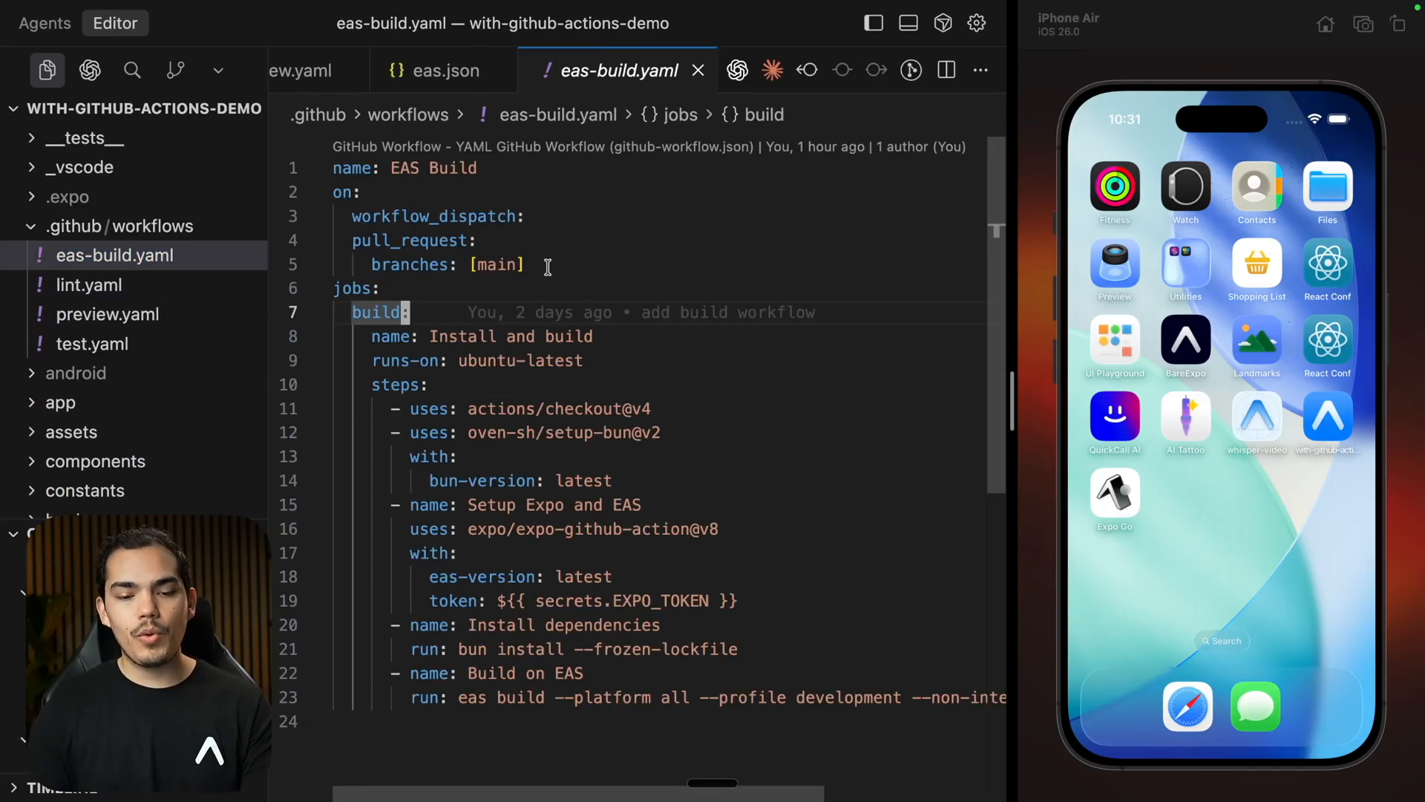
- Change eas-build.yaml's trigger from pull_request to push on main
left_click_drag(352, 240, 525, 264)
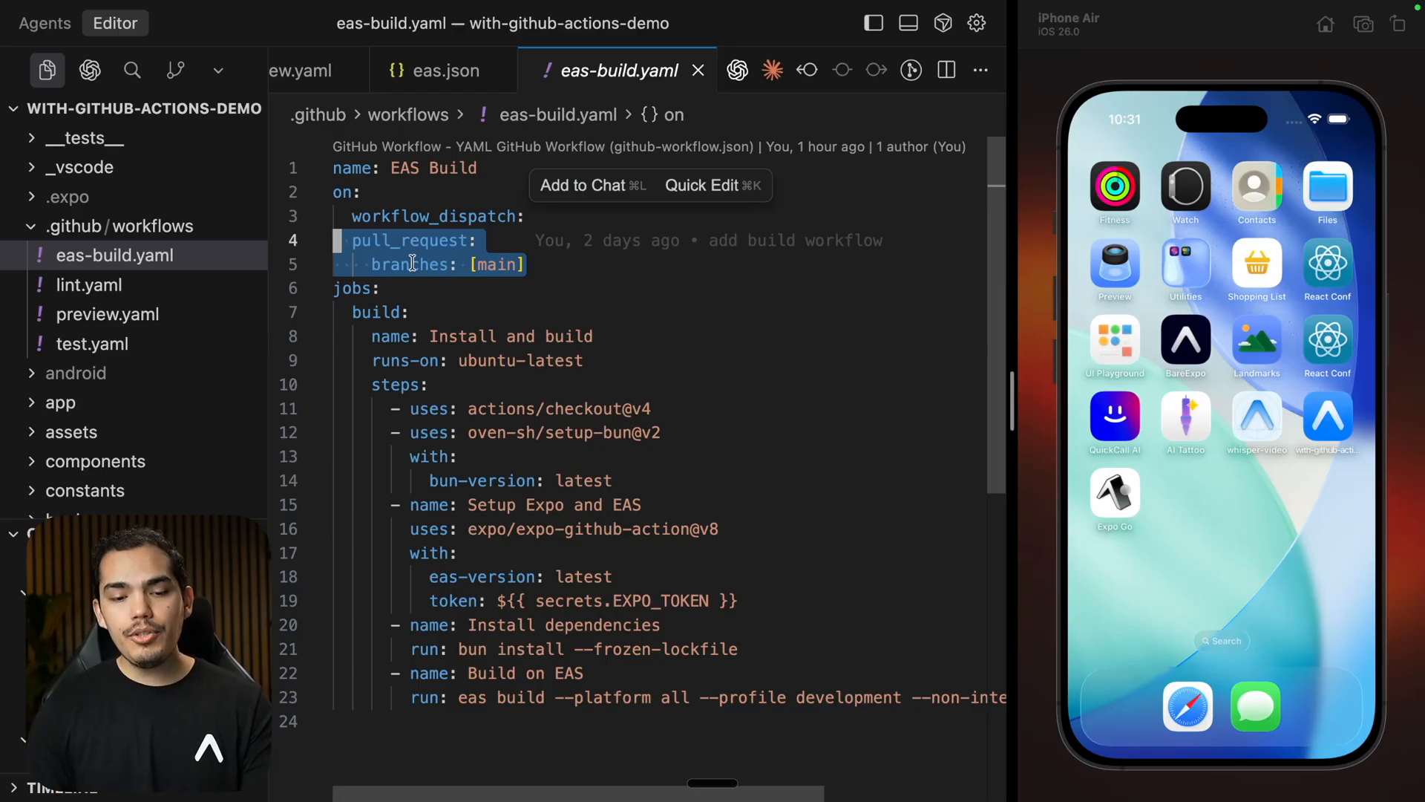
left_click(414, 240)
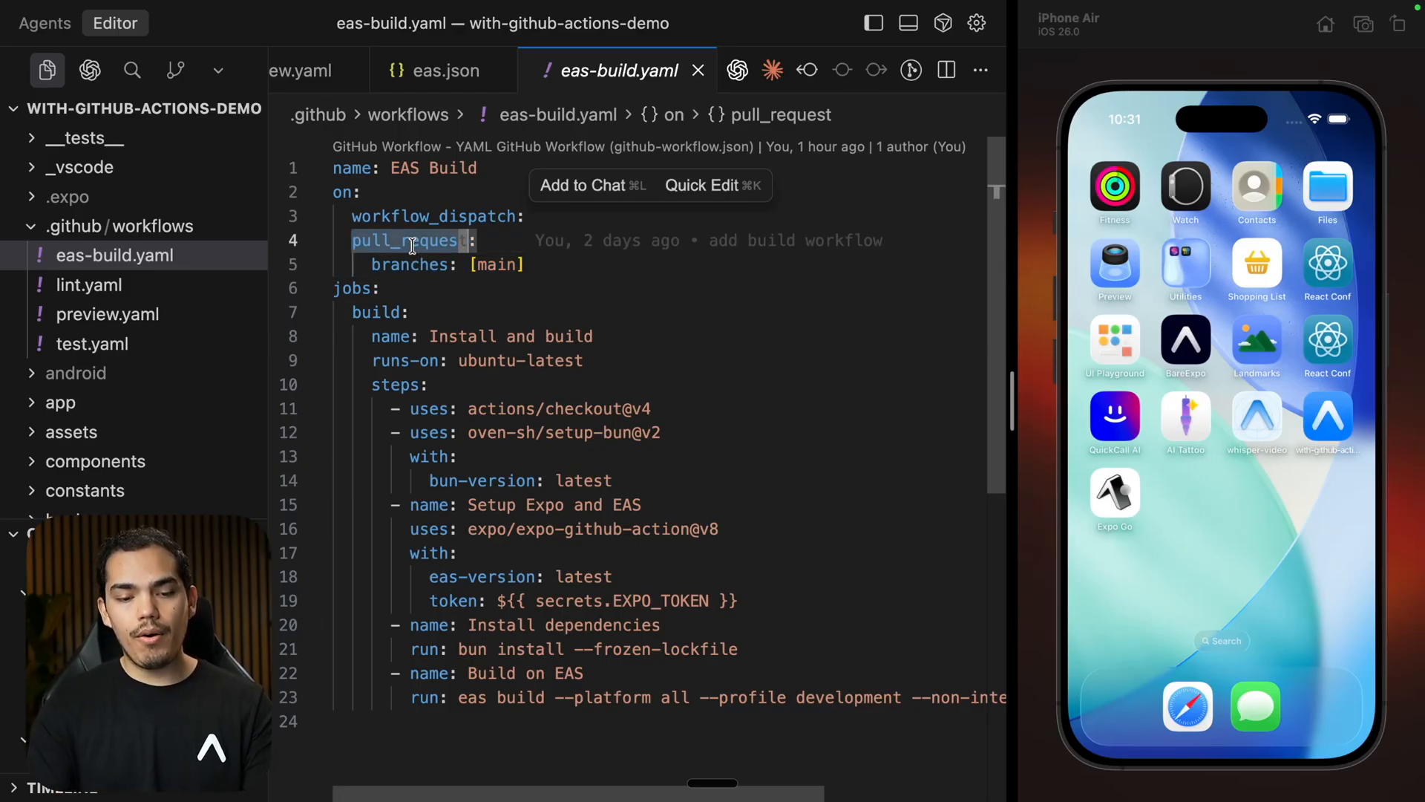
type("push:")
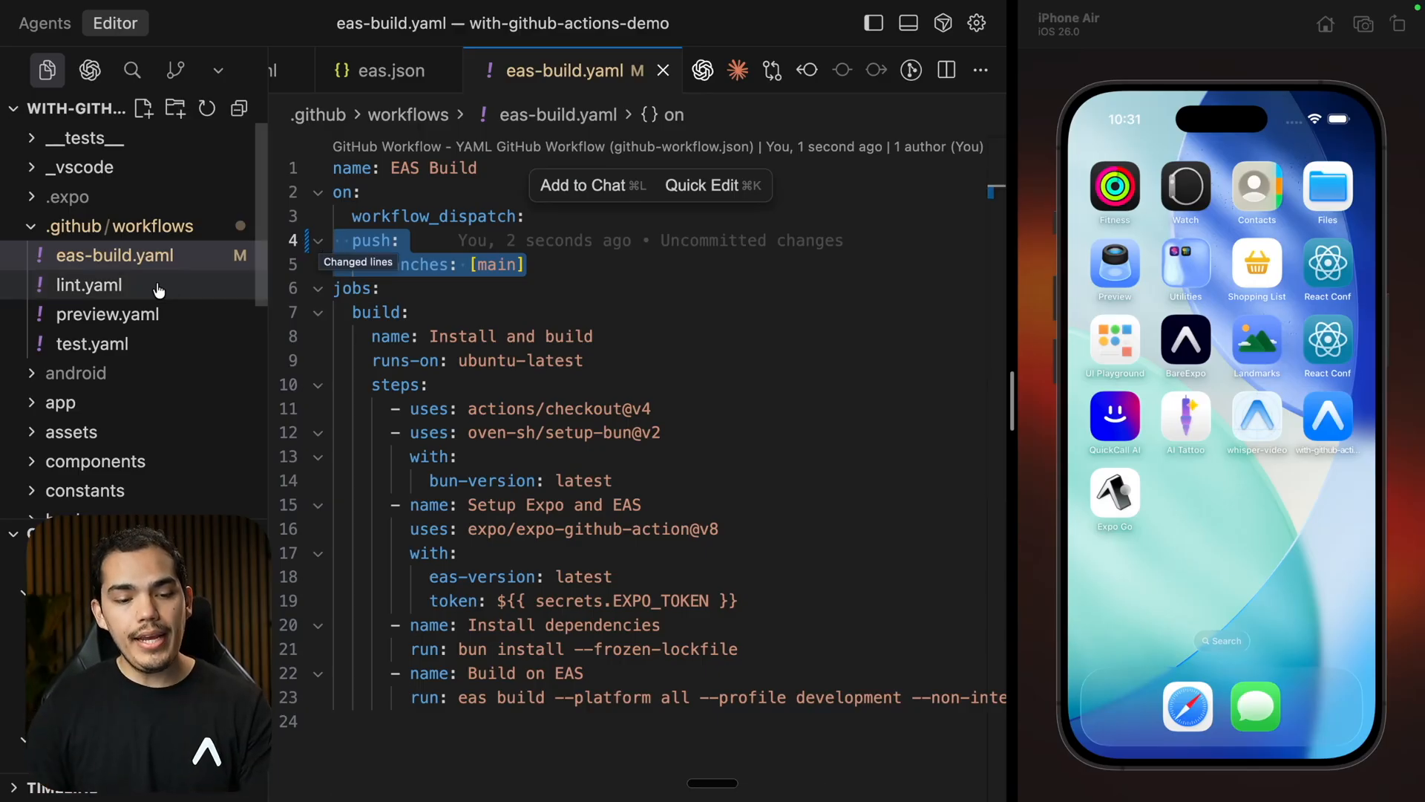
left_click(108, 314)
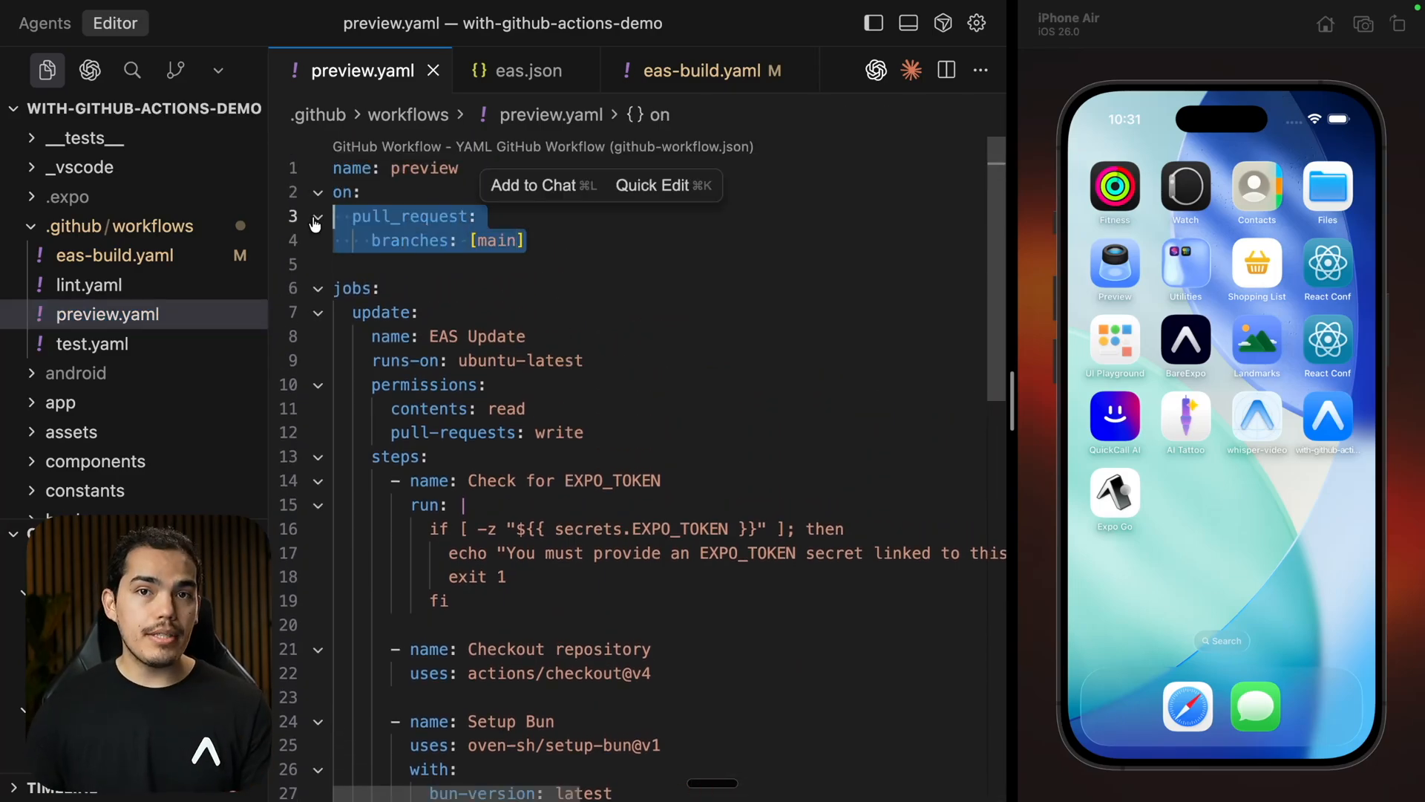
- Commit the eas-build.yaml trigger change and push it to main
left_click(357, 288)
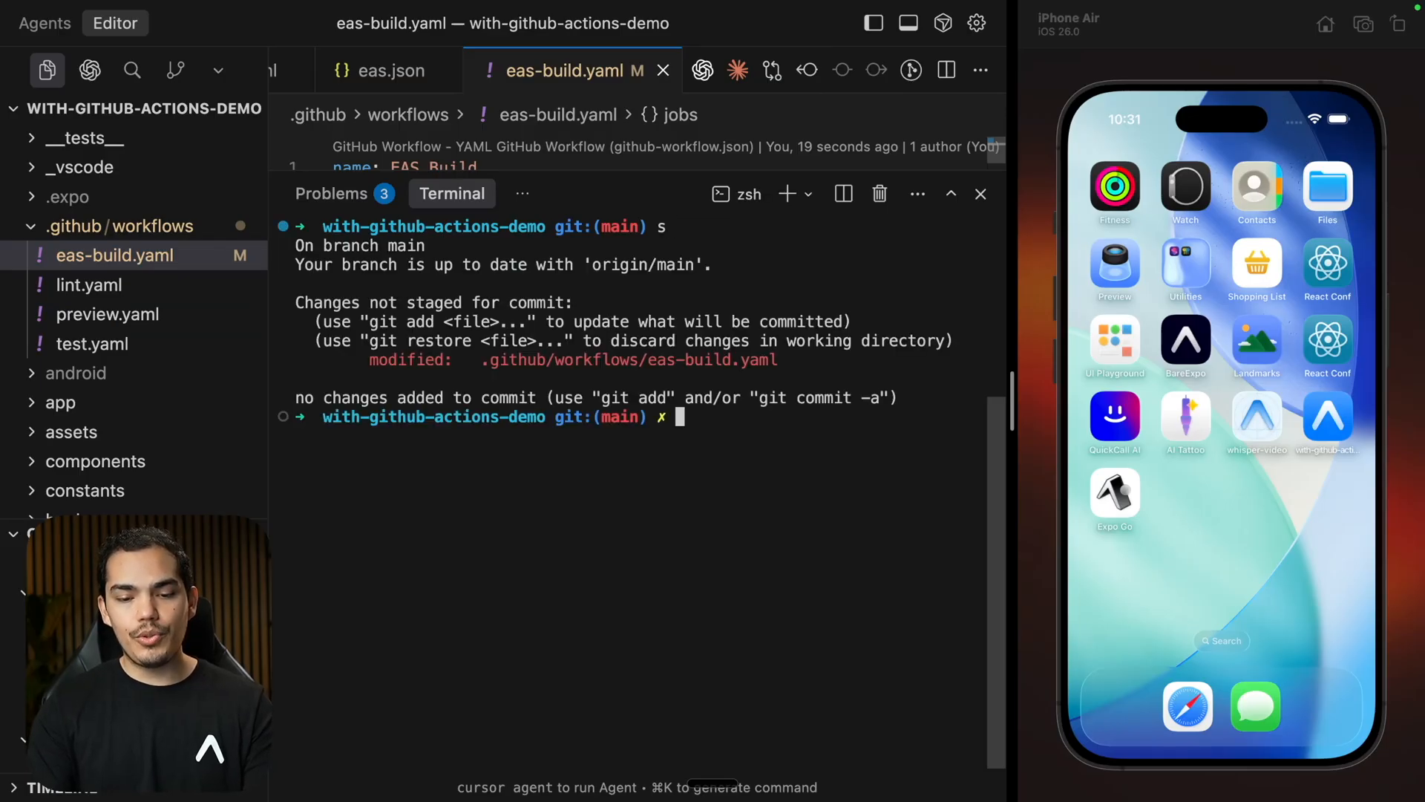
left_click(174, 70)
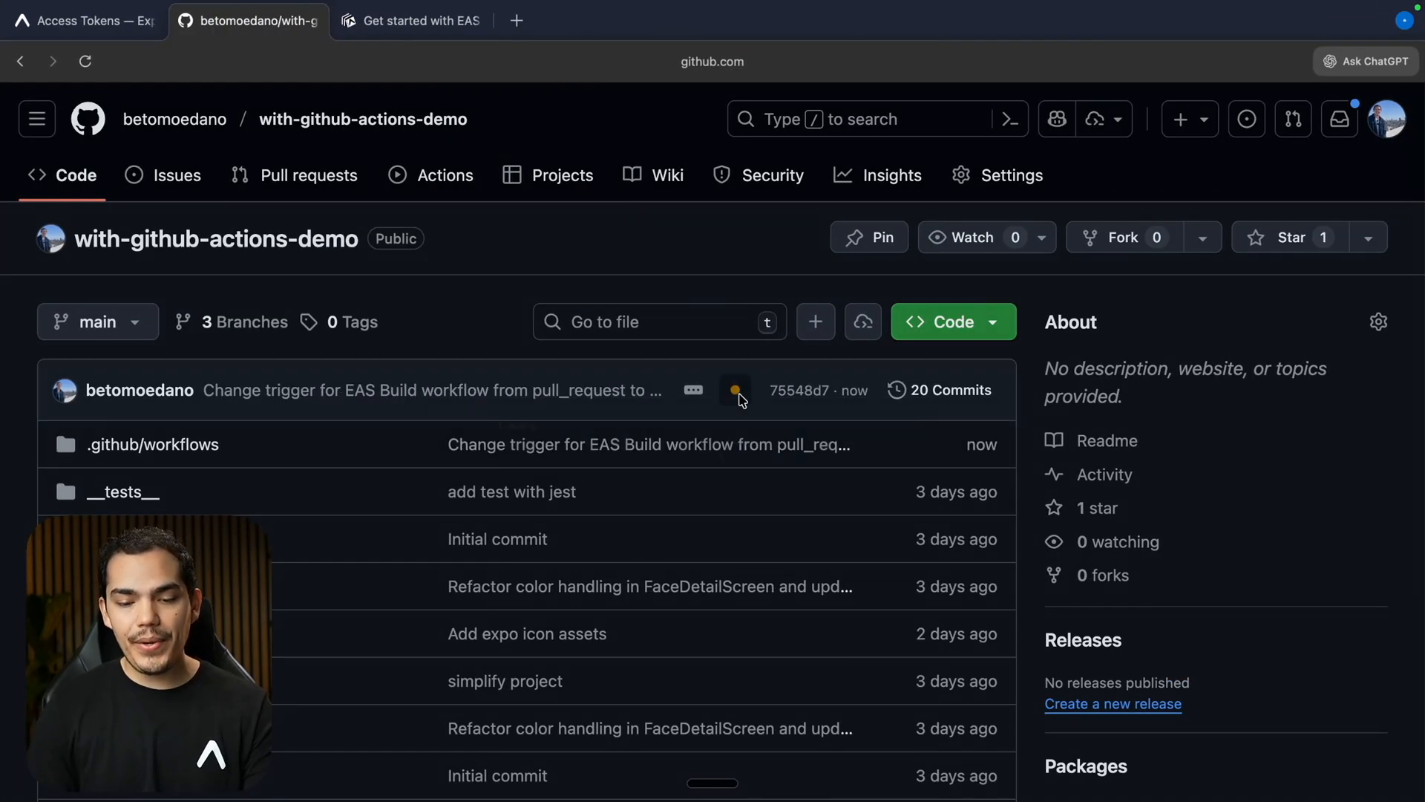
- Inspect the pending status check on the latest trigger commit
left_click(736, 389)
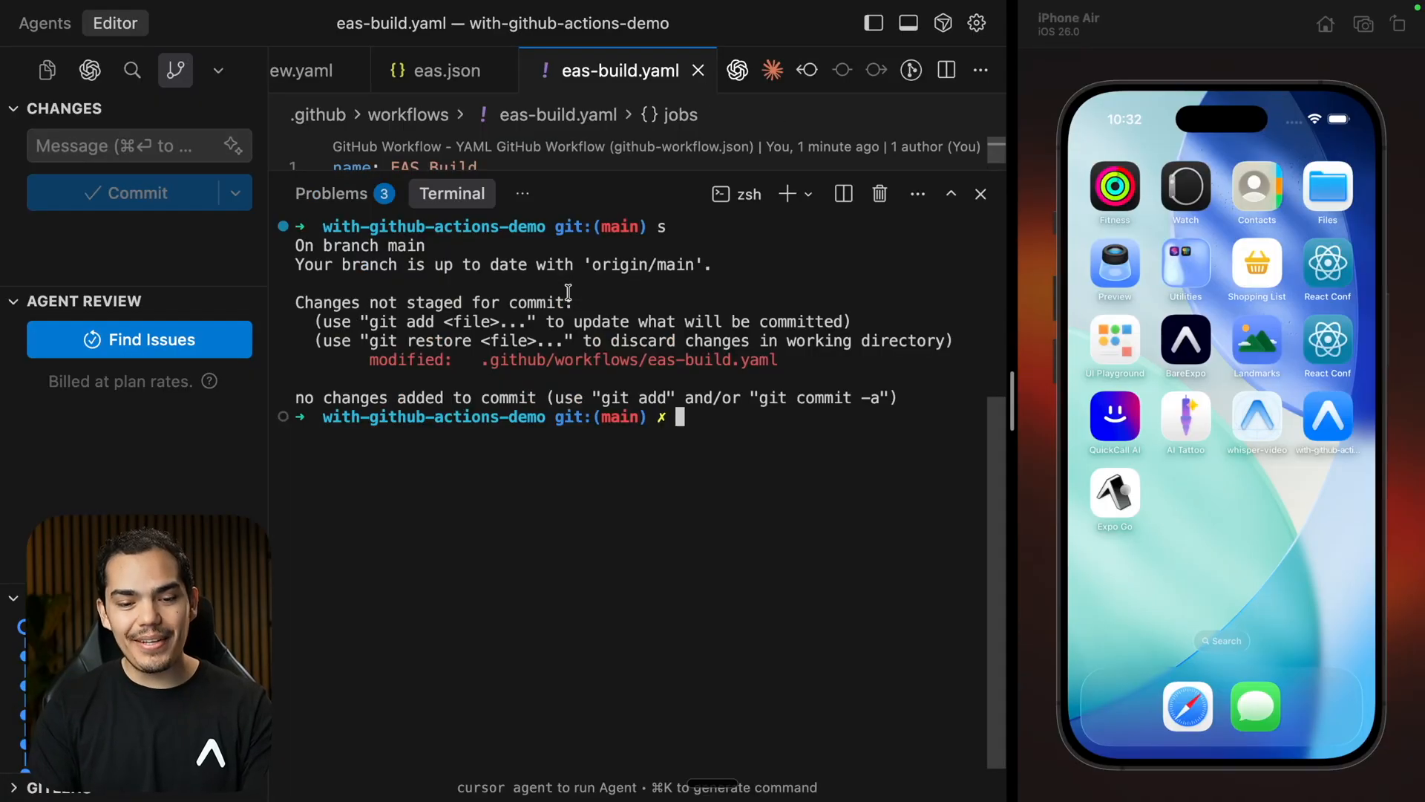
- Run npx expo start and launch the Color Palette app on iOS and Android emulators
type("npx expo")
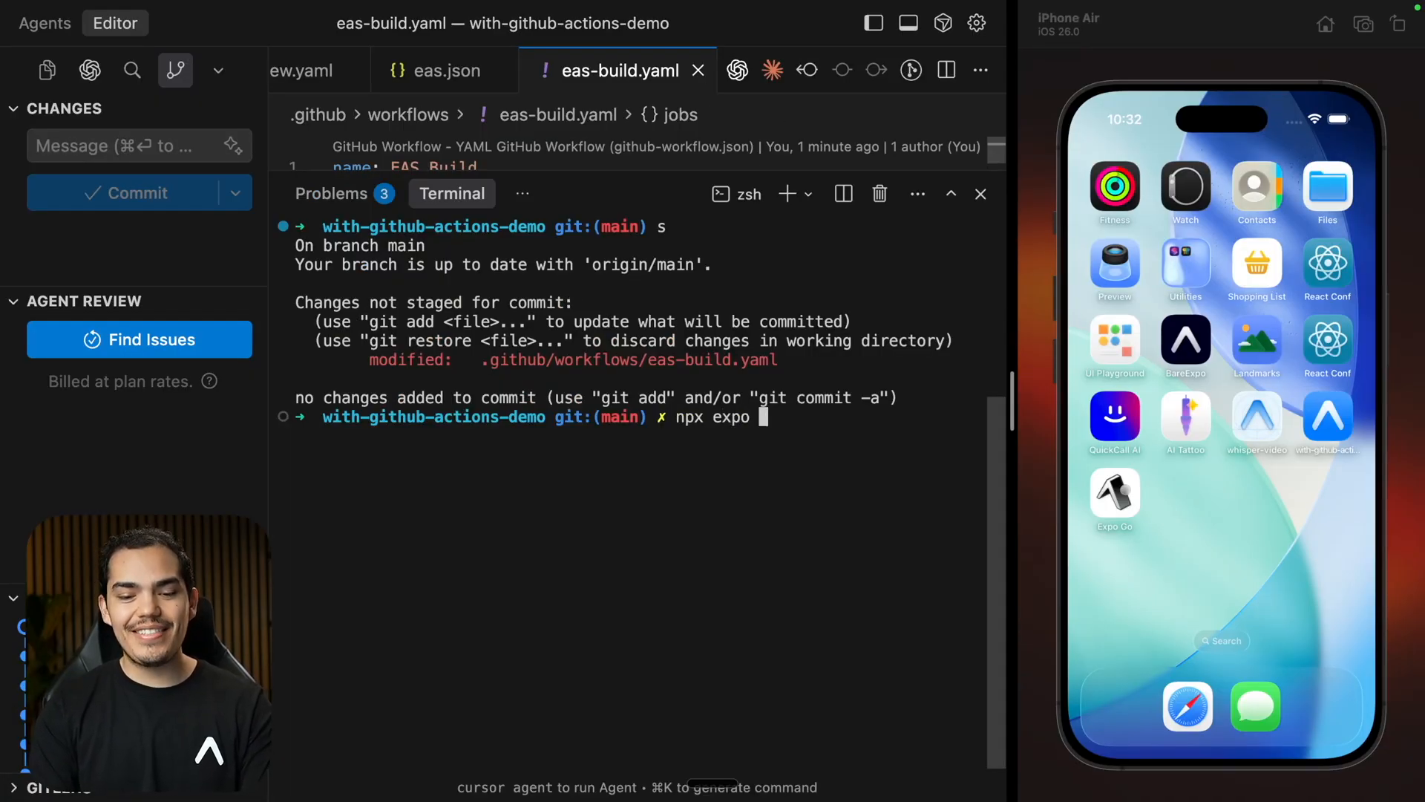
type("start")
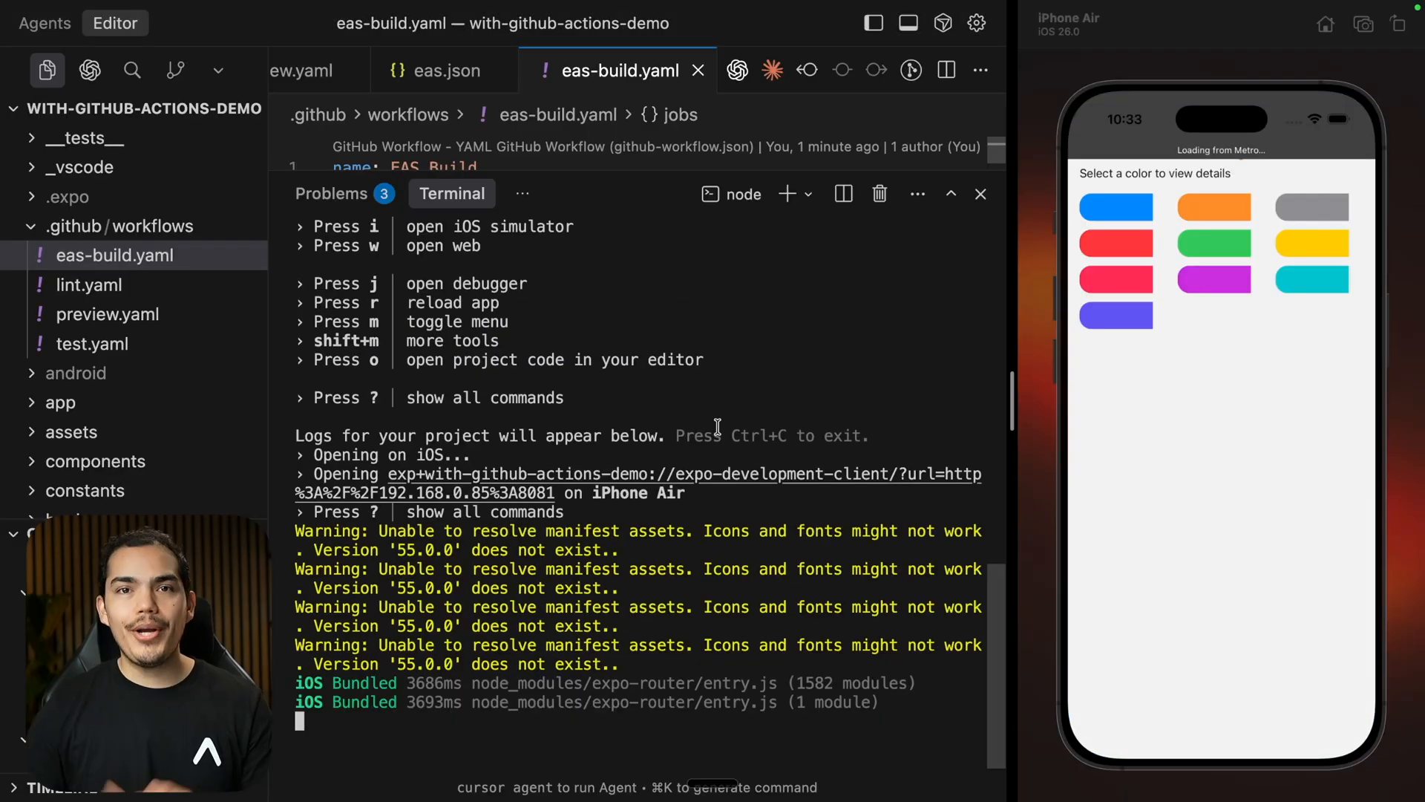
mouse_move(1224, 429)
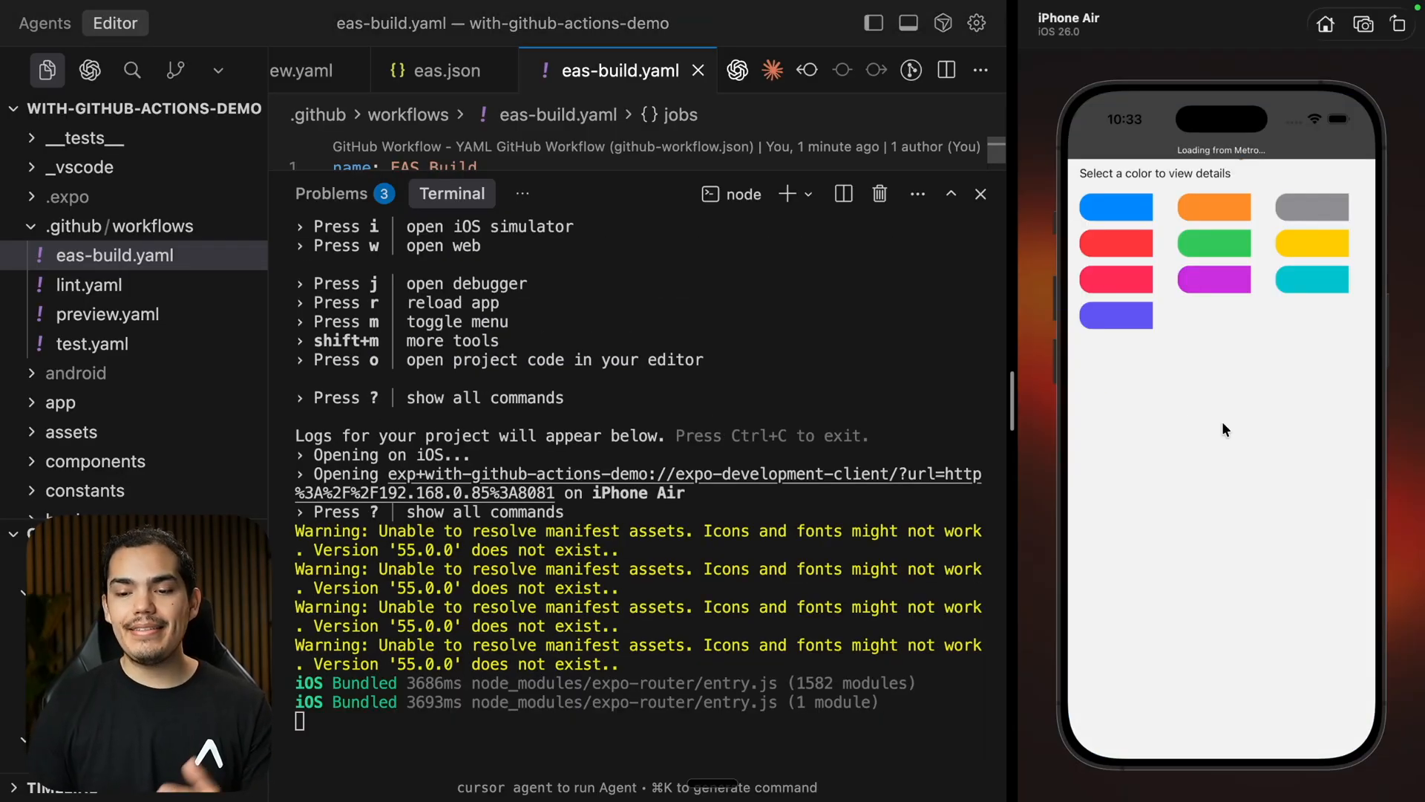
left_click(1213, 242)
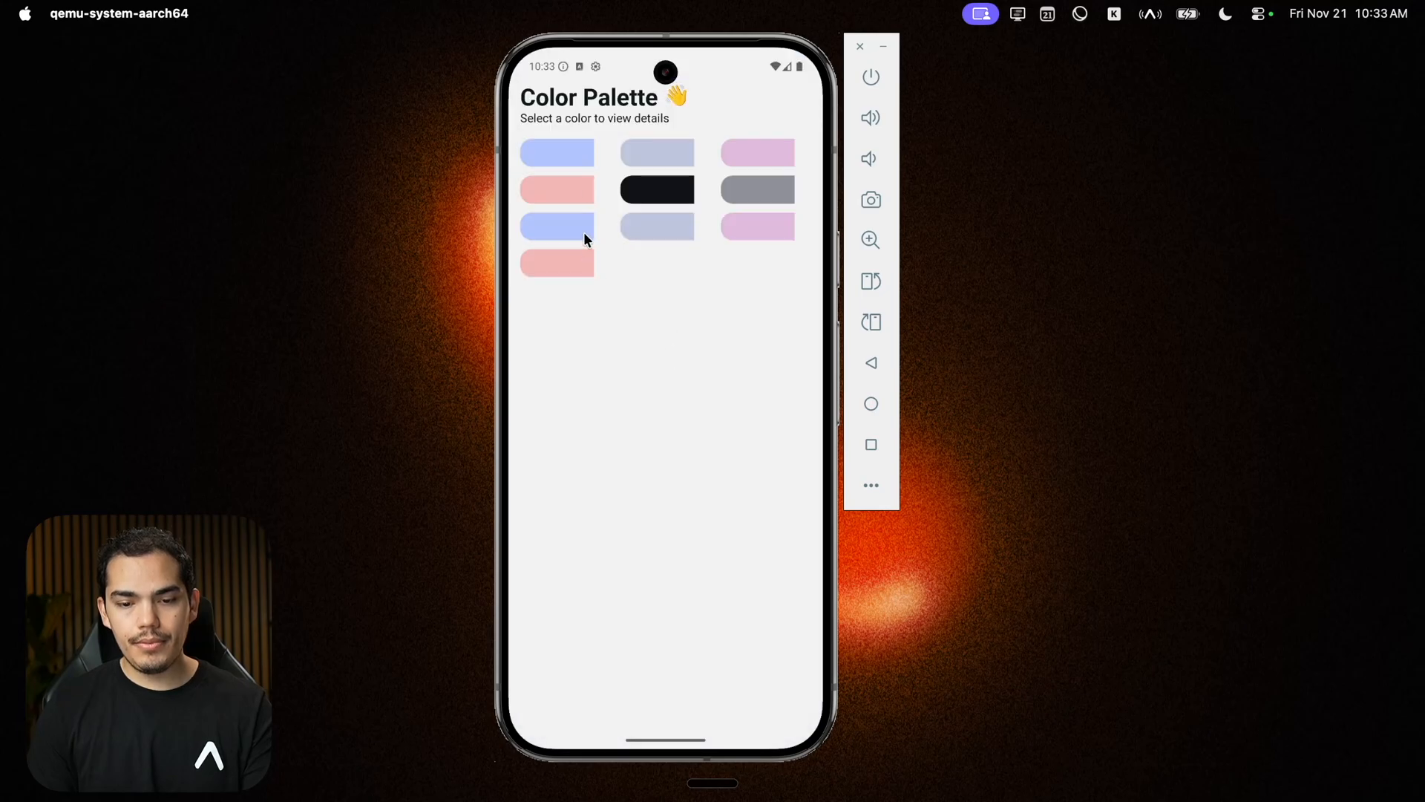
mouse_move(575, 159)
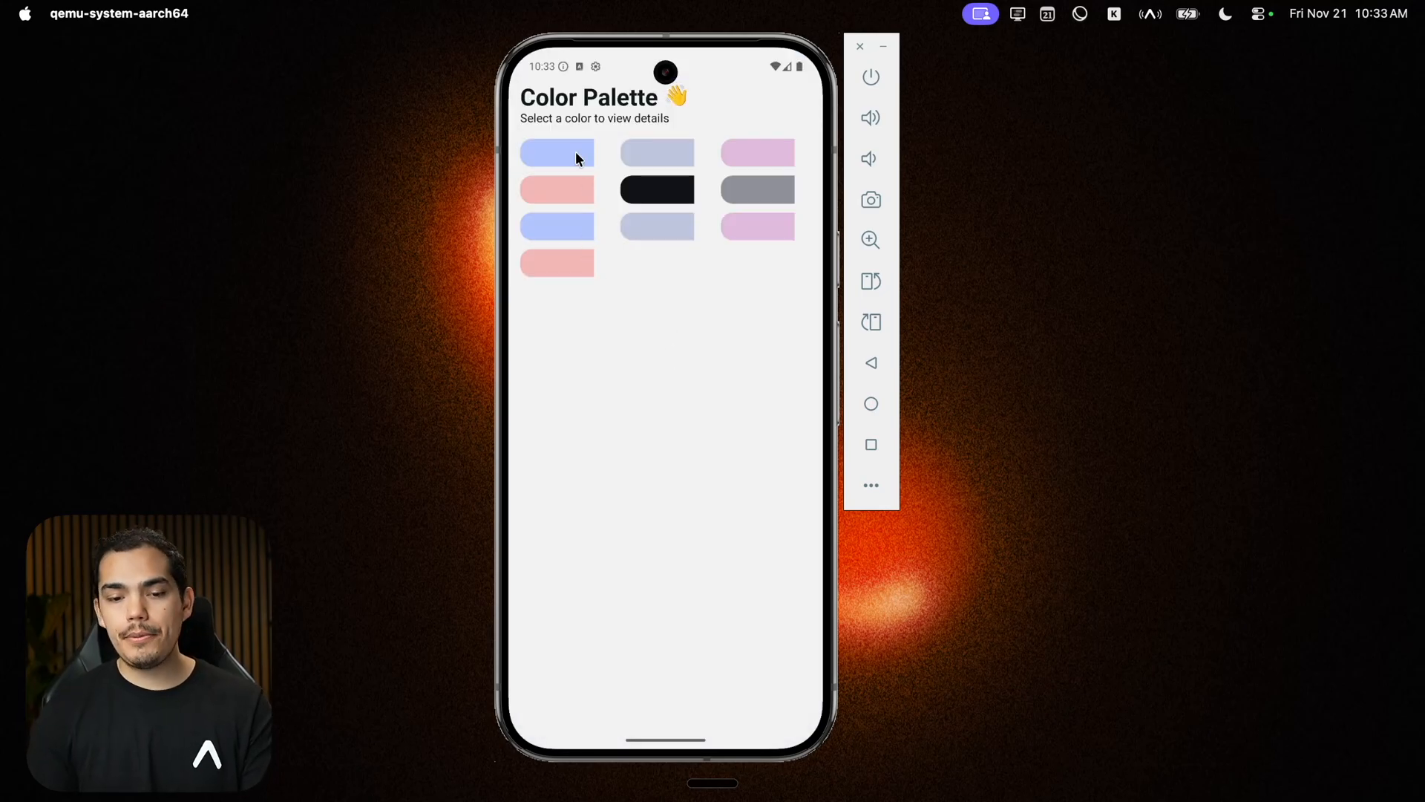
mouse_move(608, 379)
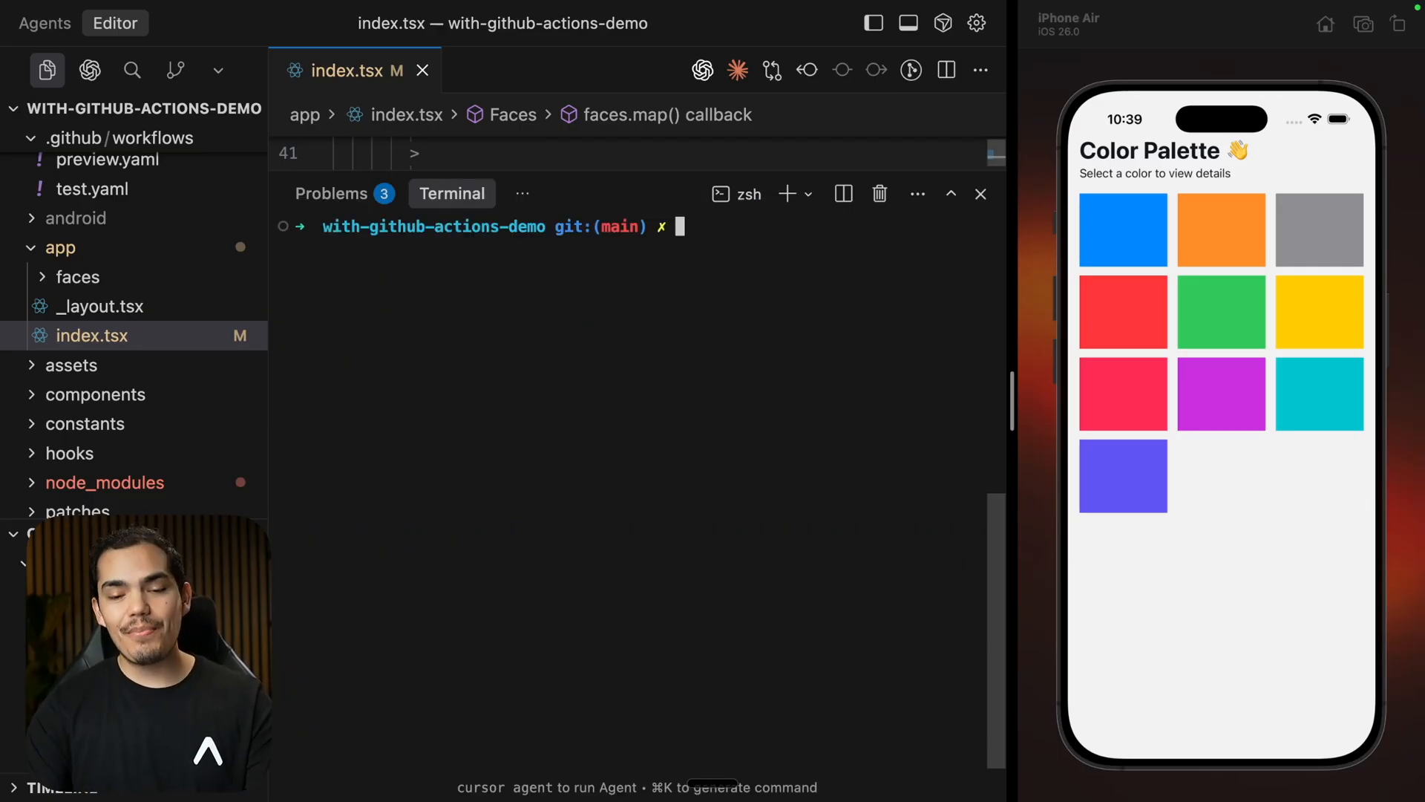
- Create branch my-feat, commit the tile change as 'update view', and push it
type("git checkout -b my-feat")
type("git add .")
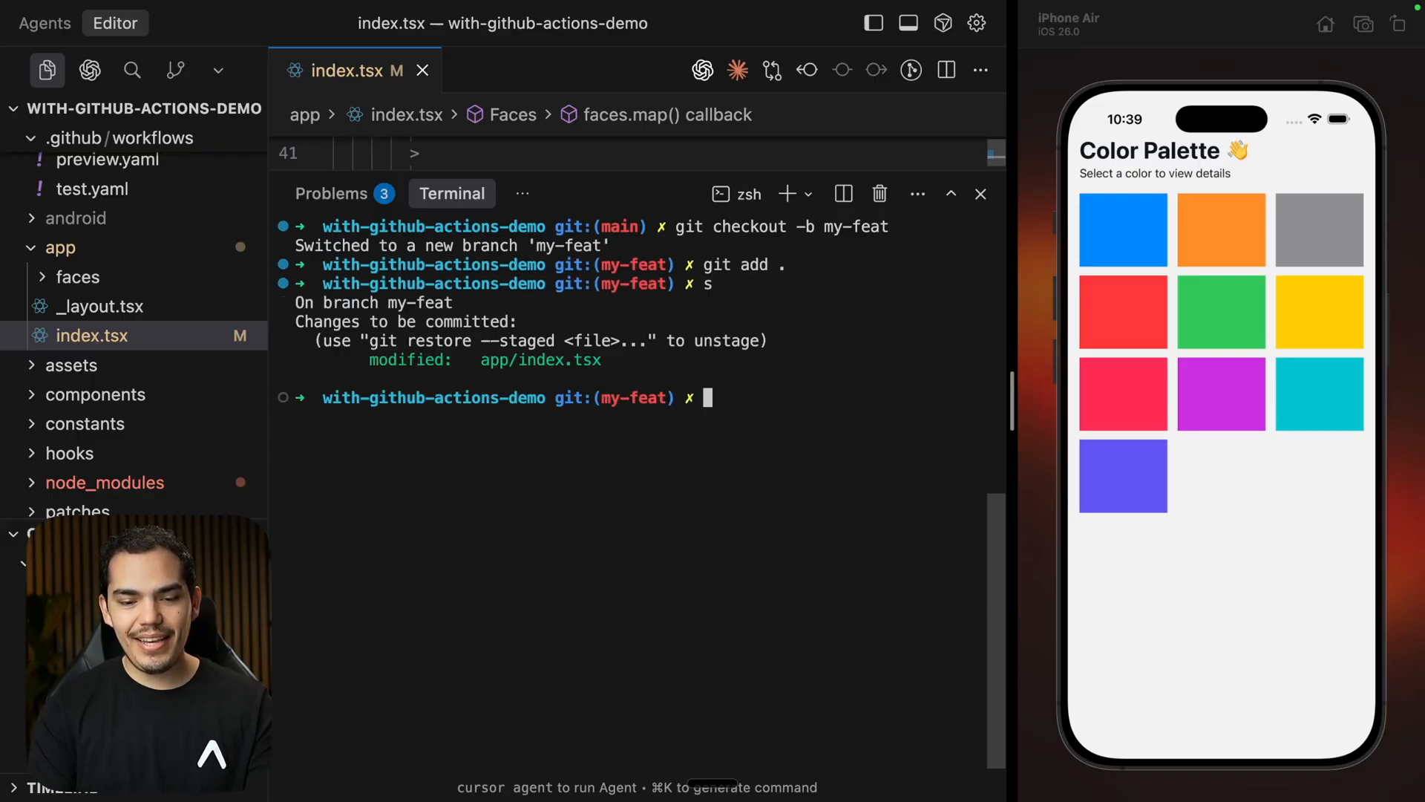
type("git commit -m 'update view")
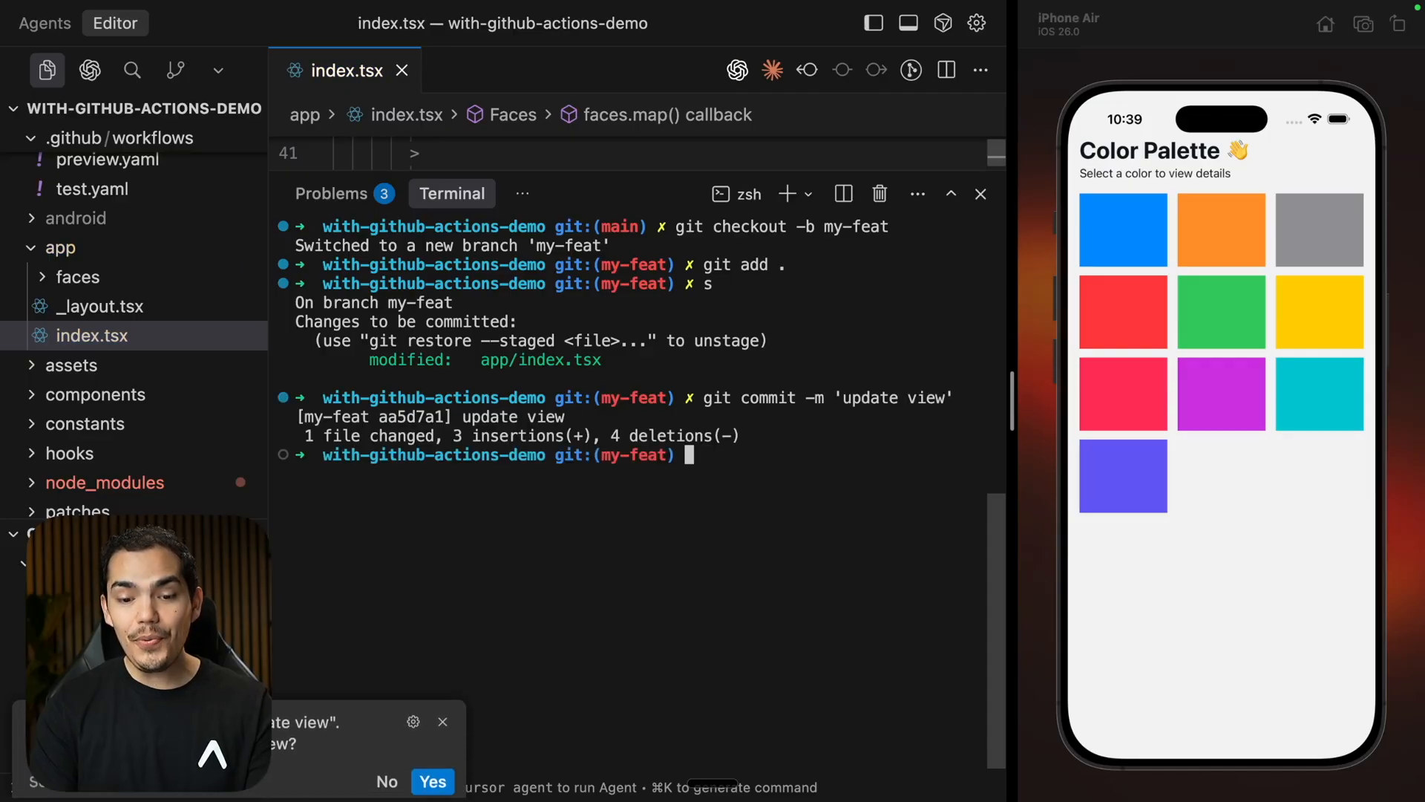
type("pushup")
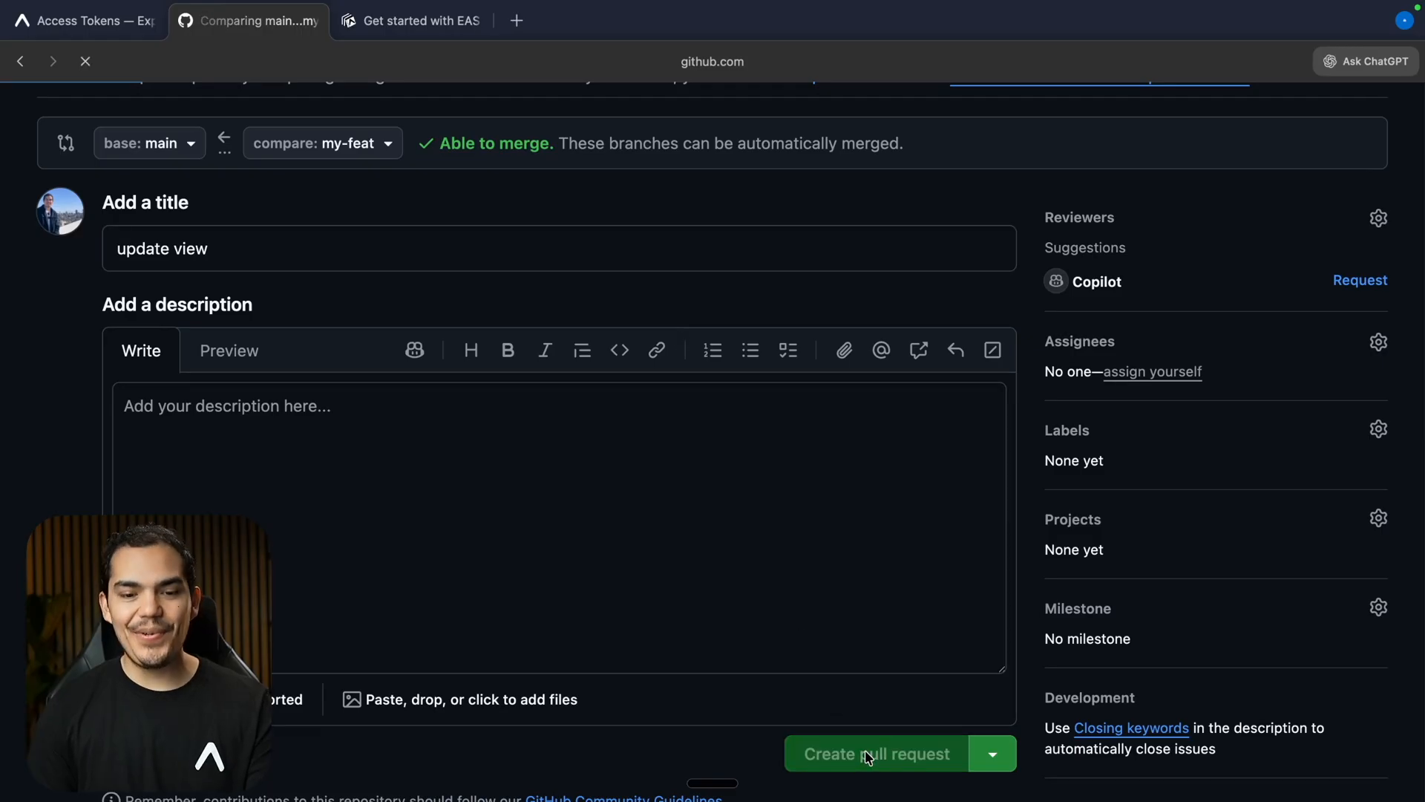
- Create pull request #3 'update view' and inspect main's passed EAS Build check details
left_click(875, 754)
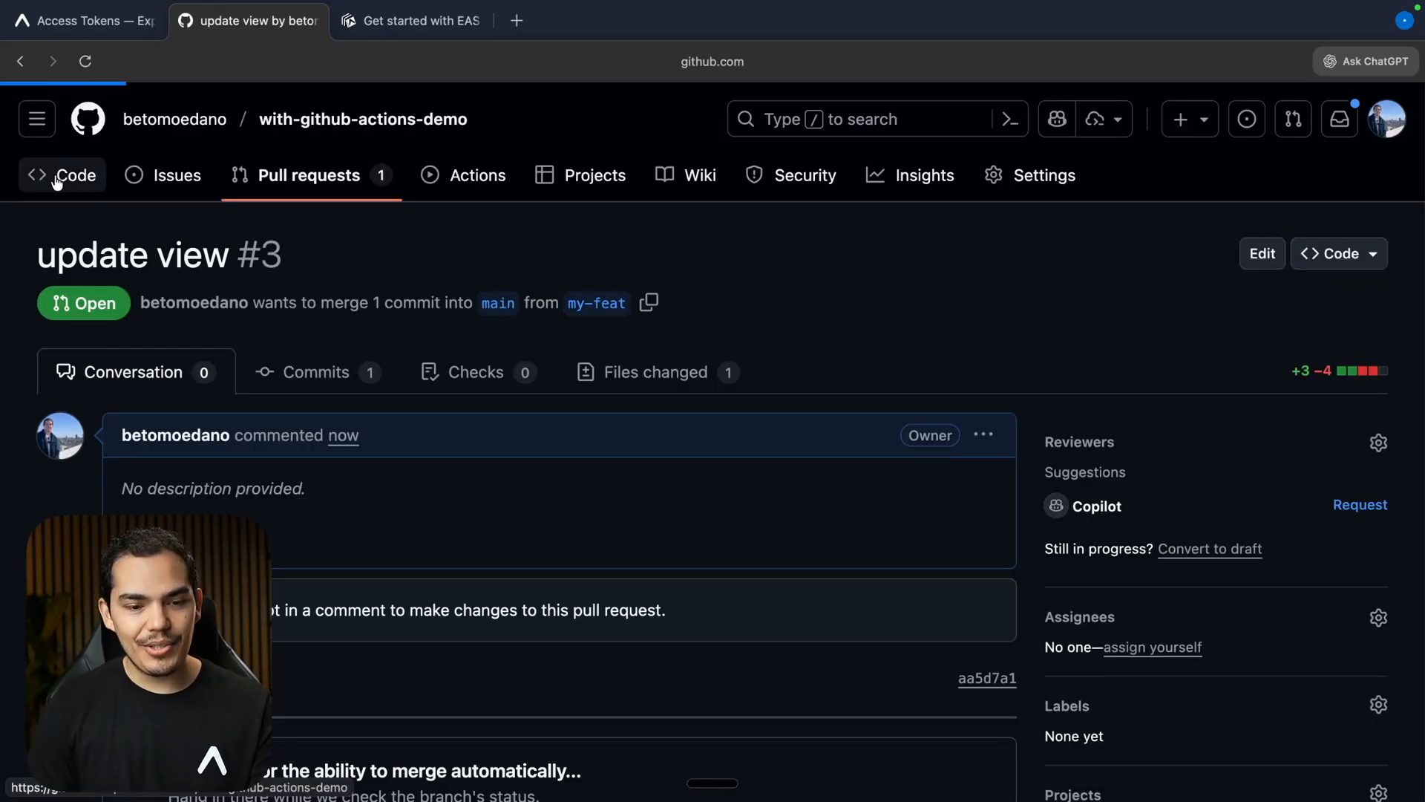
left_click(75, 174)
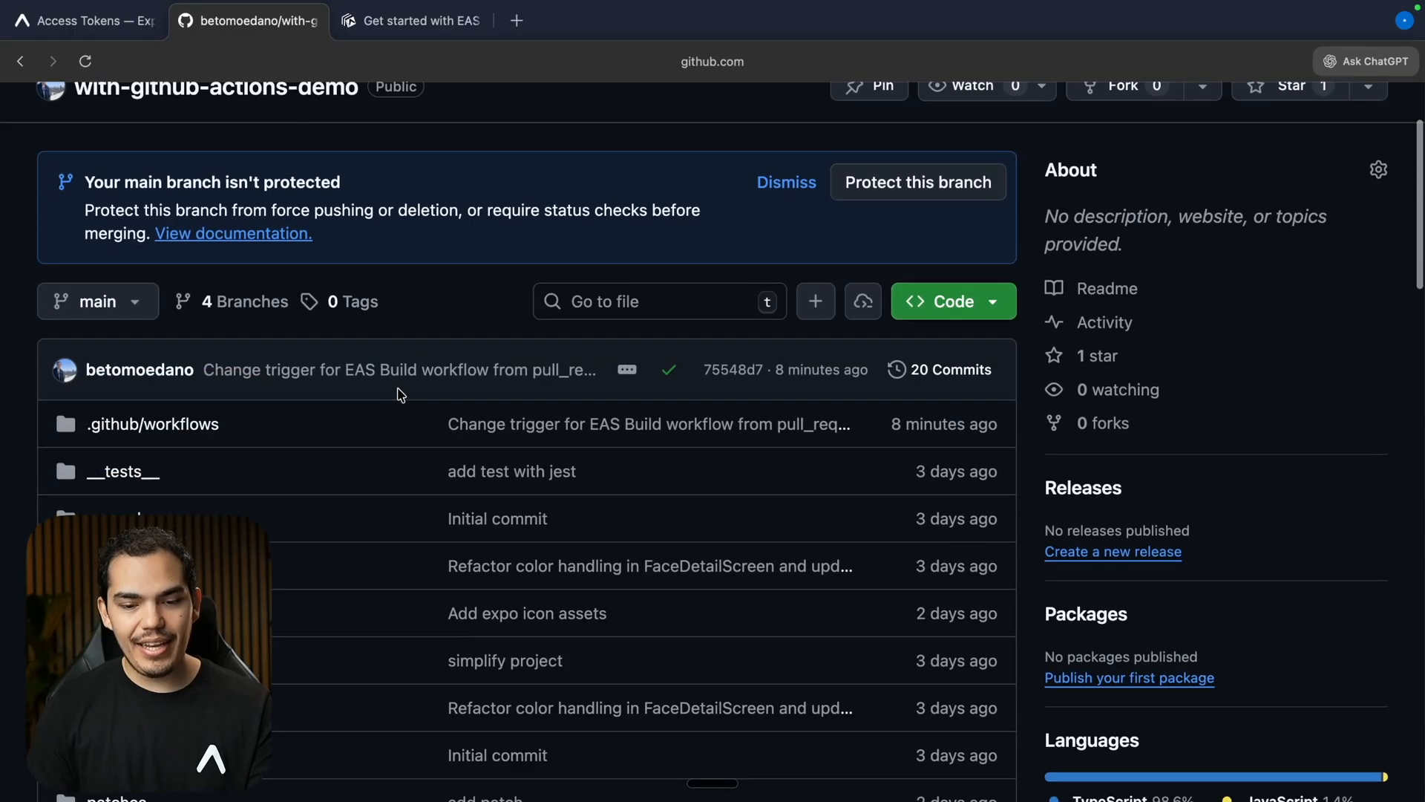
left_click(668, 369)
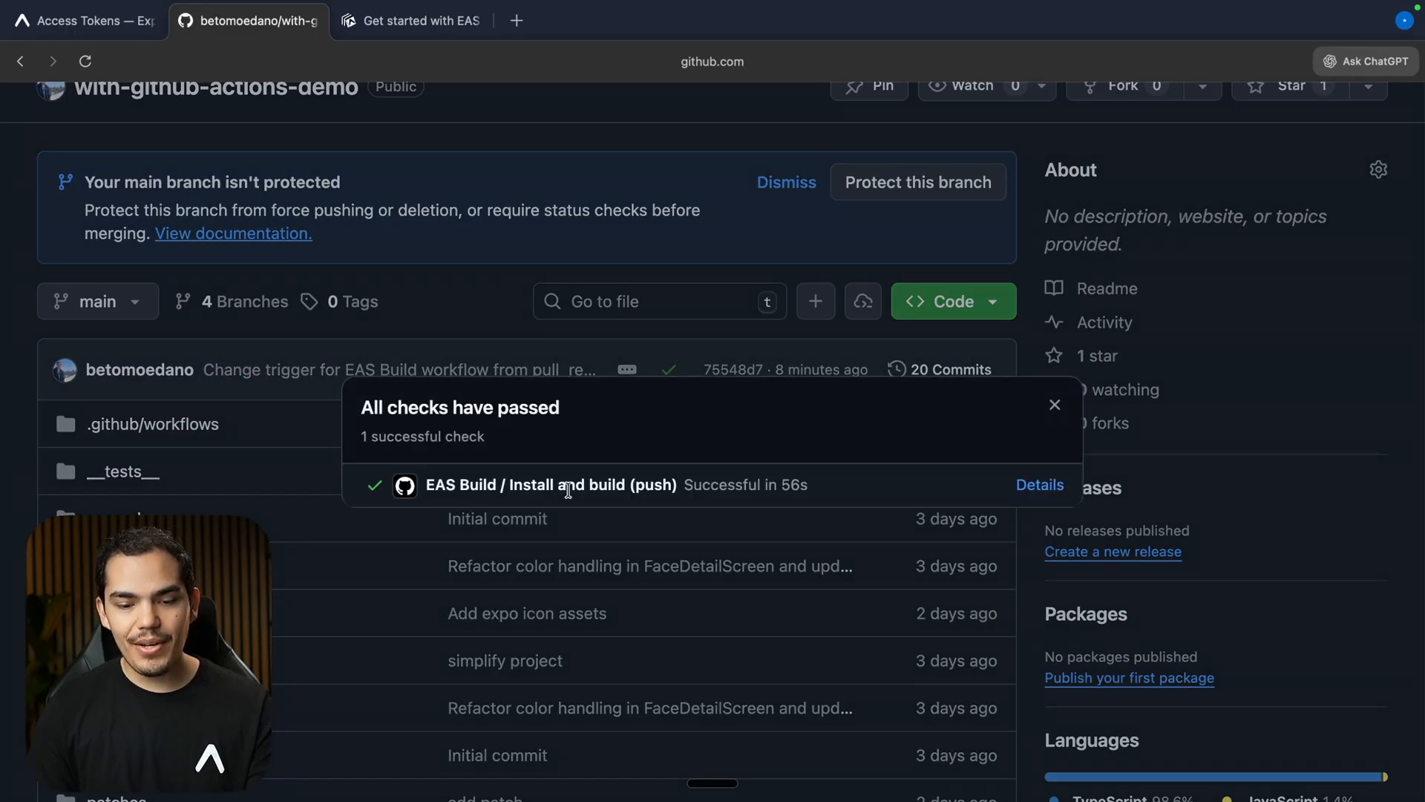
left_click(83, 21)
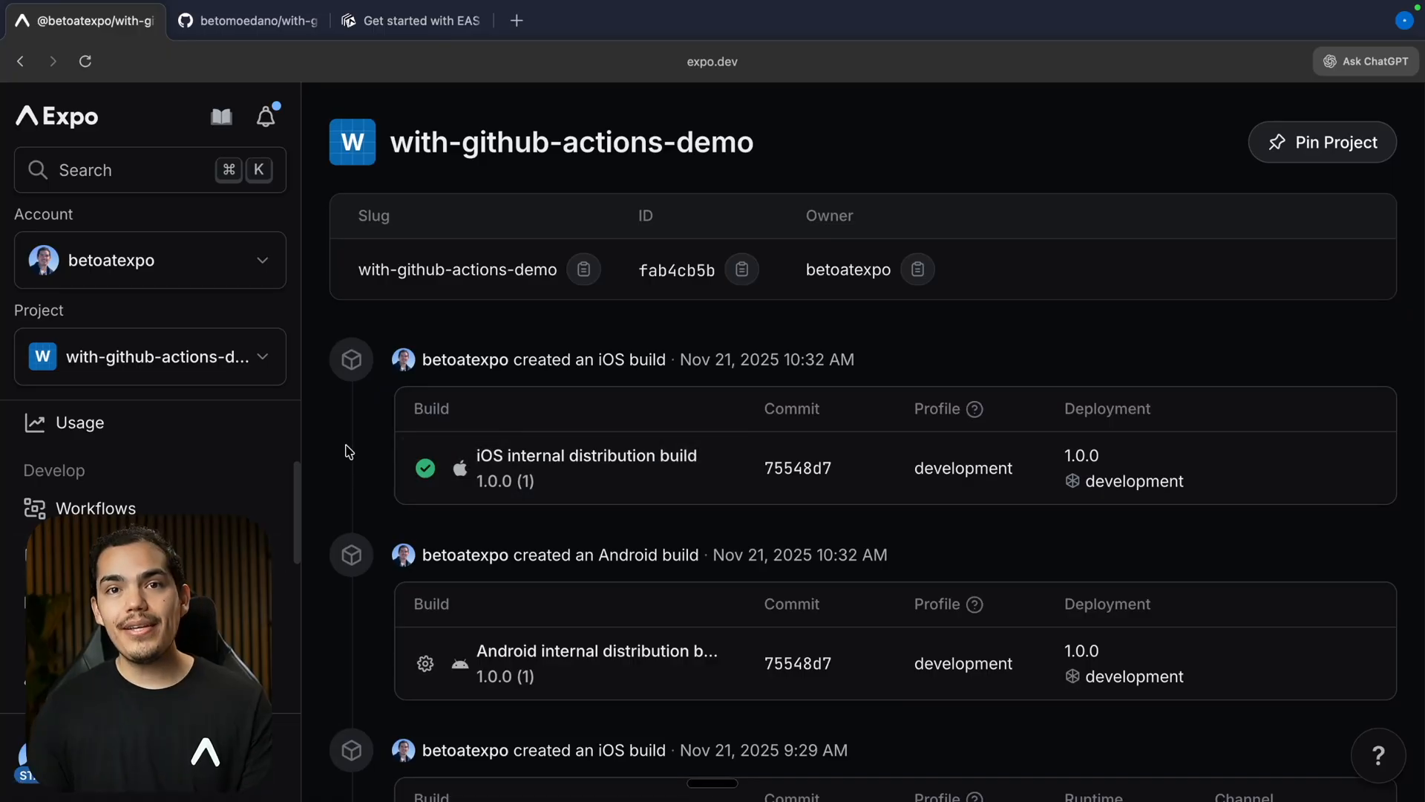
scroll("down", 3)
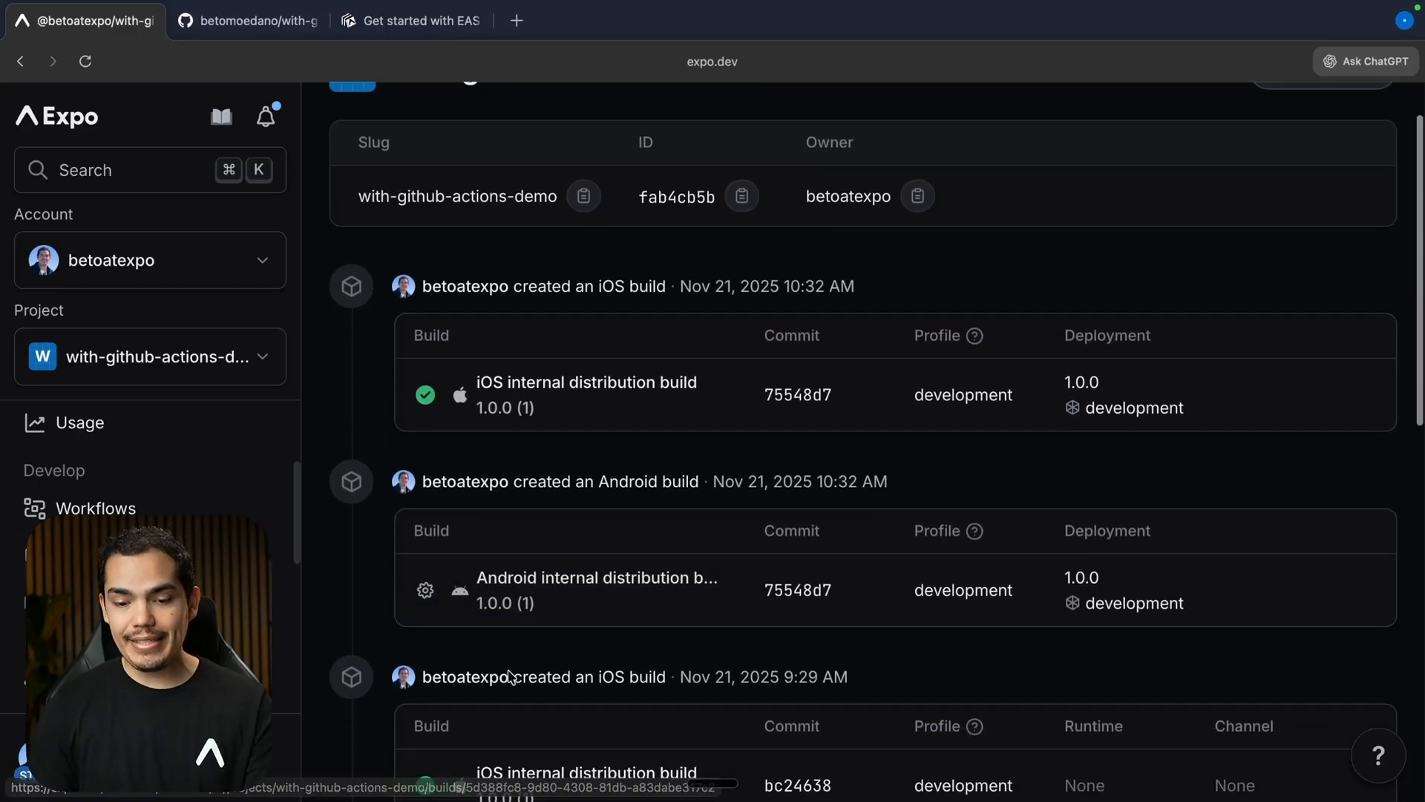
left_click(245, 21)
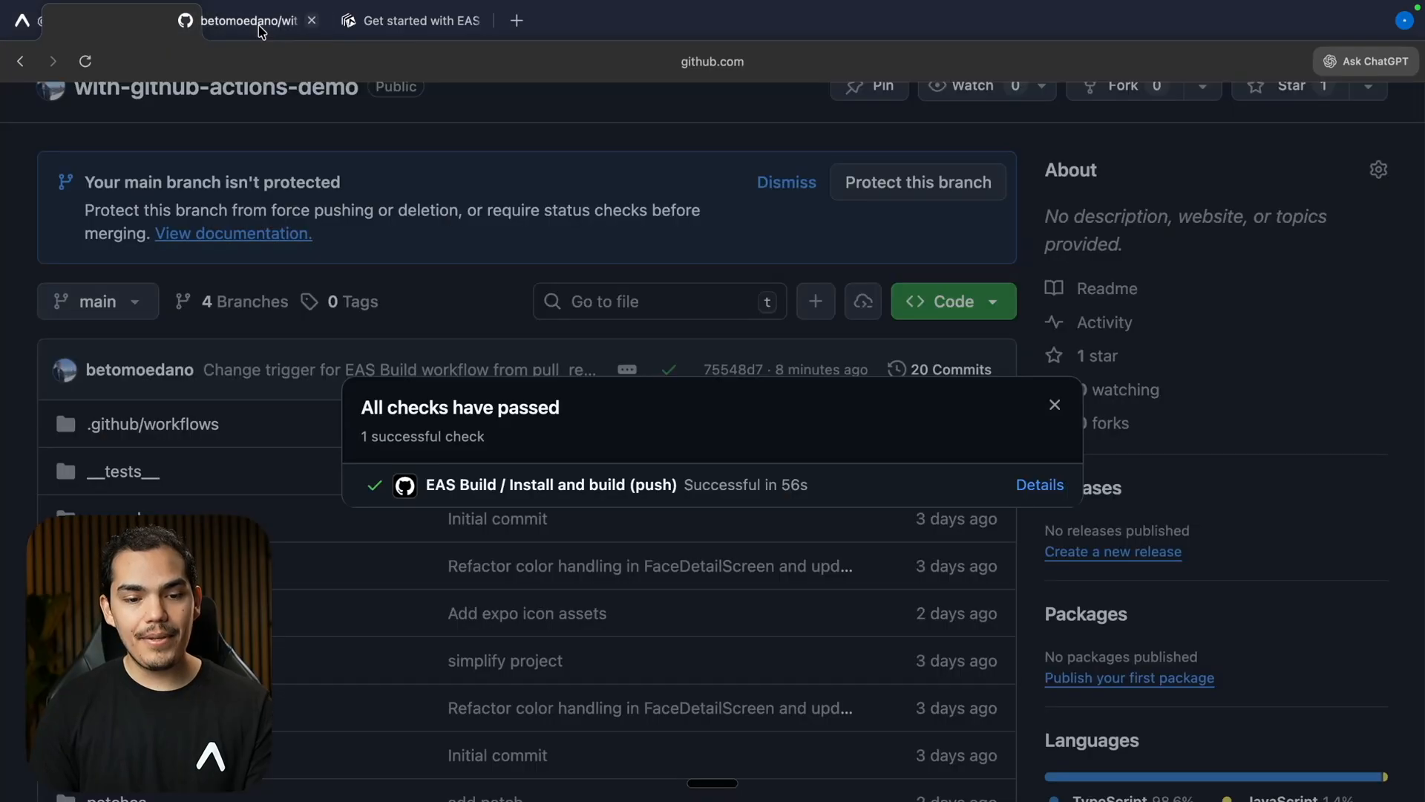
- Open pull request #3 and scroll through its lint, test and EAS Update checks
left_click(1054, 404)
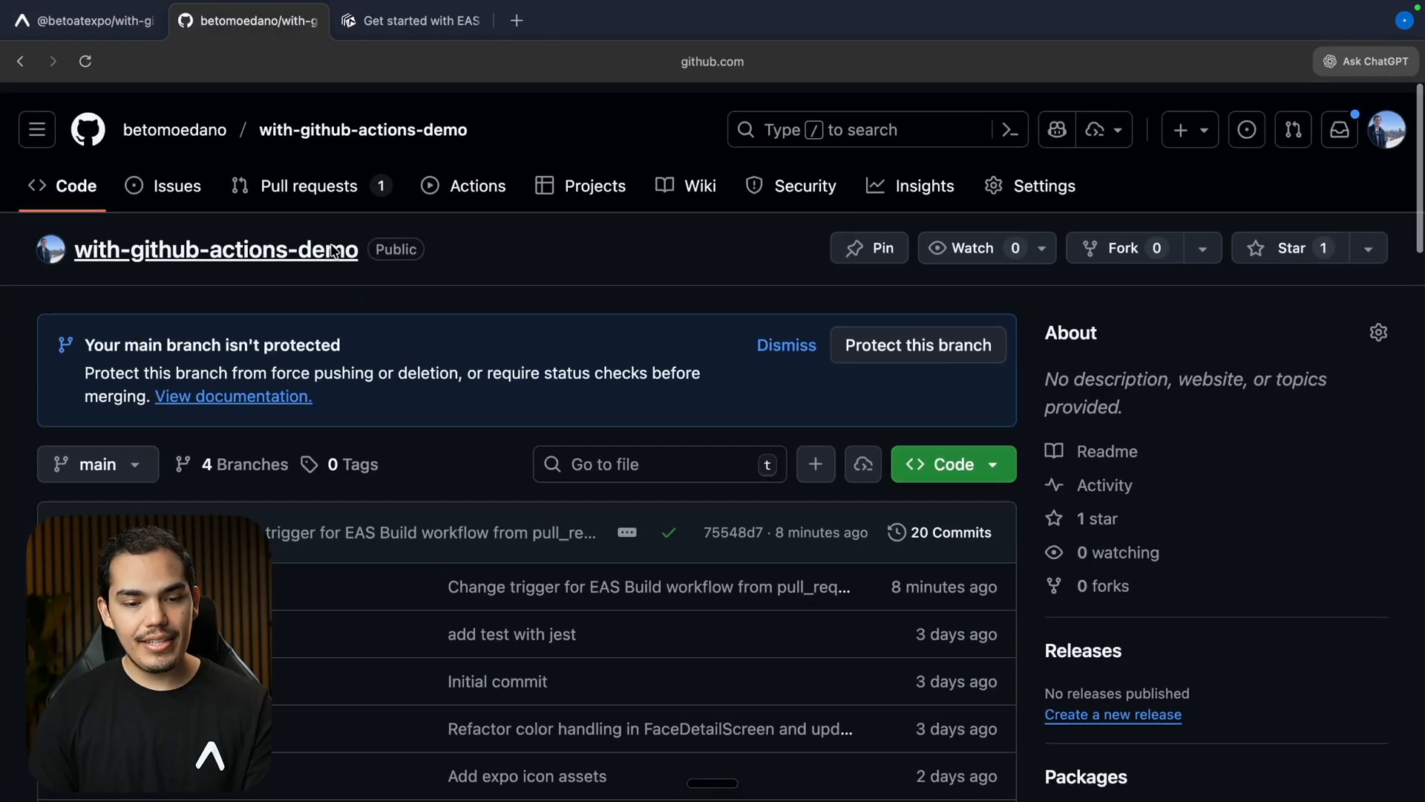
left_click(308, 185)
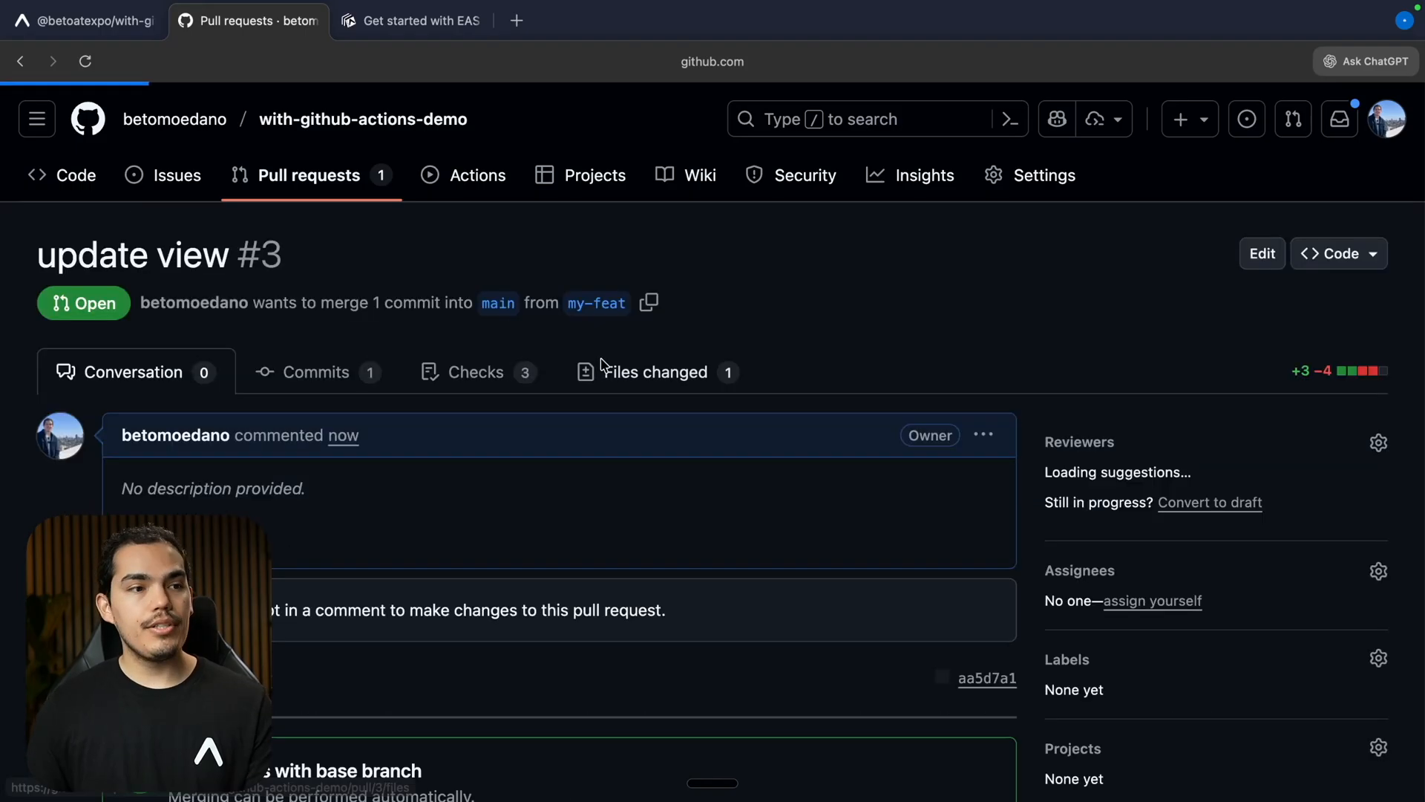
scroll("down", 3)
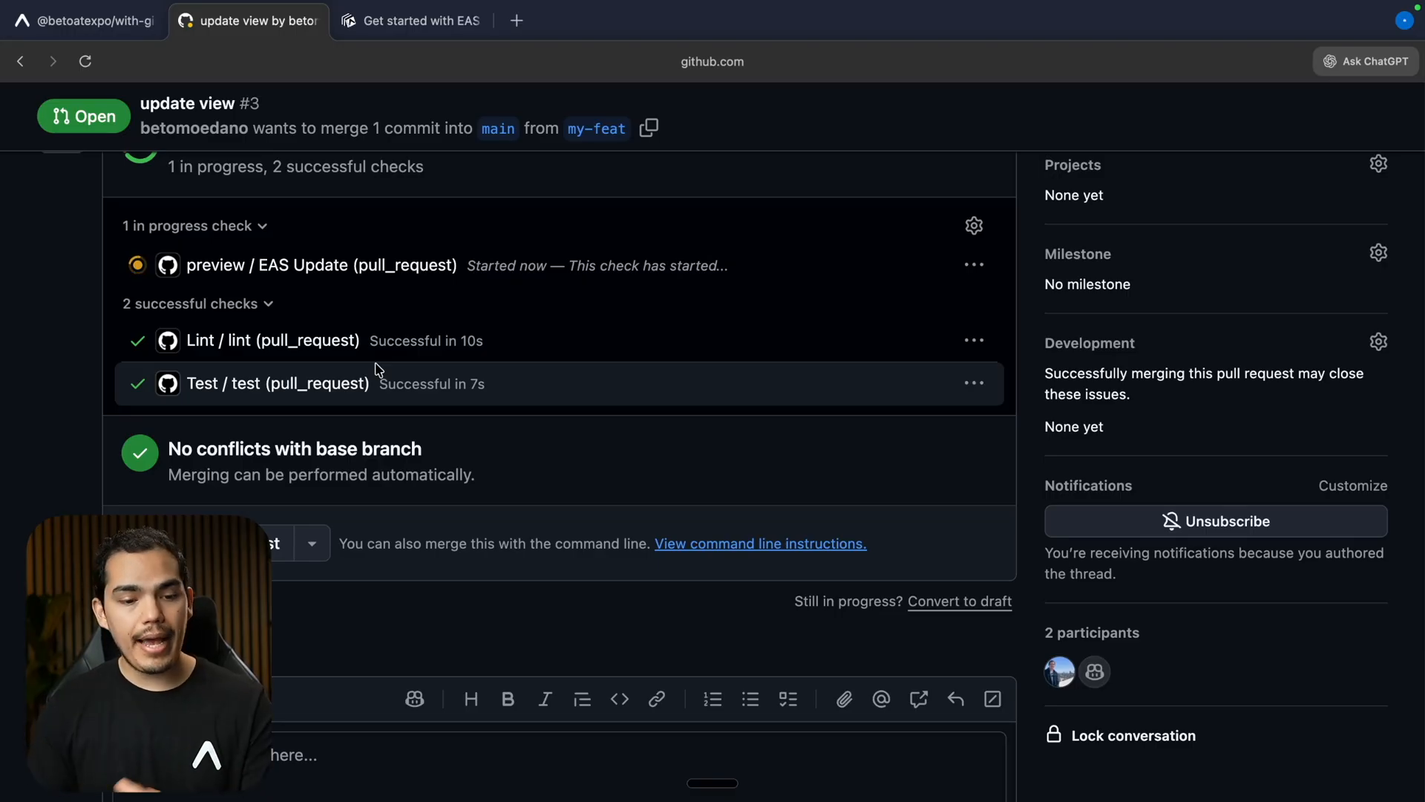
mouse_move(252, 270)
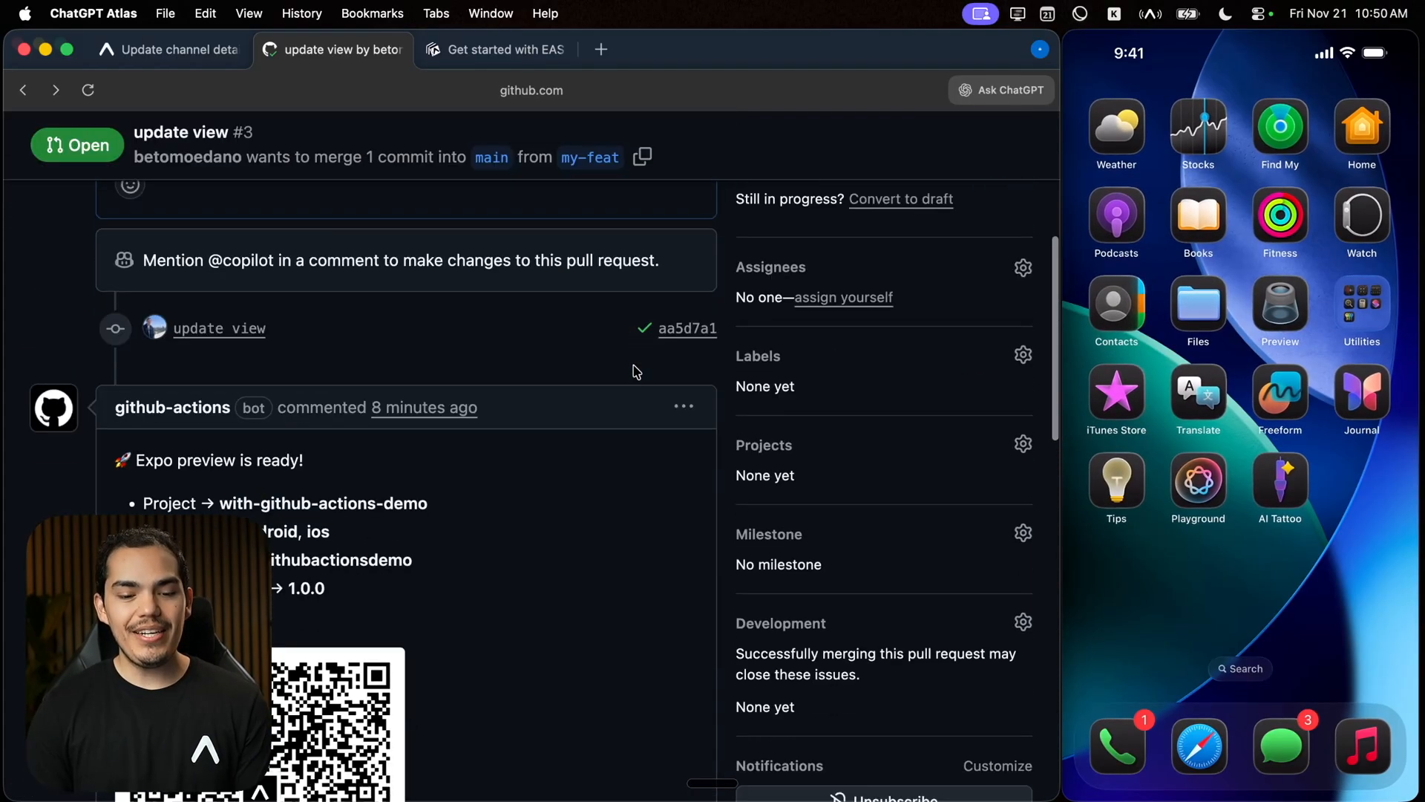
- Scroll to the bot comment's preview QR code, then switch to the Expo channel page
scroll("down", 3)
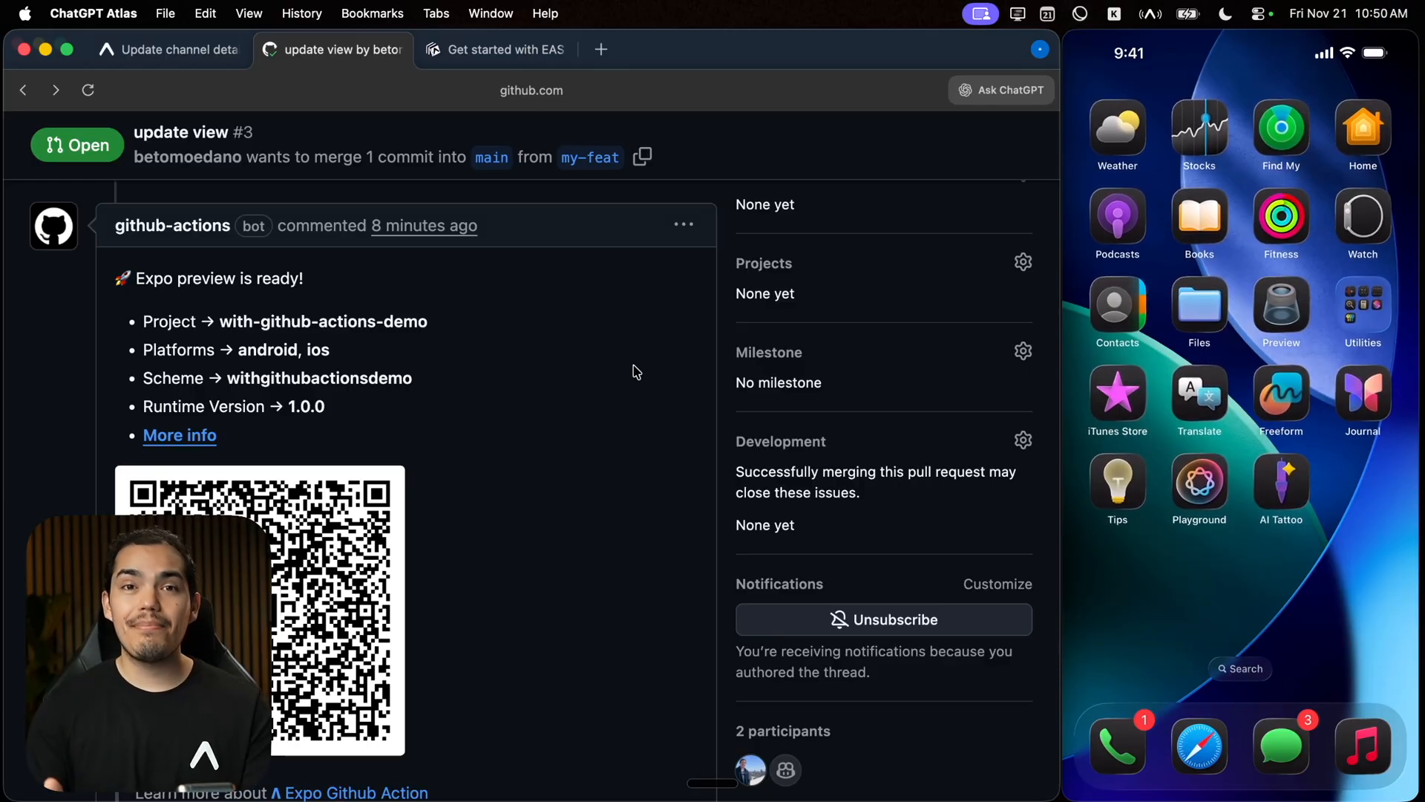
scroll("down", 3)
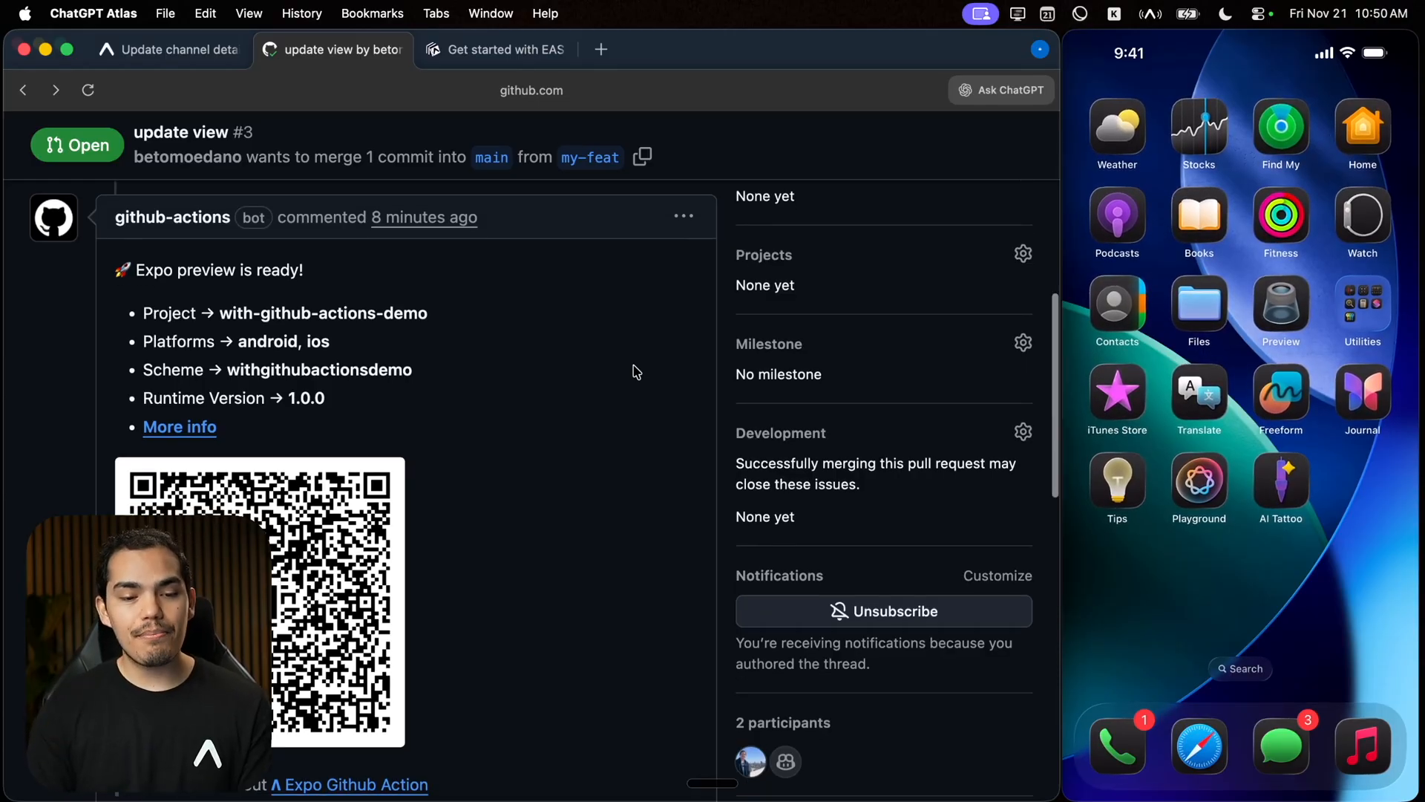
scroll("down", 3)
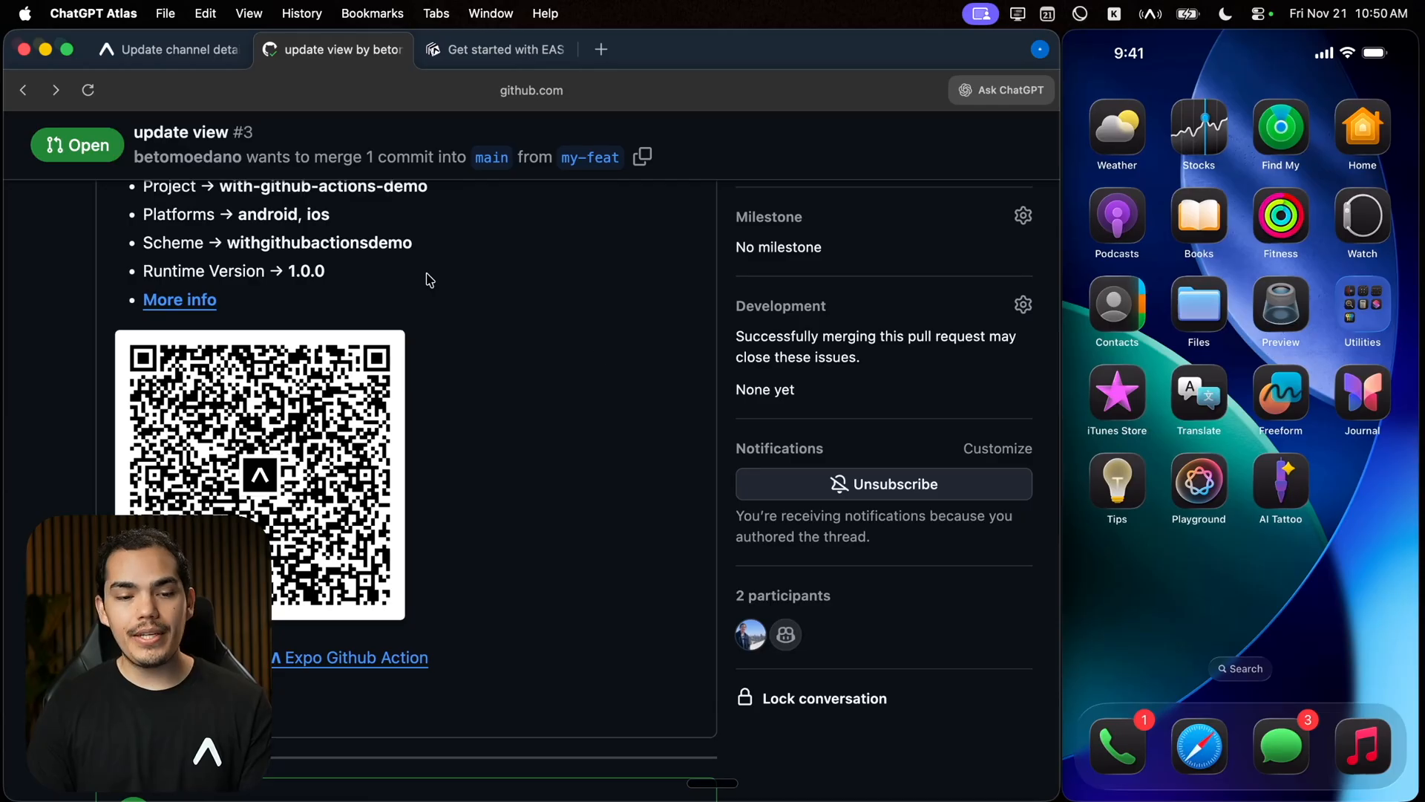
left_click(172, 49)
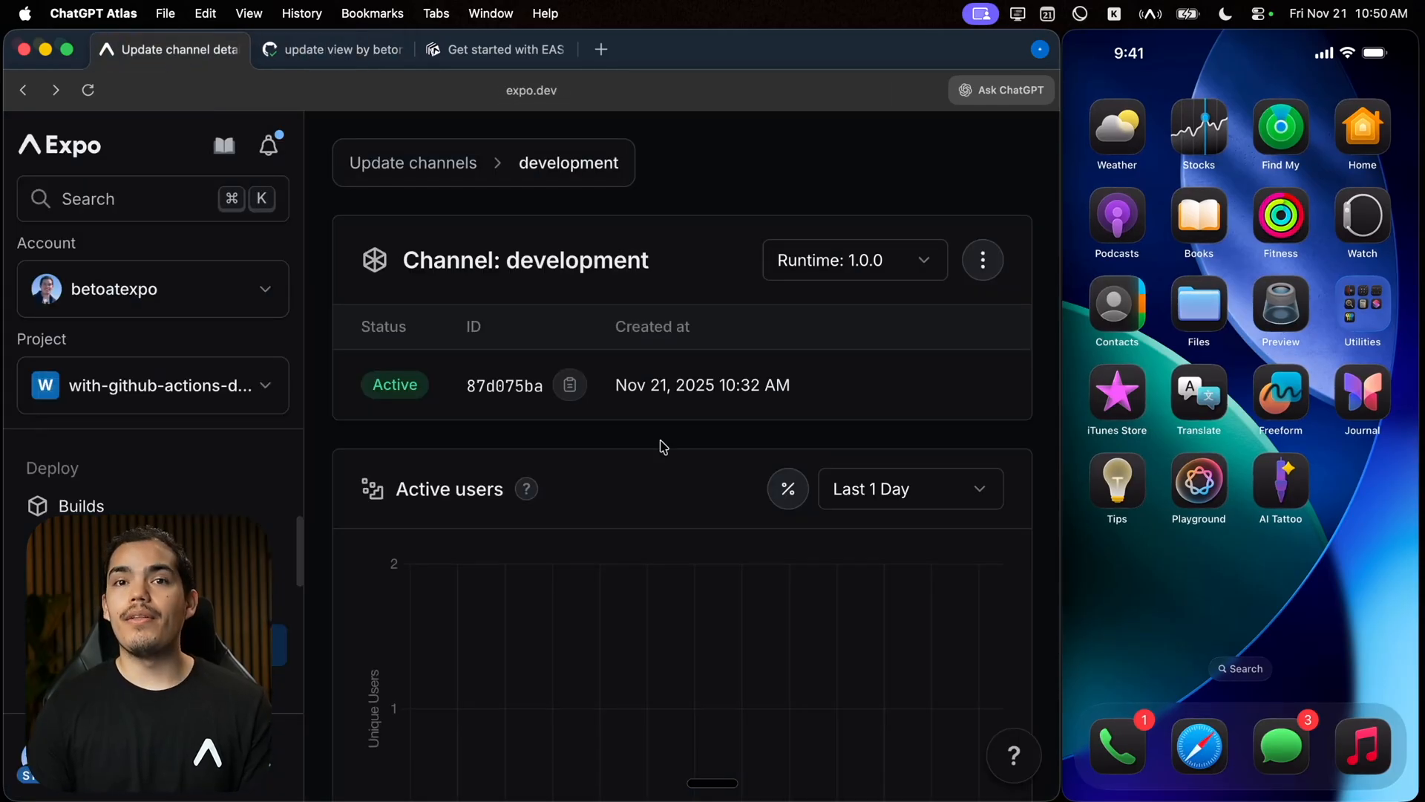
mouse_move(81, 505)
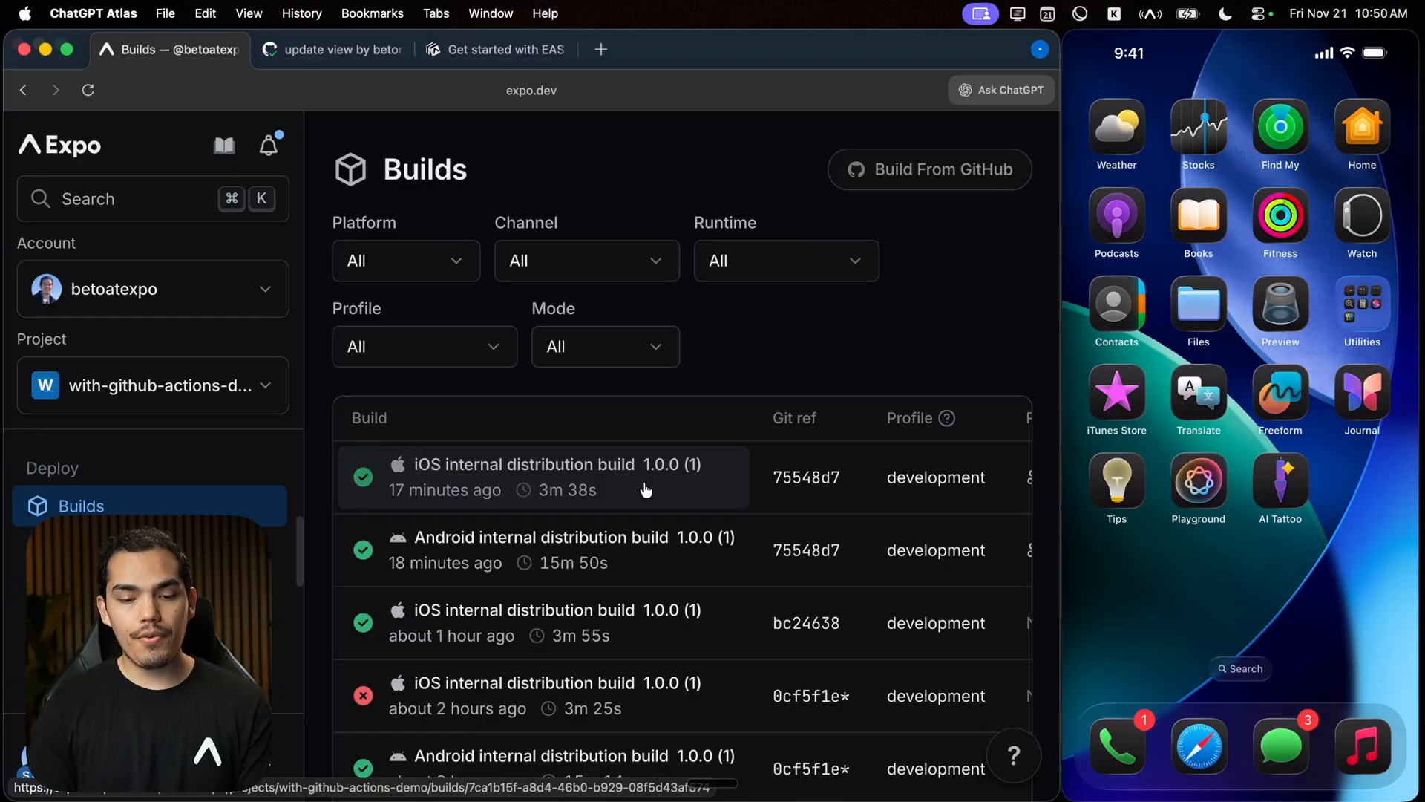
- Show the install QR code for the latest iOS development build's artifact
left_click(545, 476)
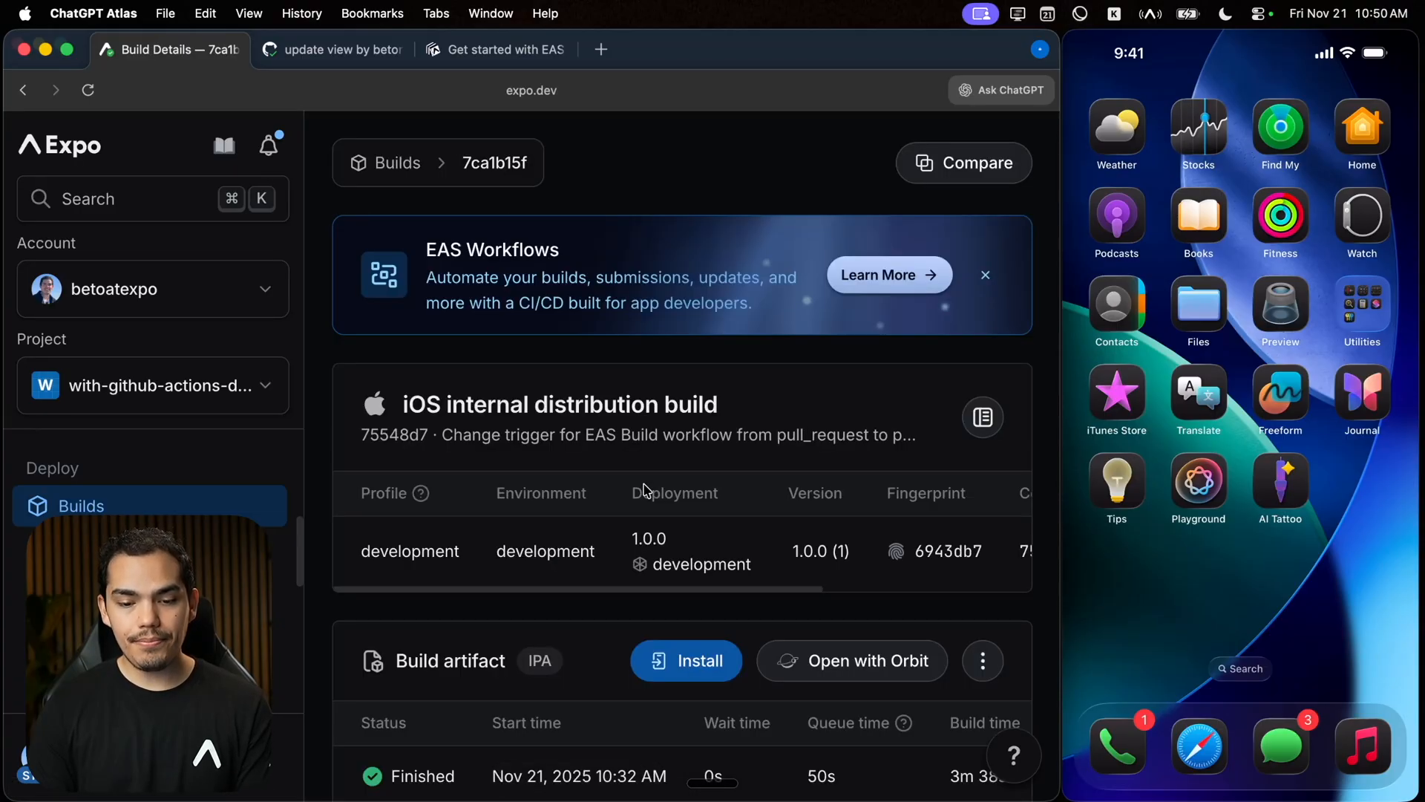
scroll("down", 3)
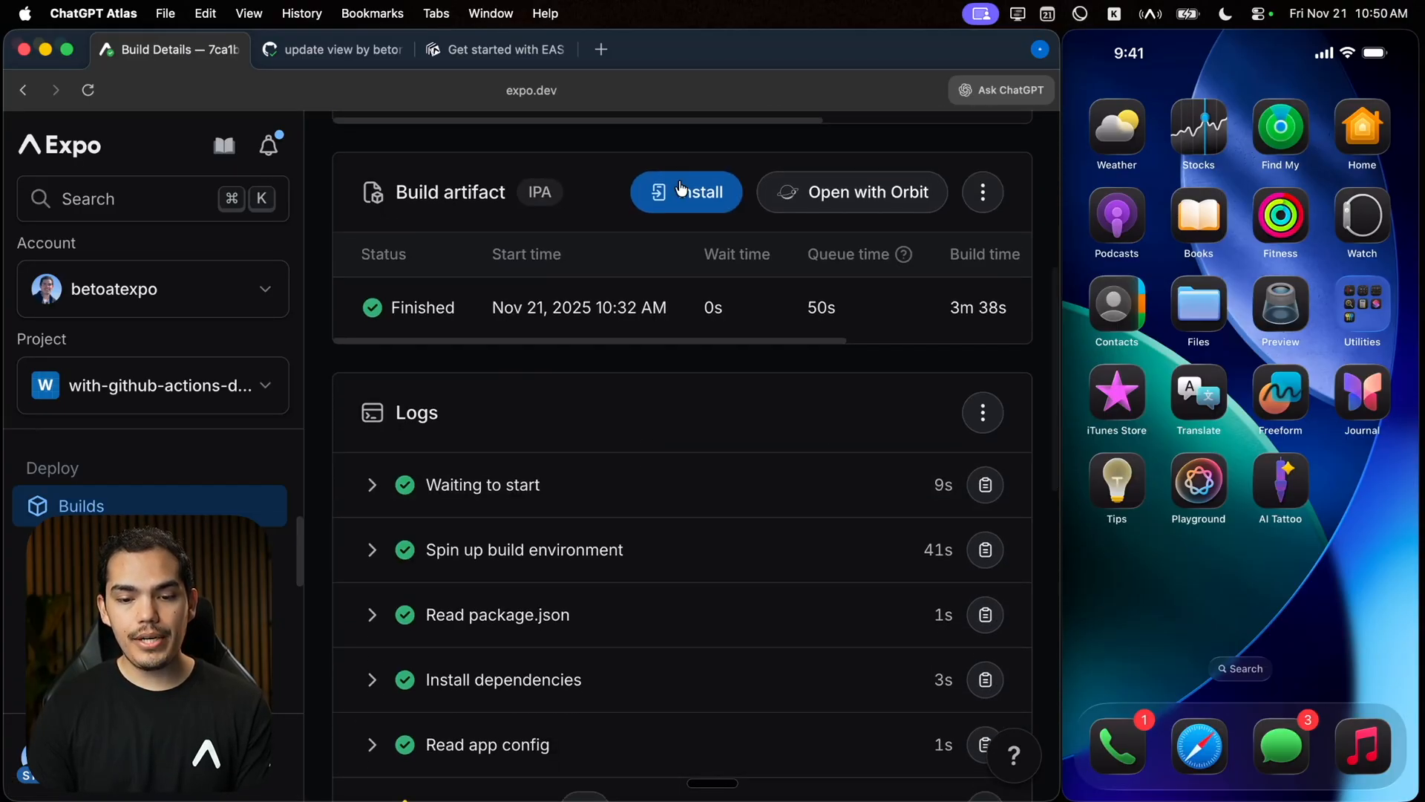
left_click(688, 191)
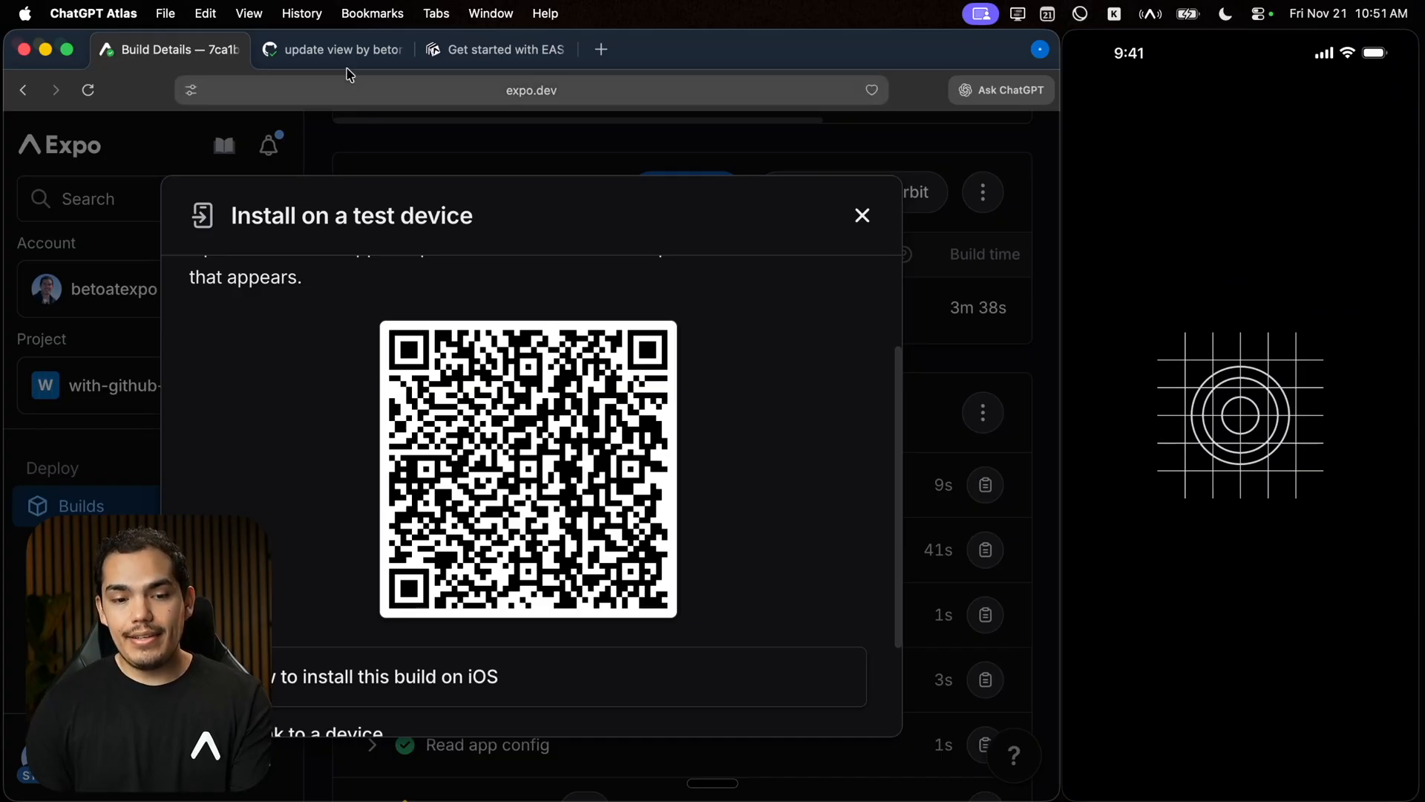
left_click(343, 49)
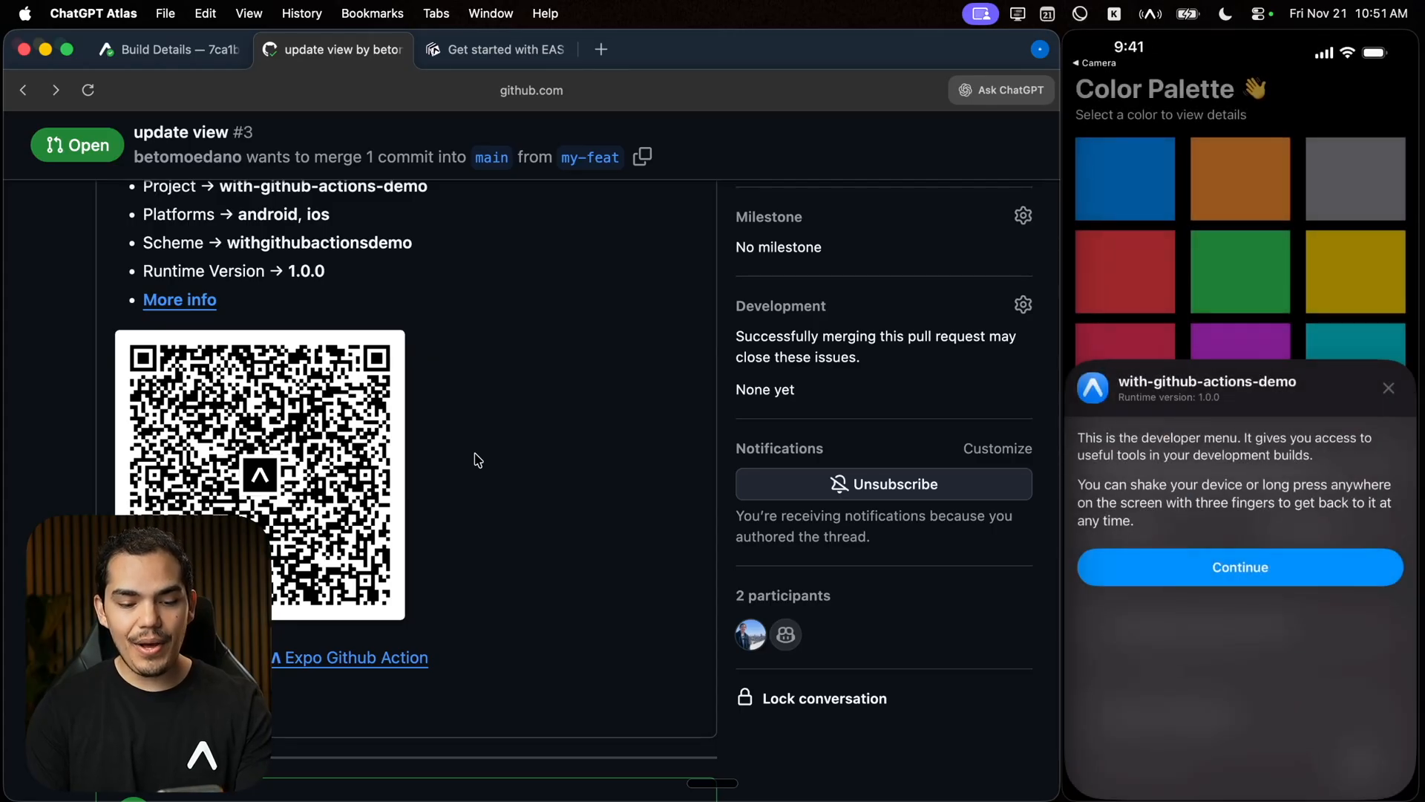
- Dismiss the iPhone developer menu, open a colour's details, and return to the palette
left_click(1239, 567)
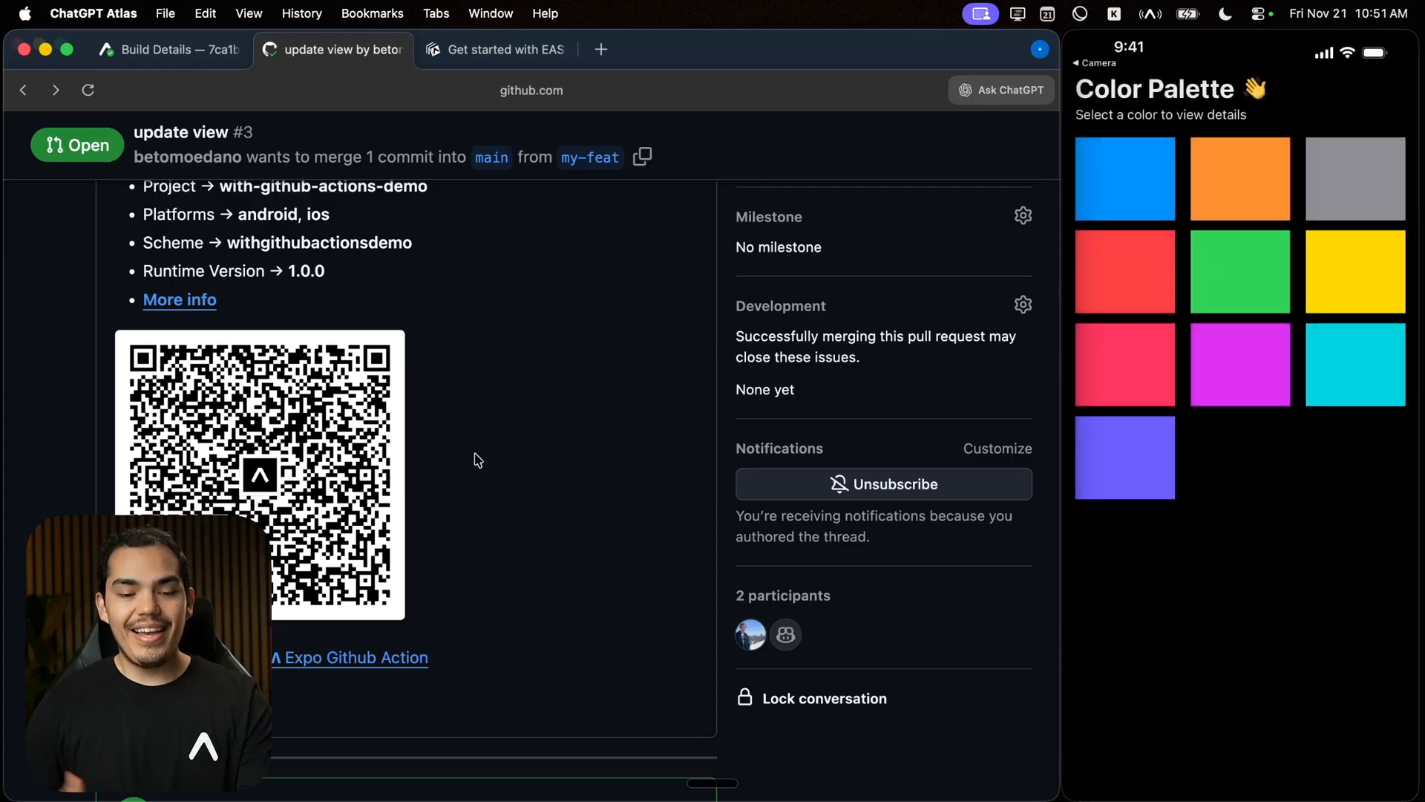
left_click(1239, 272)
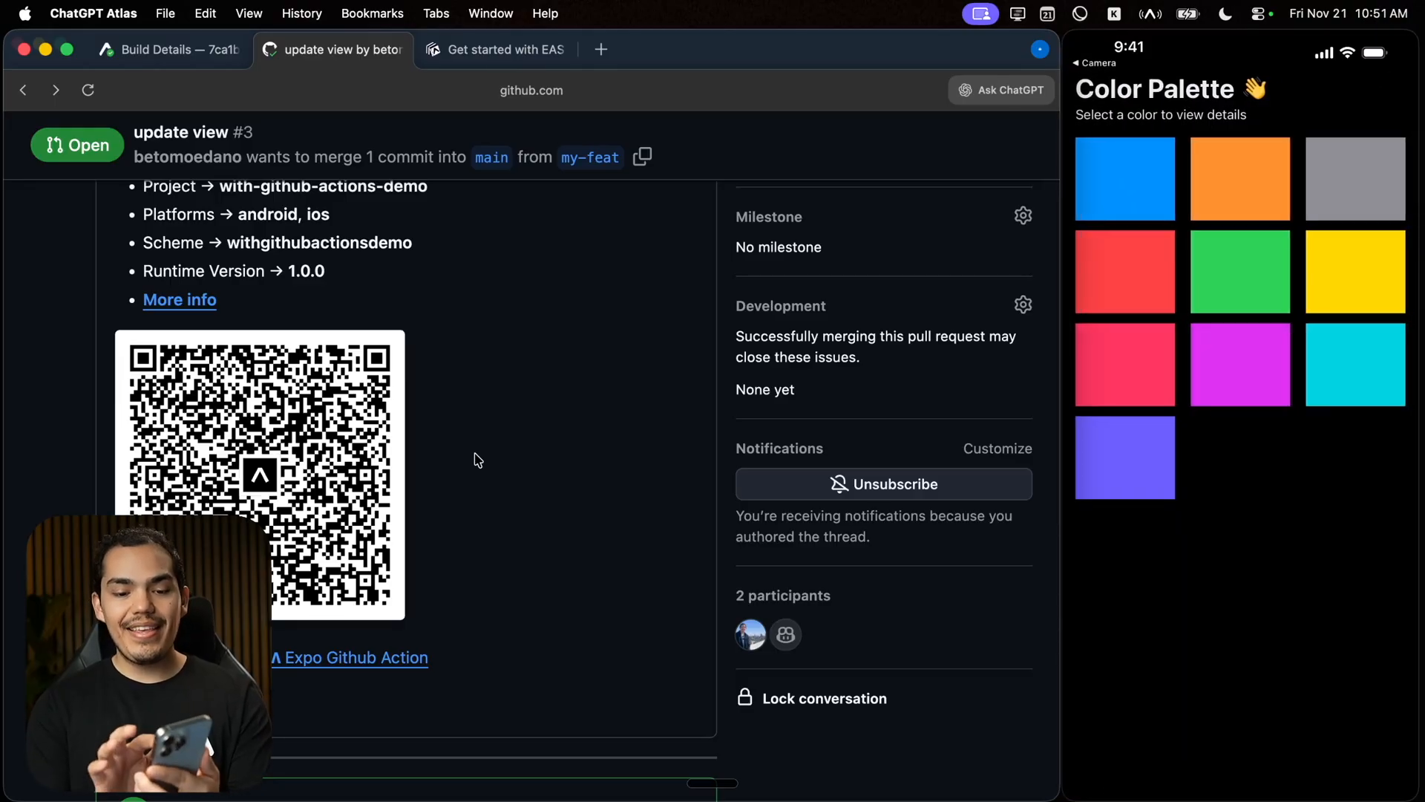
left_click(1238, 365)
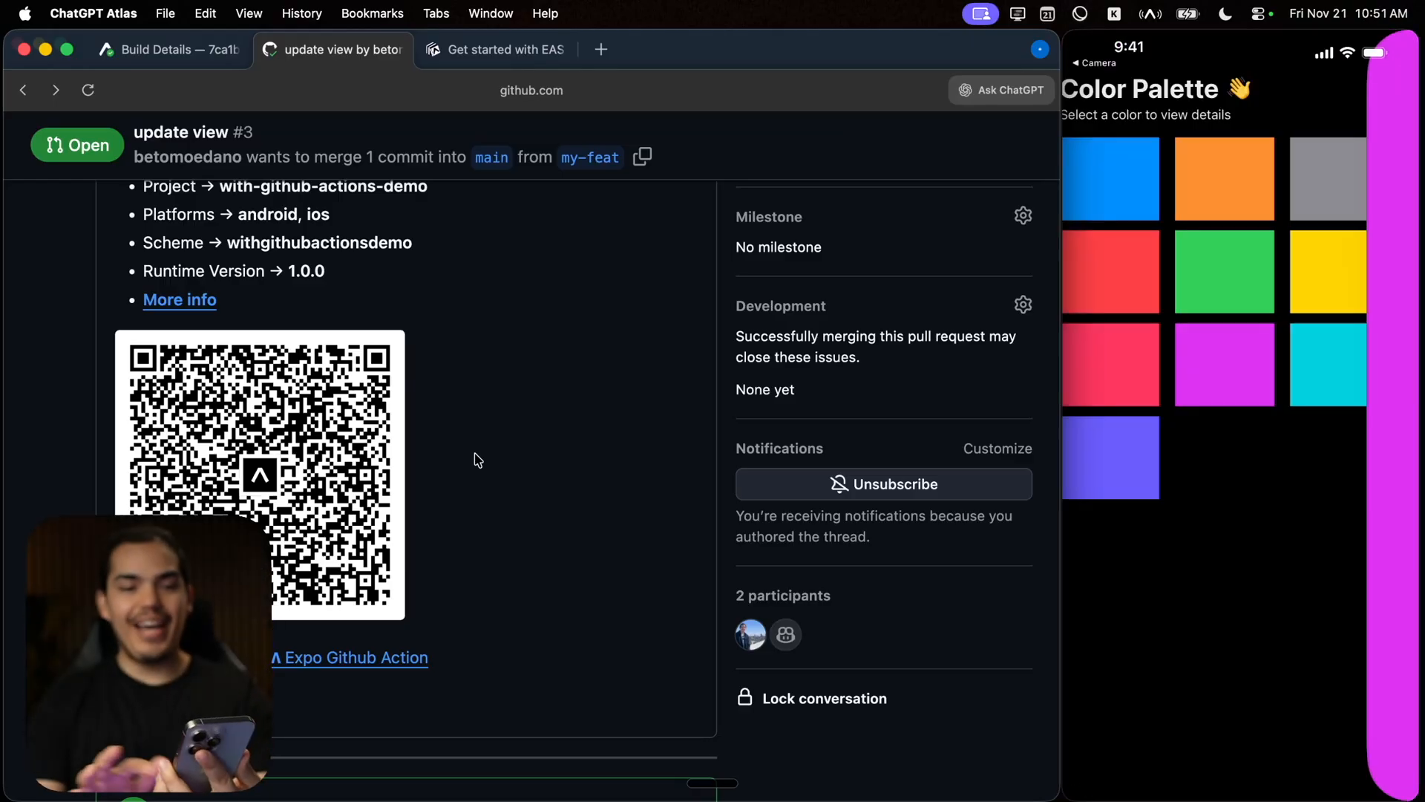
left_click(1110, 178)
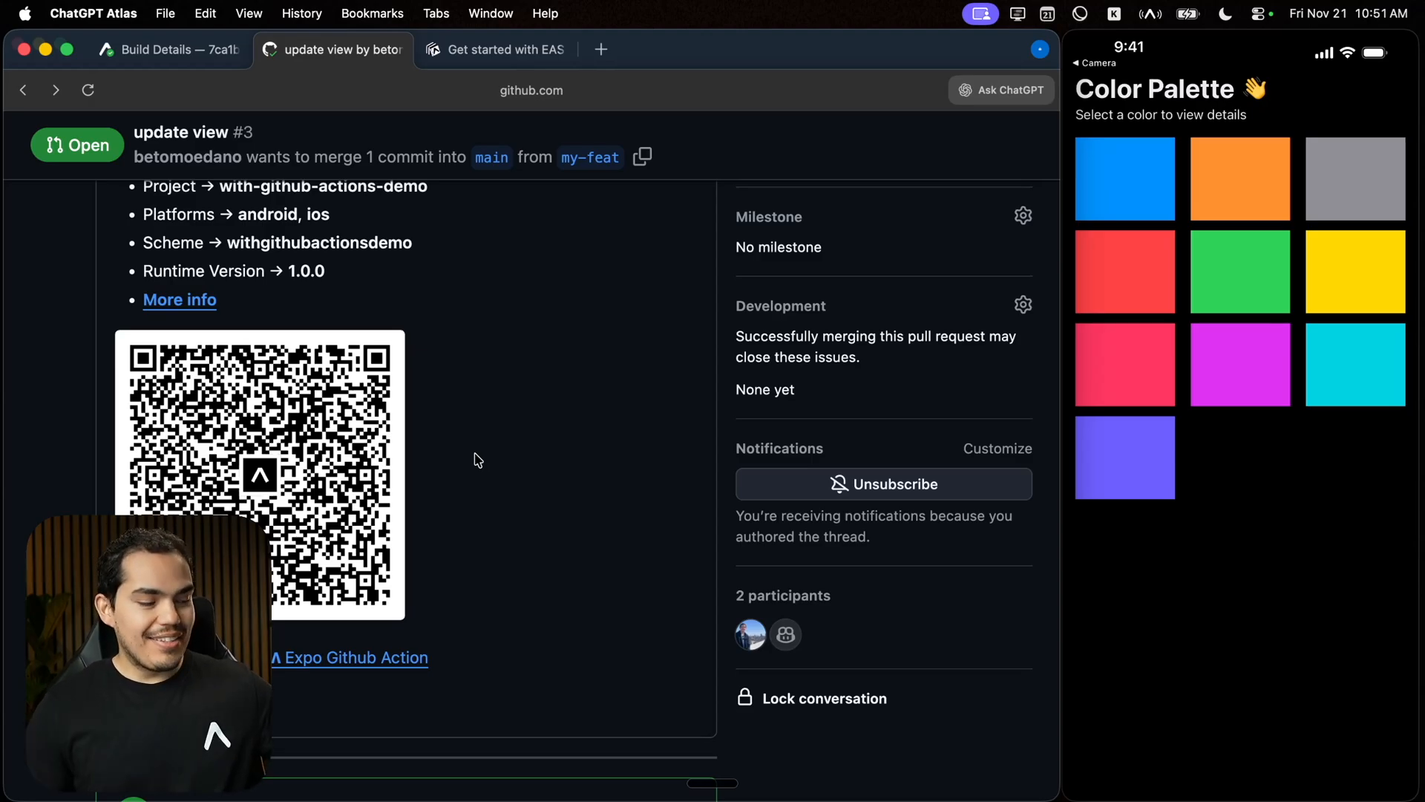
mouse_move(505, 461)
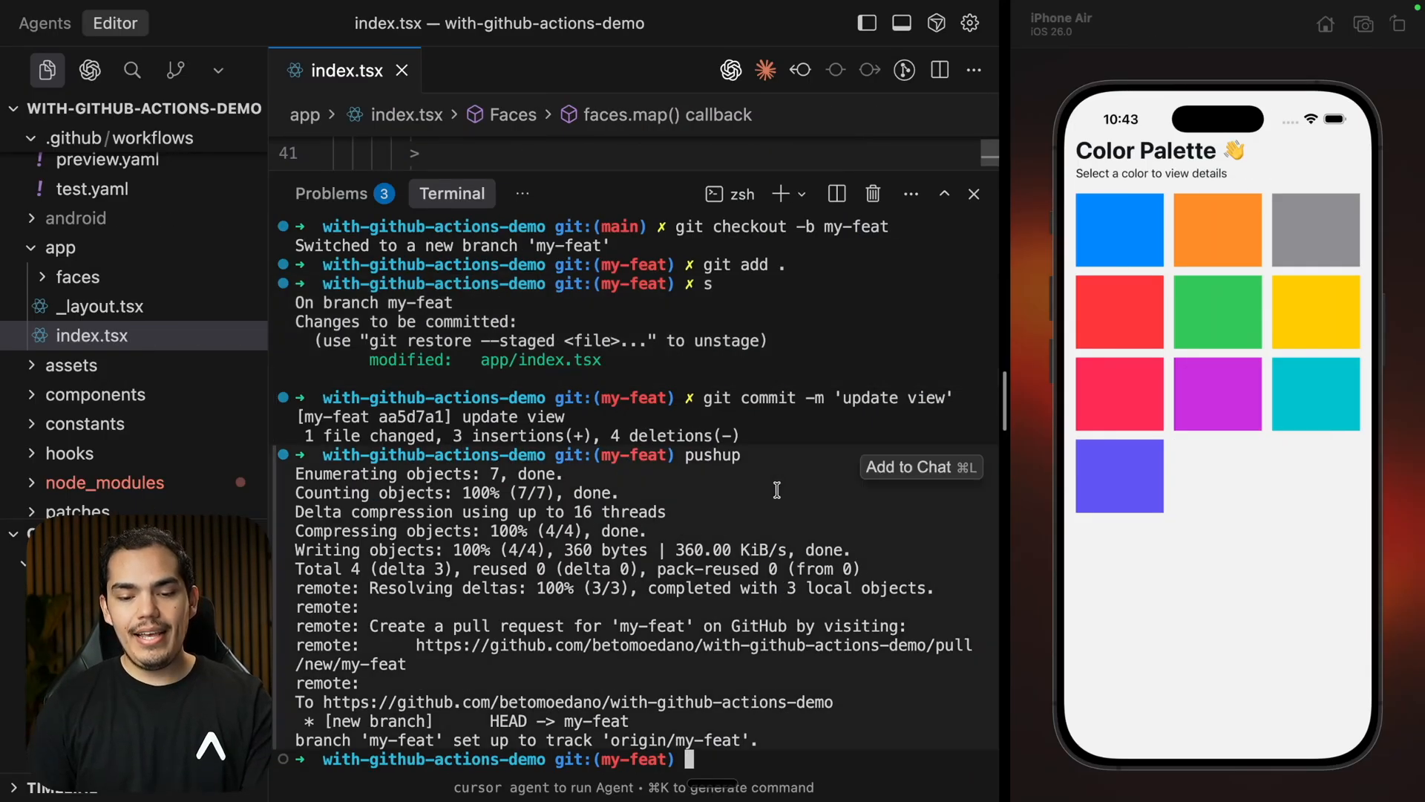
- Return to pull request #3 to watch its three in-progress checks
left_click(973, 194)
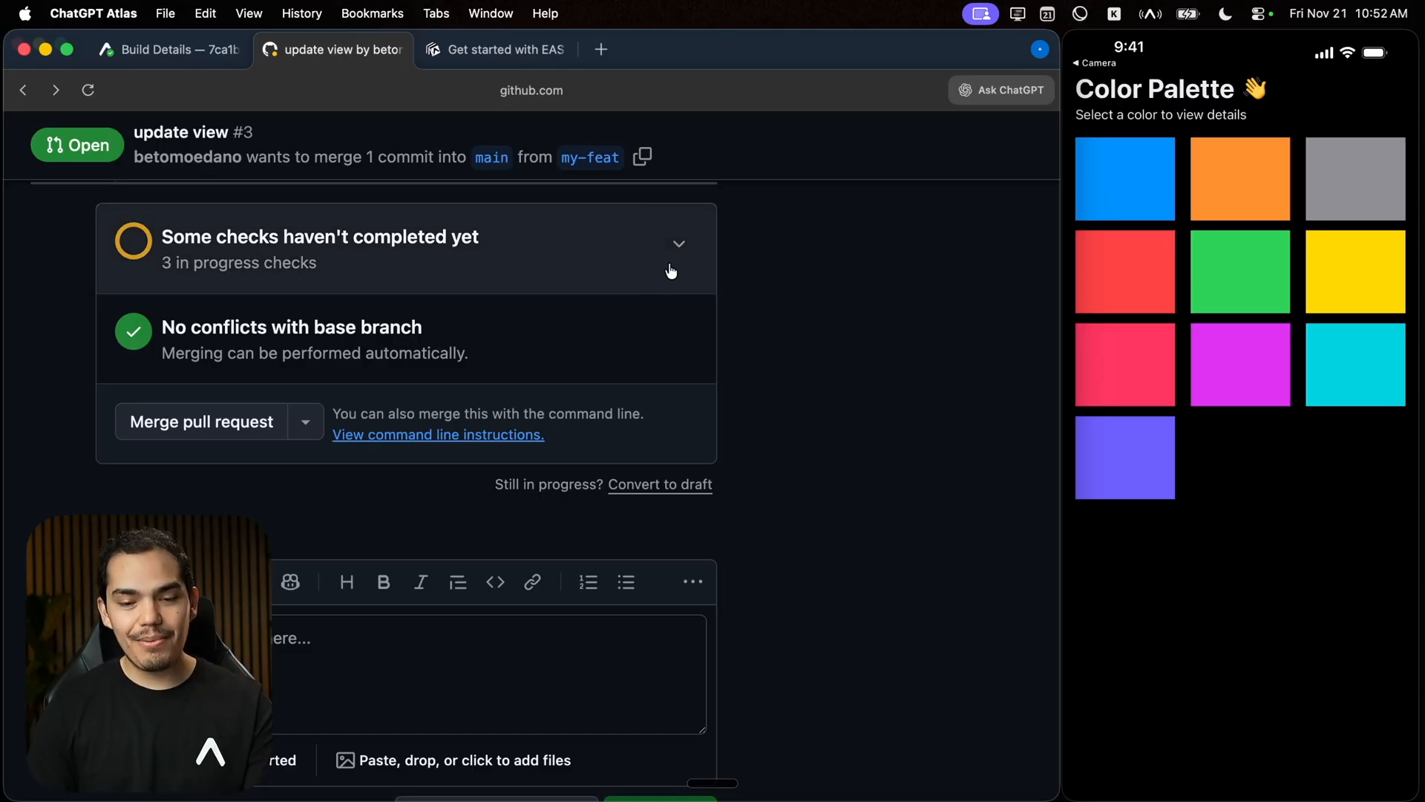
- Find the finished Android internal distribution build and show its install options
left_click(678, 244)
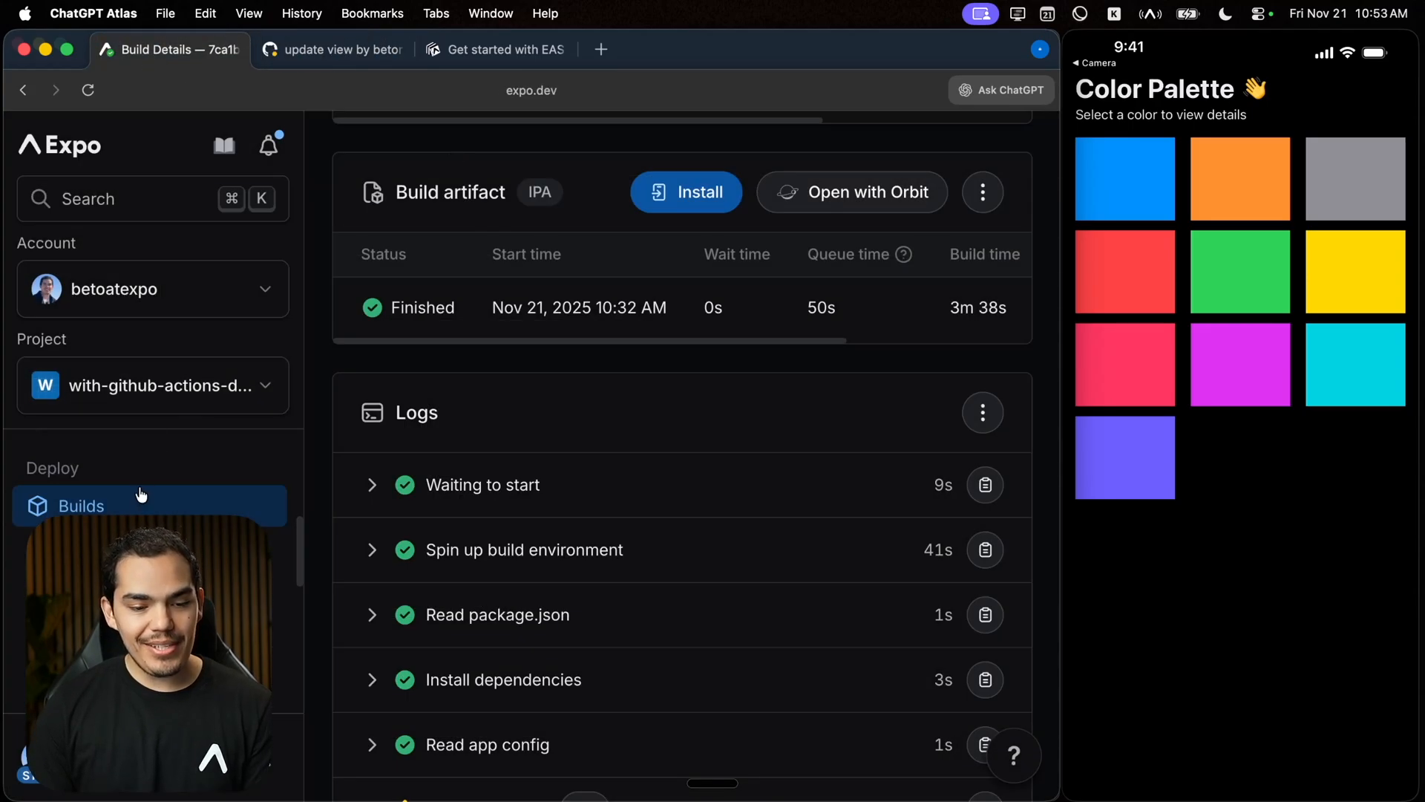
left_click(81, 505)
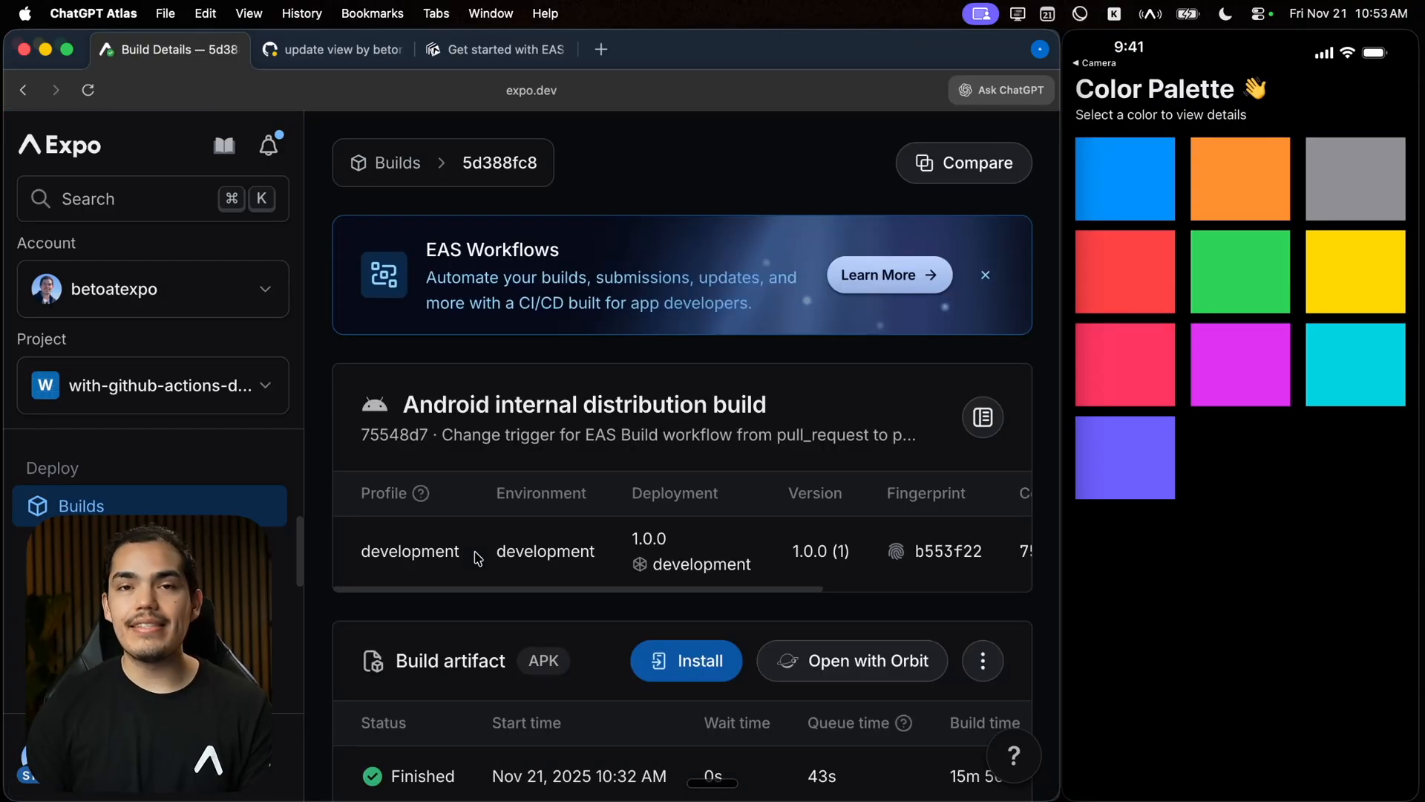
scroll("right", 3)
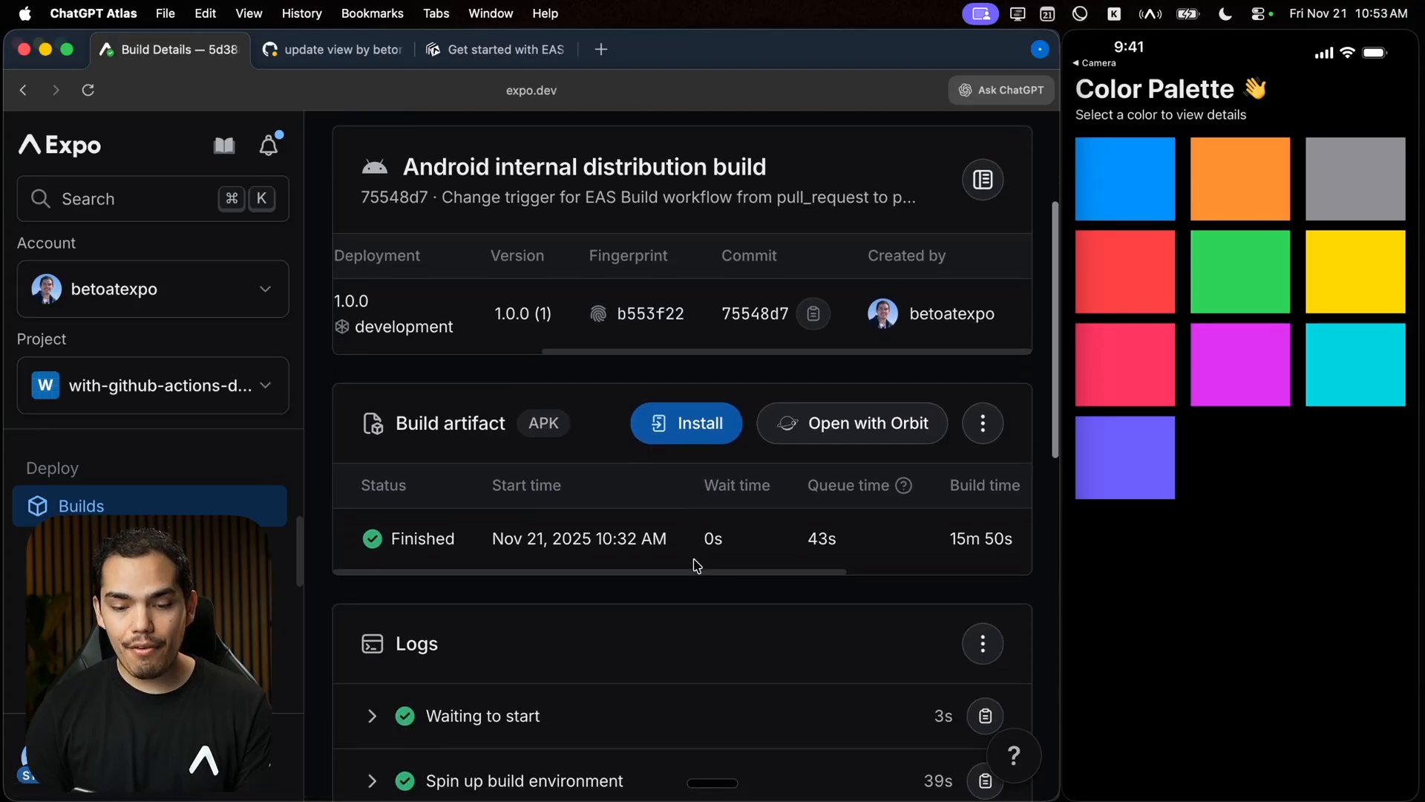
scroll("right", 3)
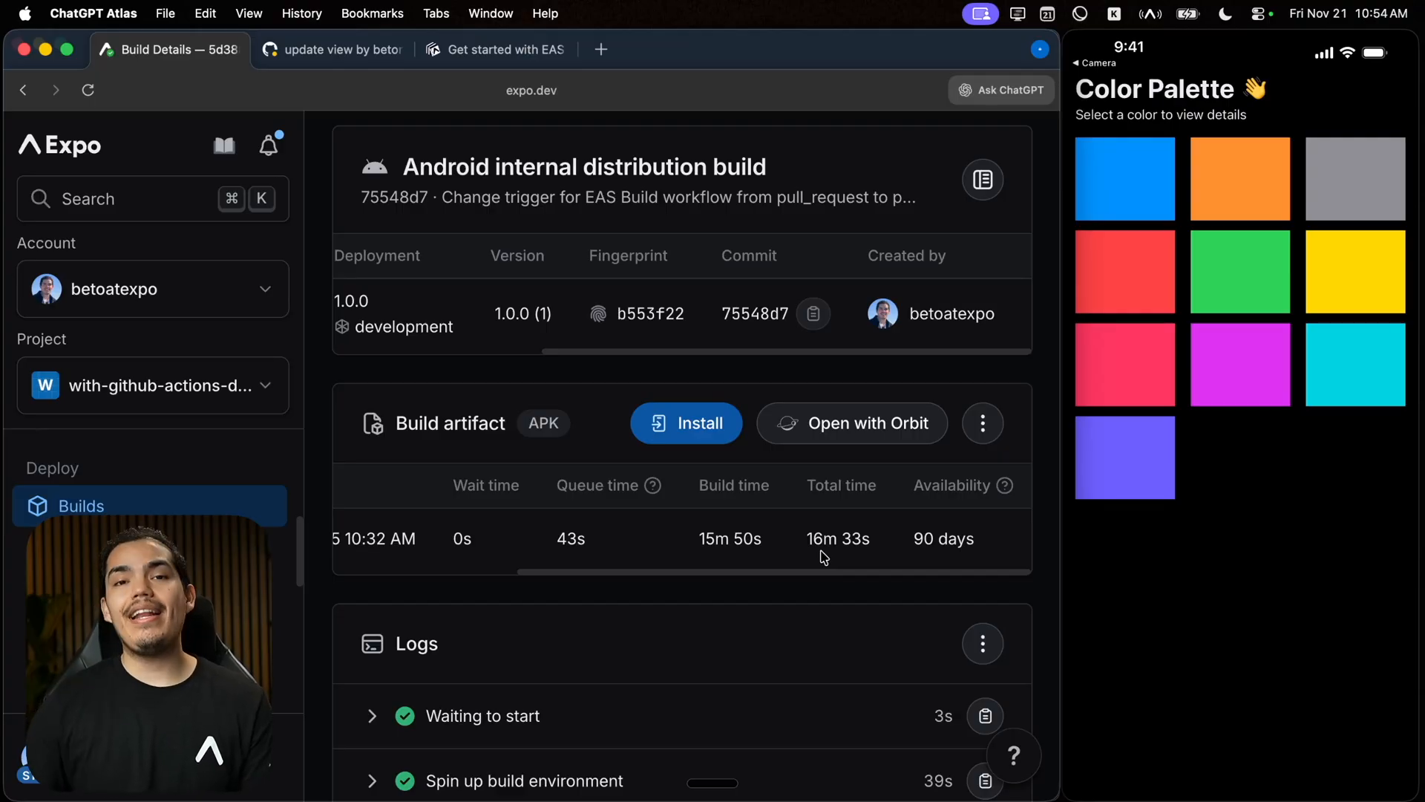
scroll("left", 3)
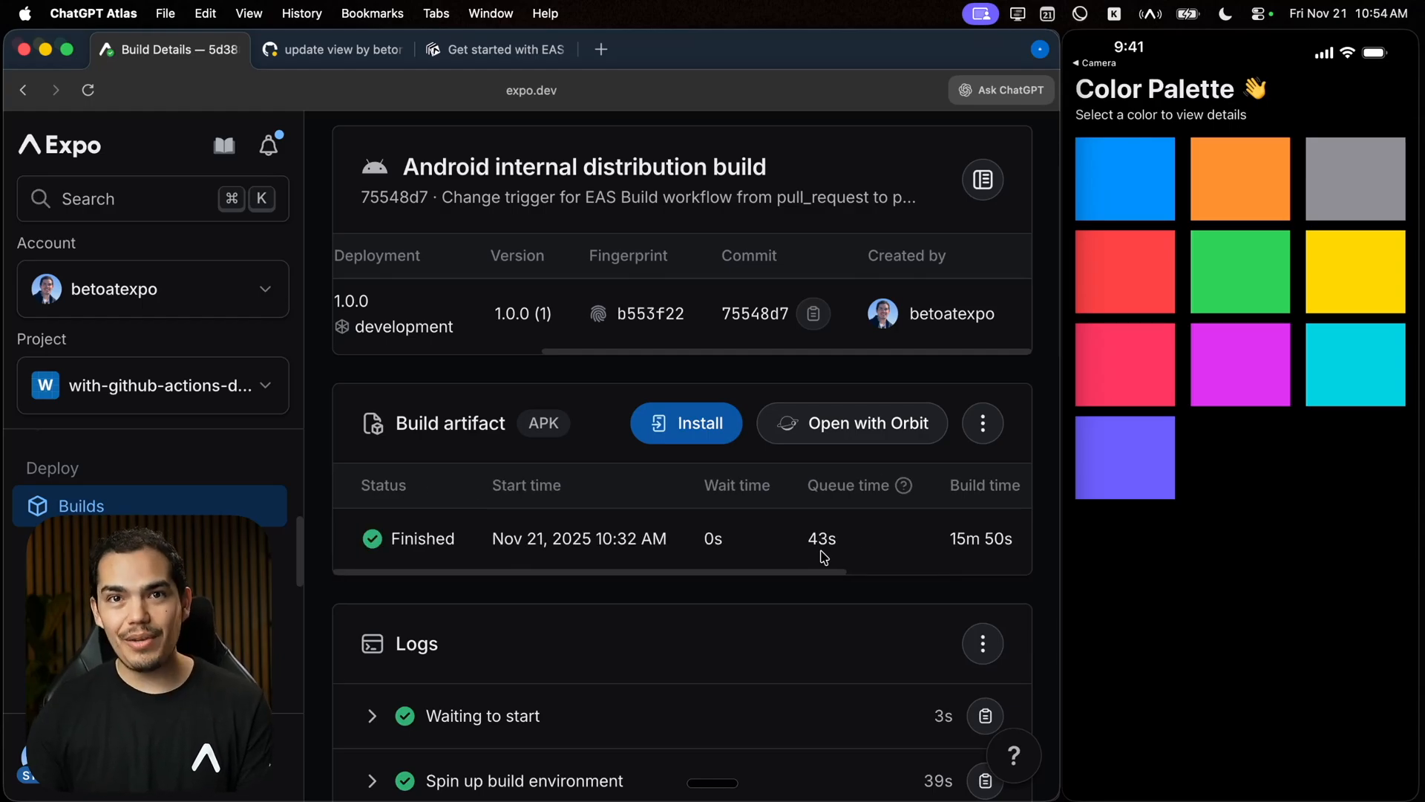
mouse_move(695, 437)
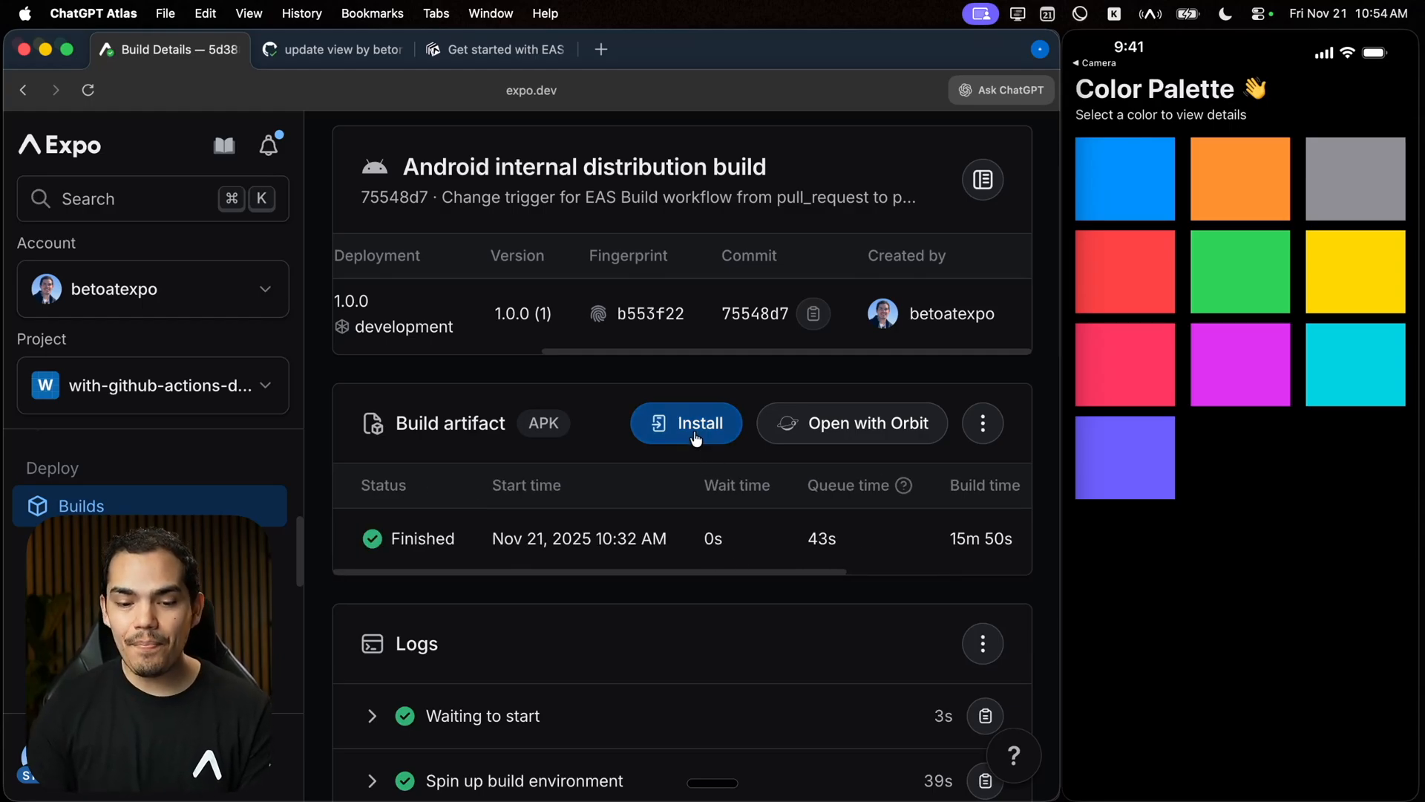
left_click(686, 423)
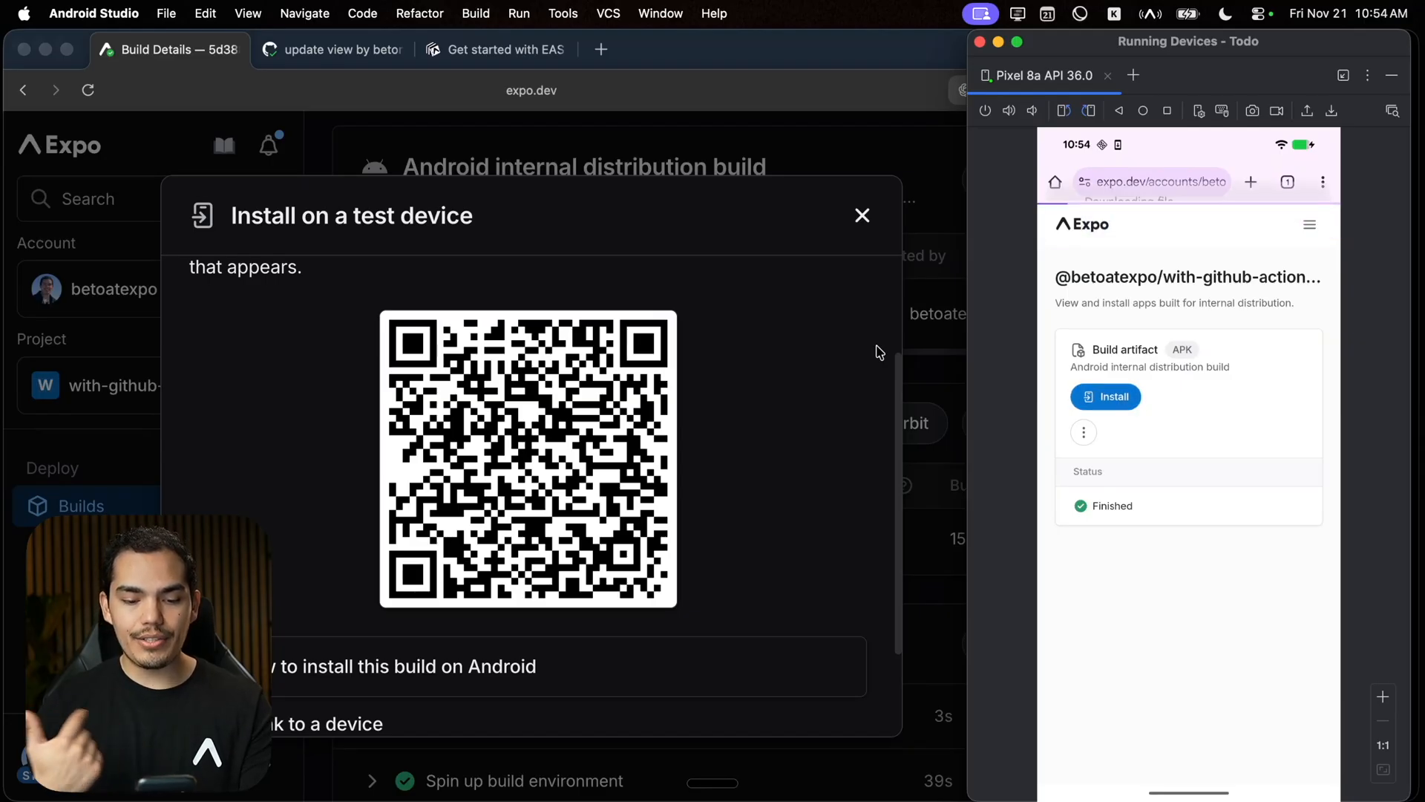
- Download the Android build's APK on the Pixel 8a emulator and open it
left_click(1105, 397)
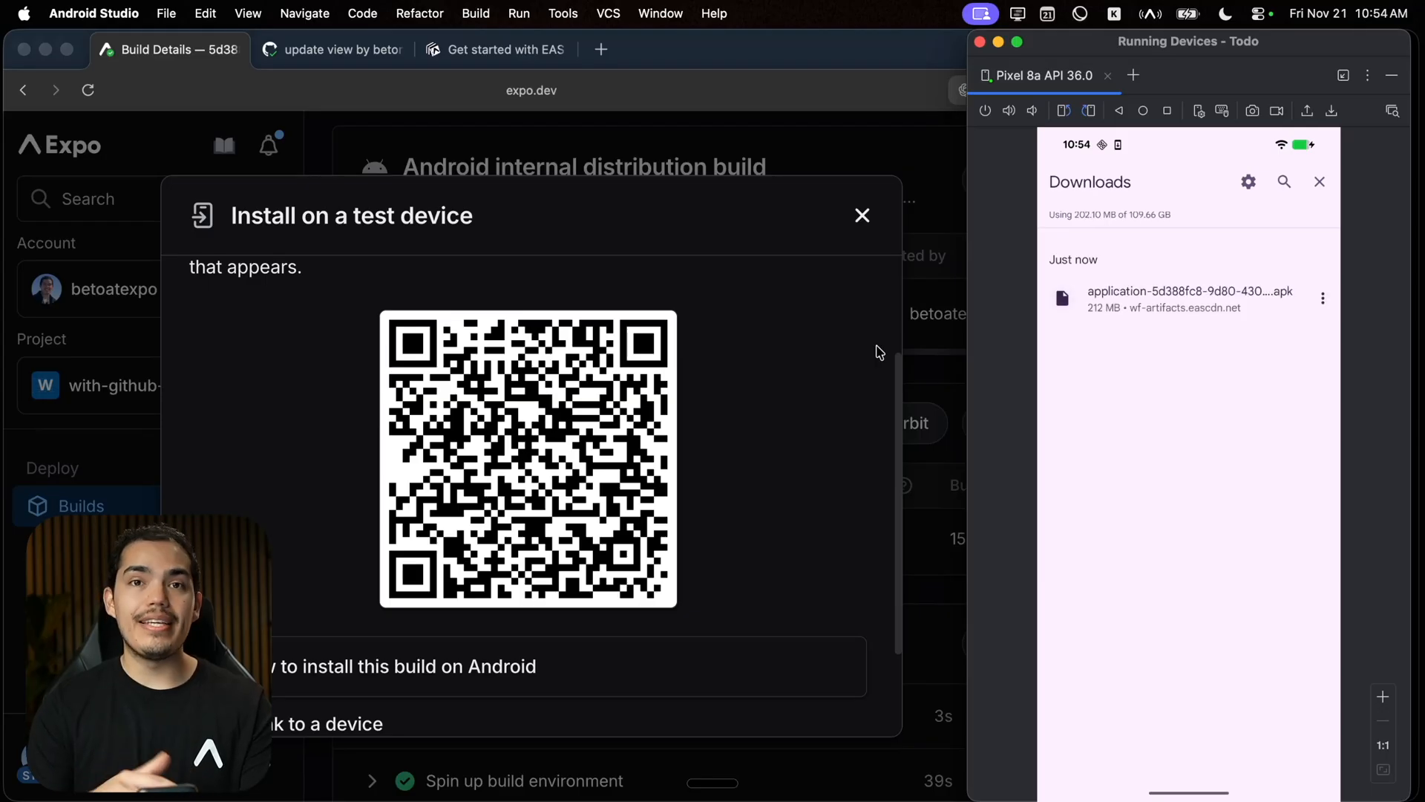
left_click(1188, 301)
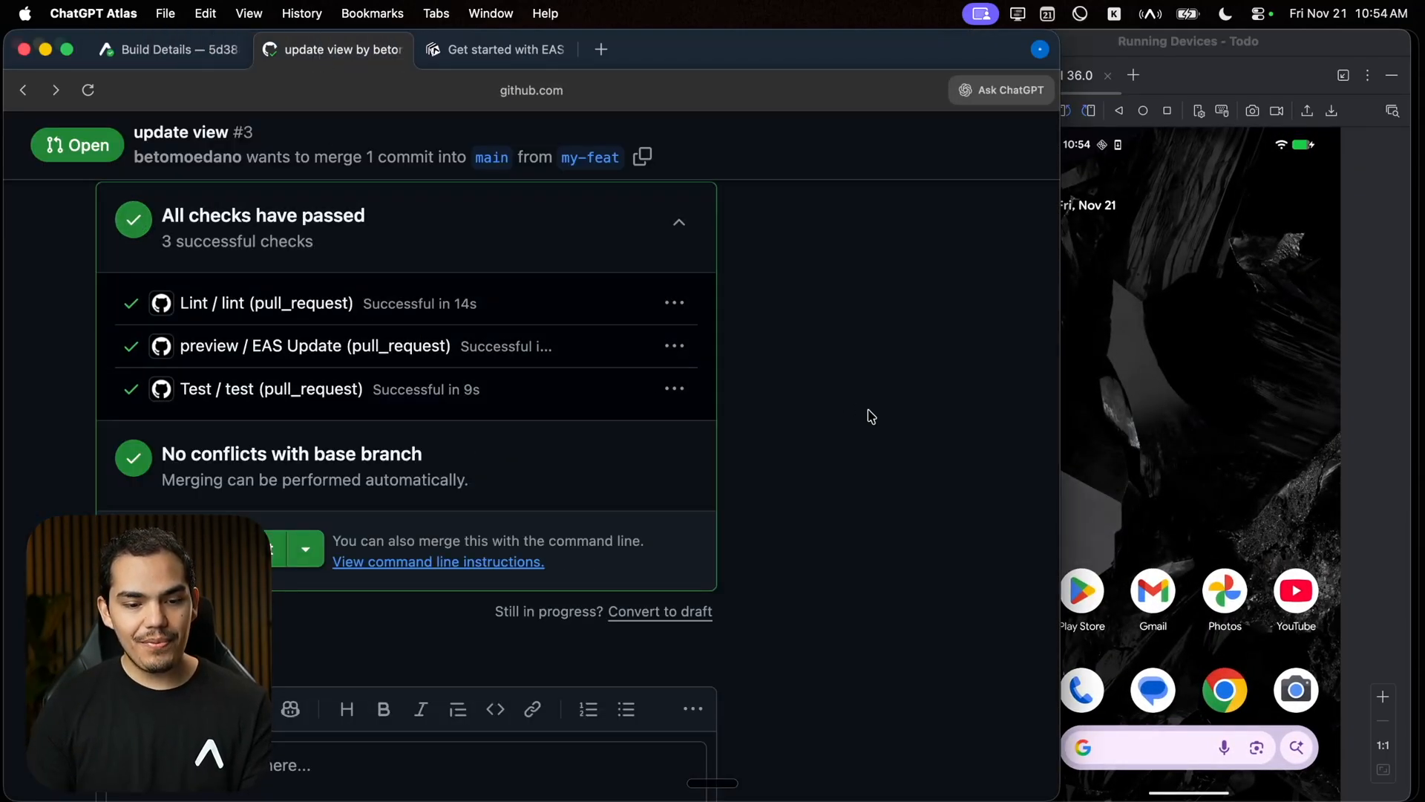
- Launch Color Palette on the emulator and open Face #0's details, primary #7032d4
scroll("down", 3)
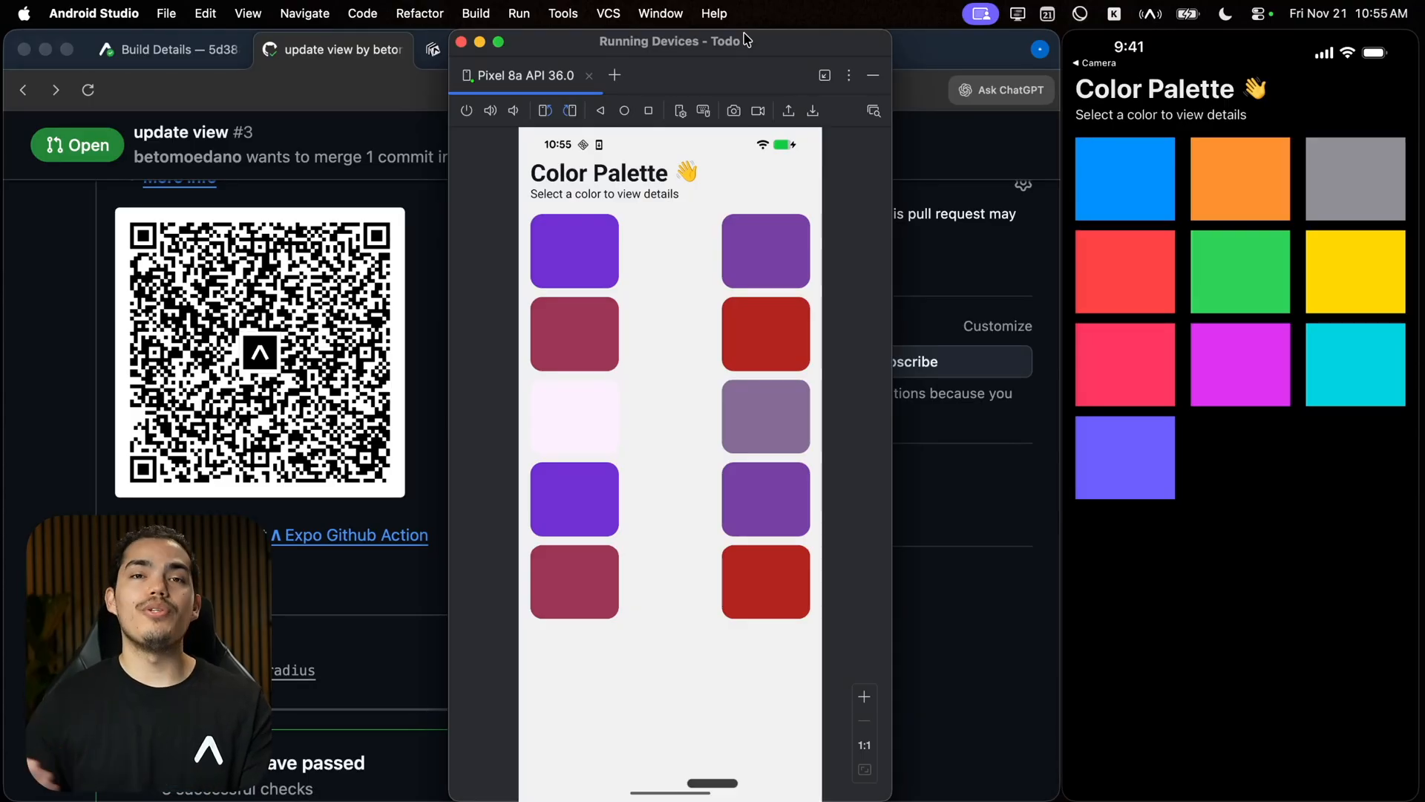
left_click(574, 416)
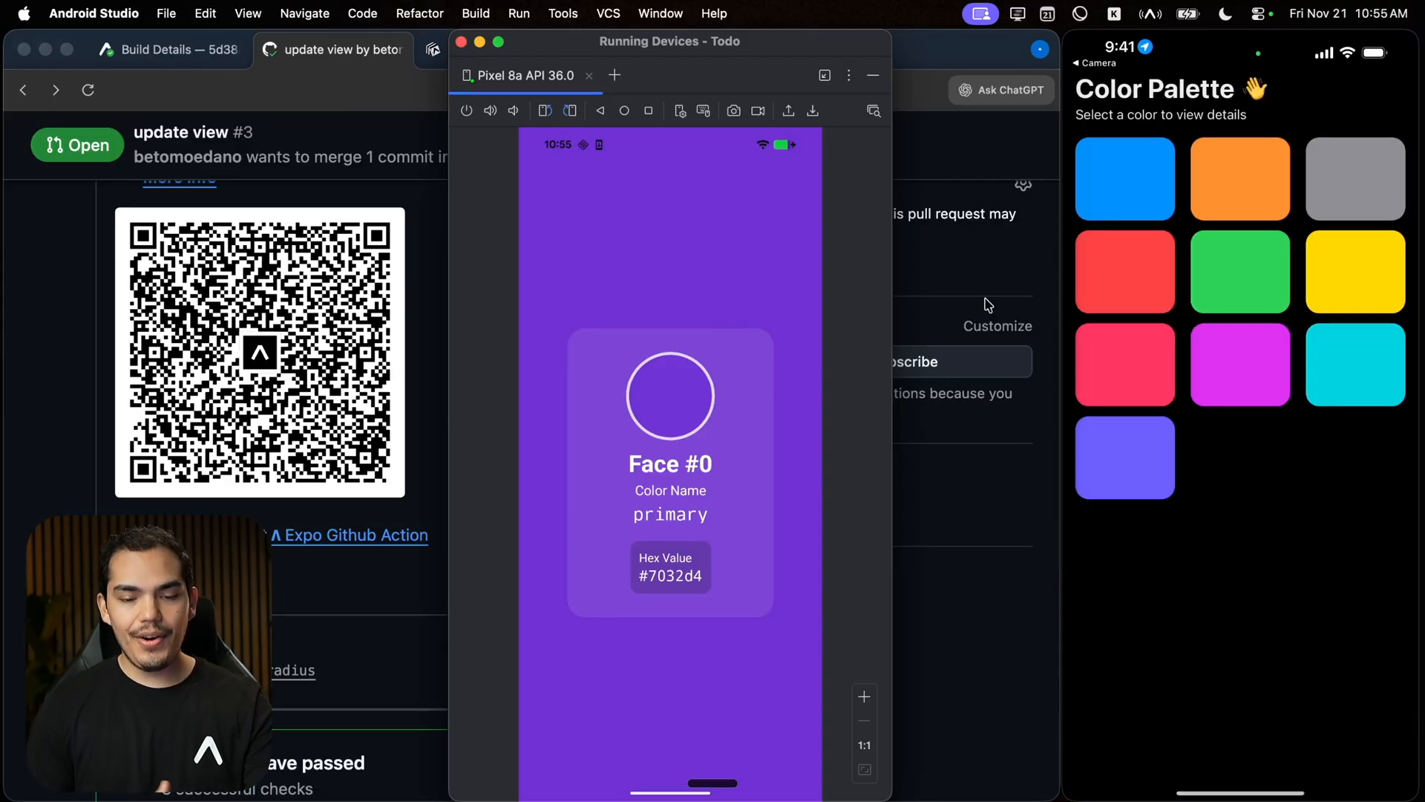
left_click(1354, 271)
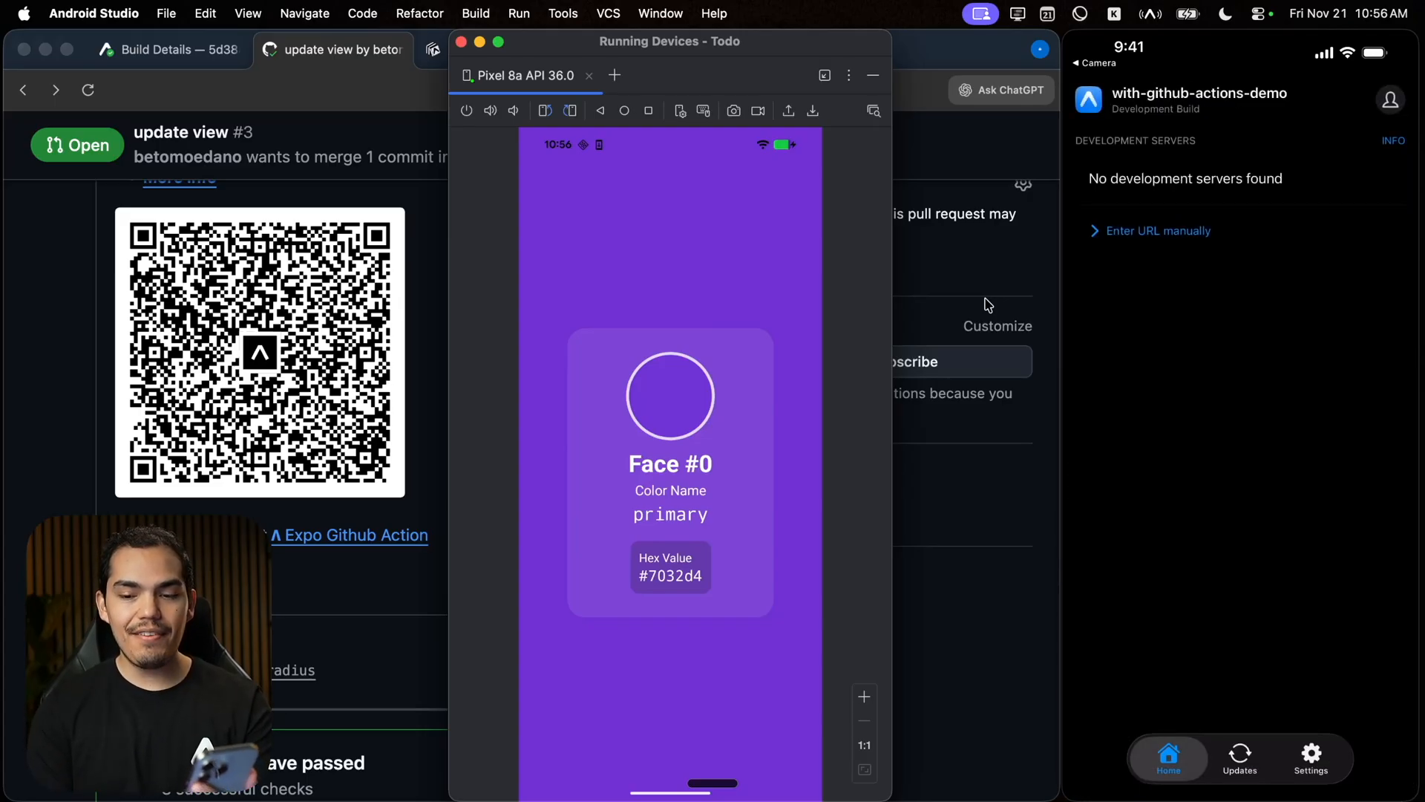
- Open the iPhone dev build's Updates list and sign in to the Expo account
left_click(1239, 758)
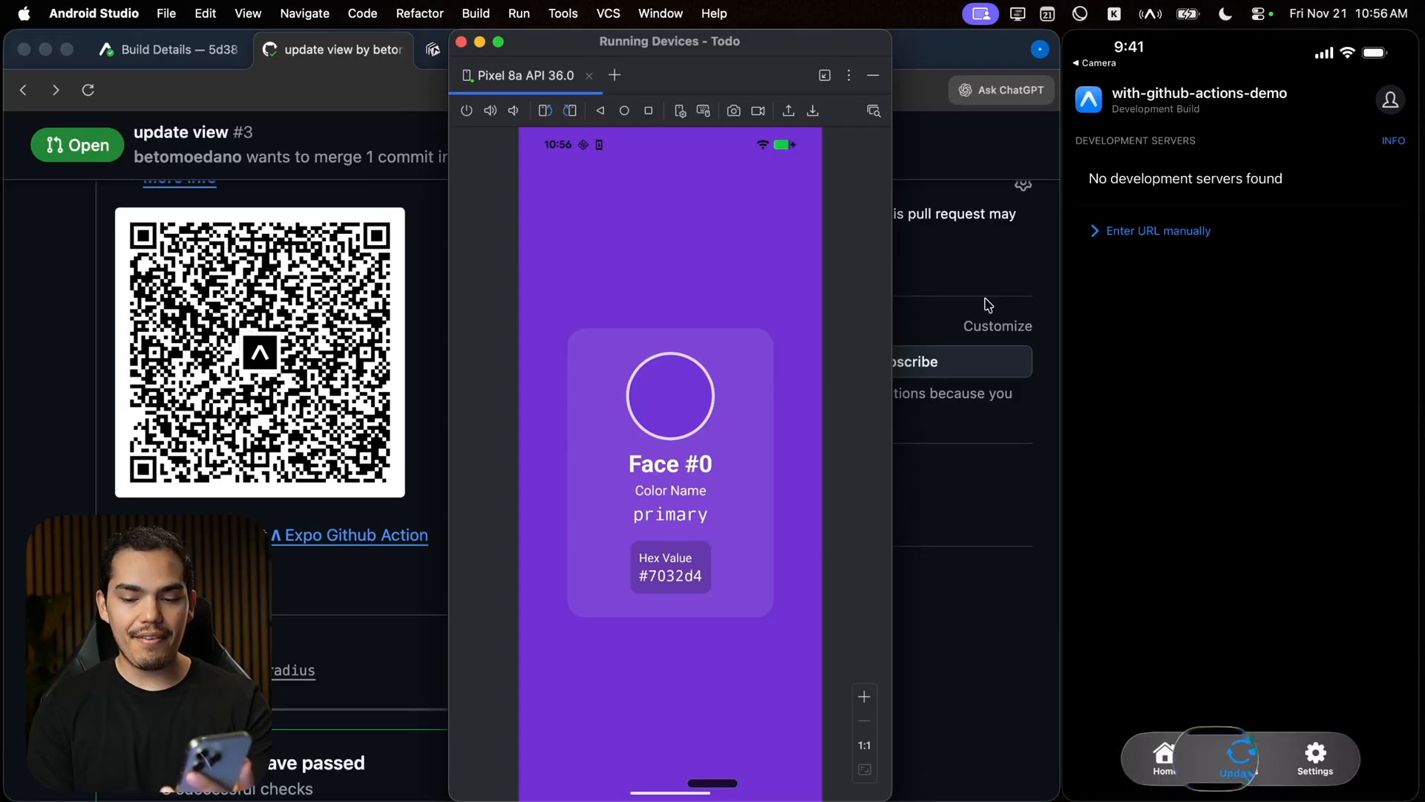
left_click(1239, 757)
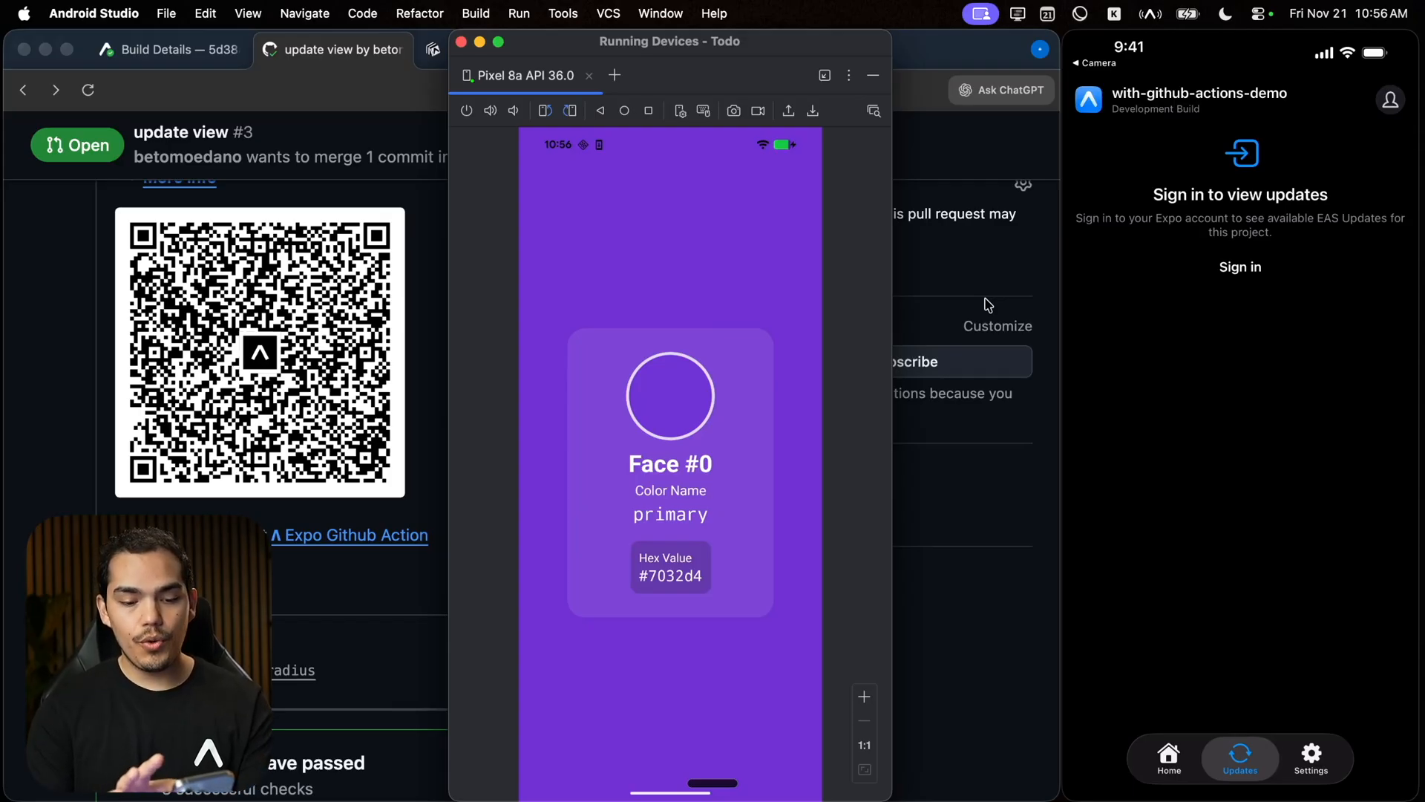
left_click(1390, 100)
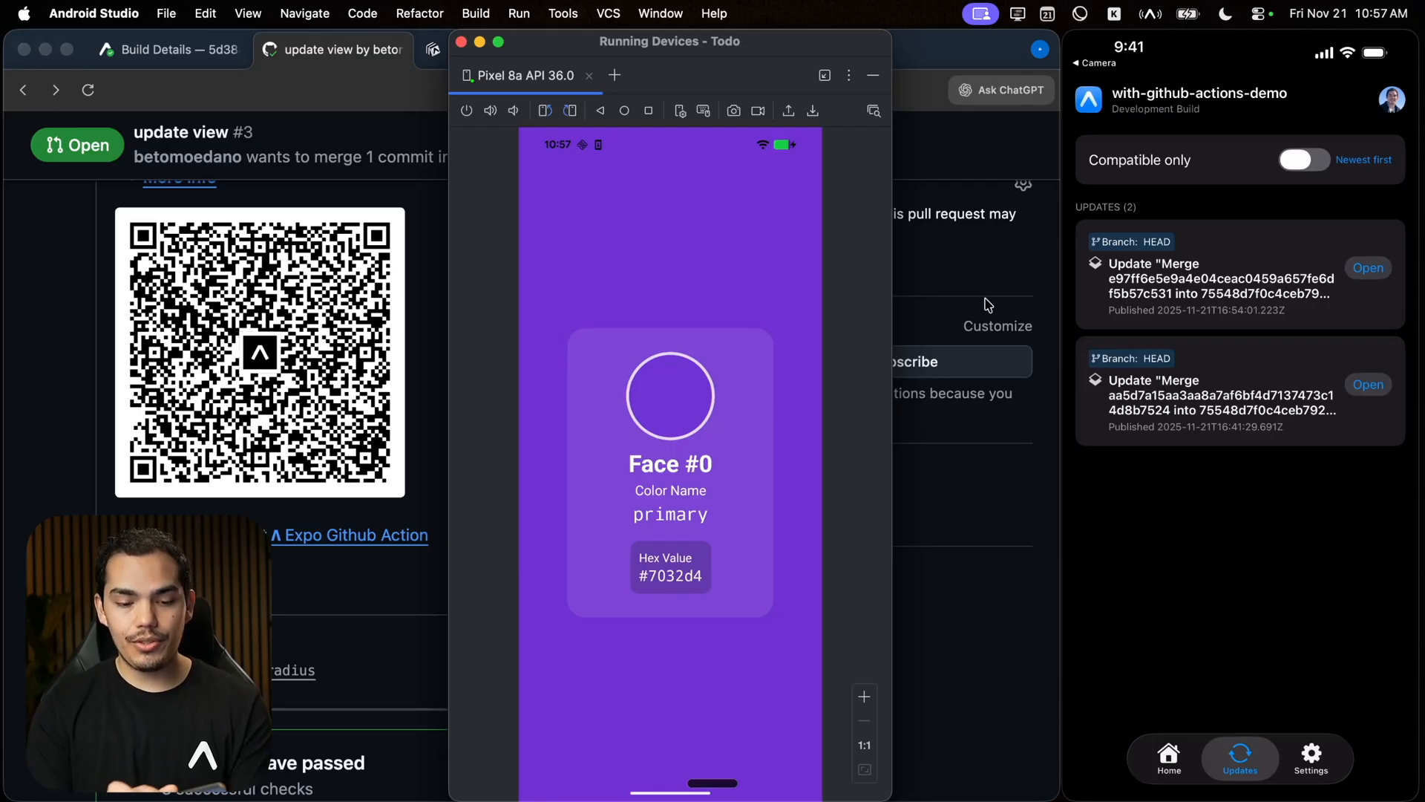
- Open the newest published HEAD branch update on the iPhone
left_click(1303, 158)
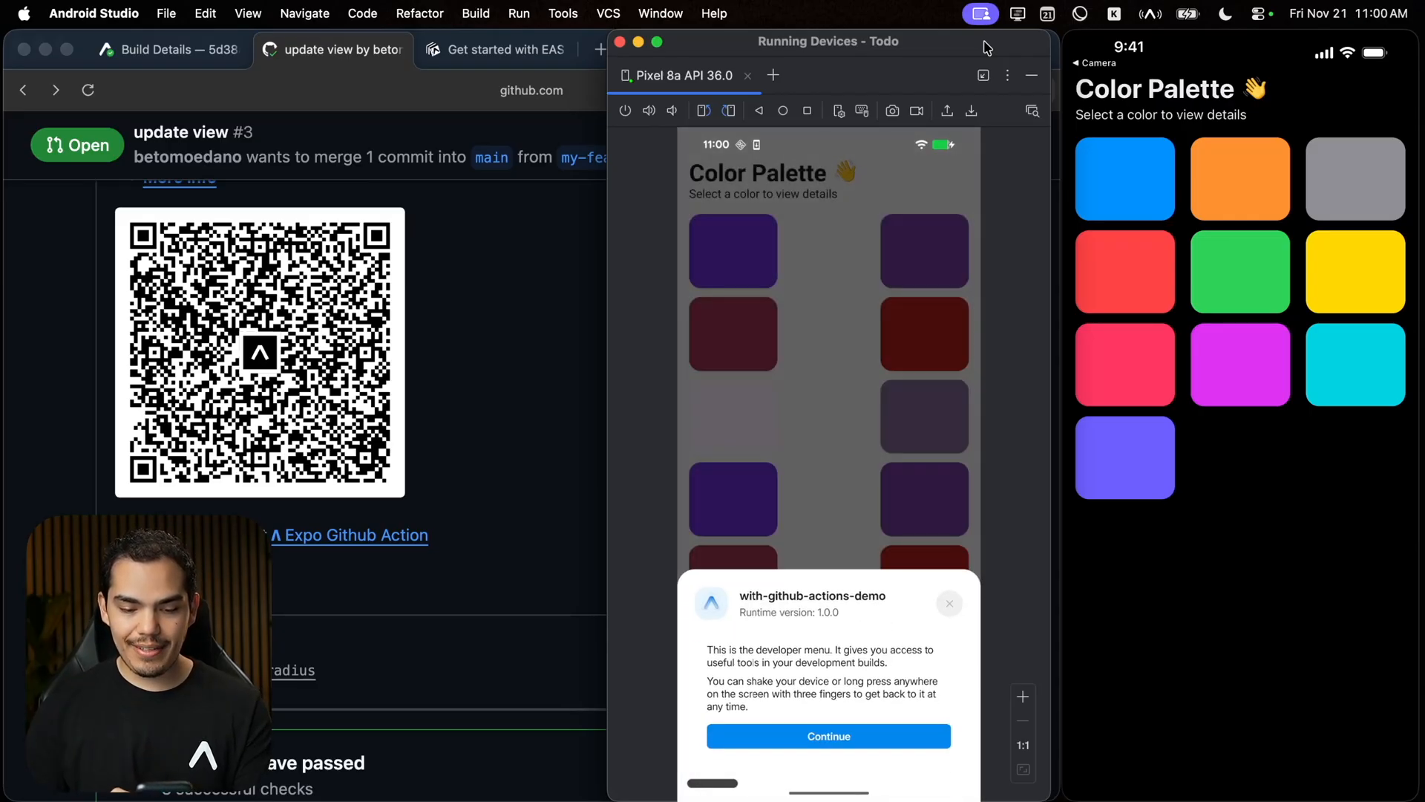
- Return to GitHub pull request #3 and scroll down to the Merge pull request button
left_click(828, 735)
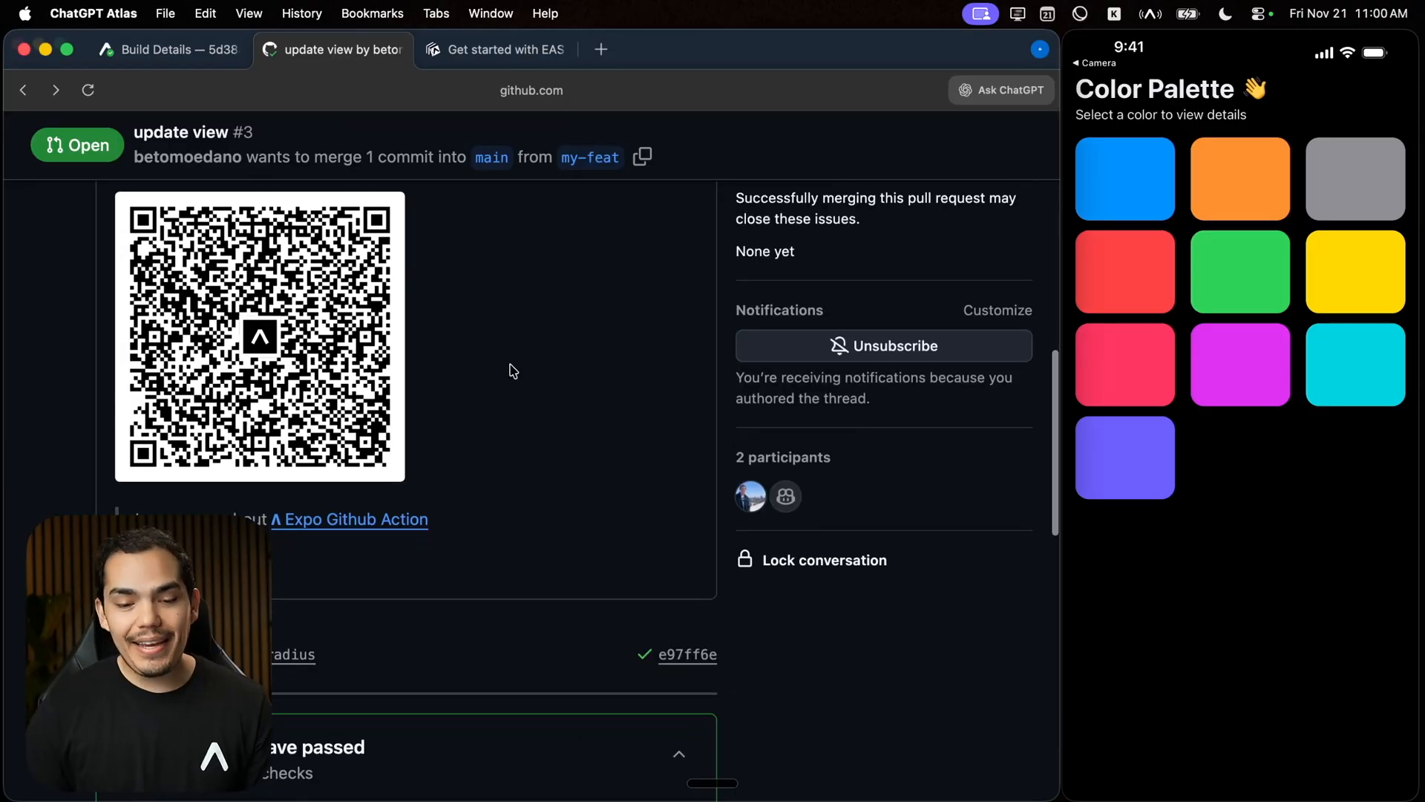
scroll("down", 3)
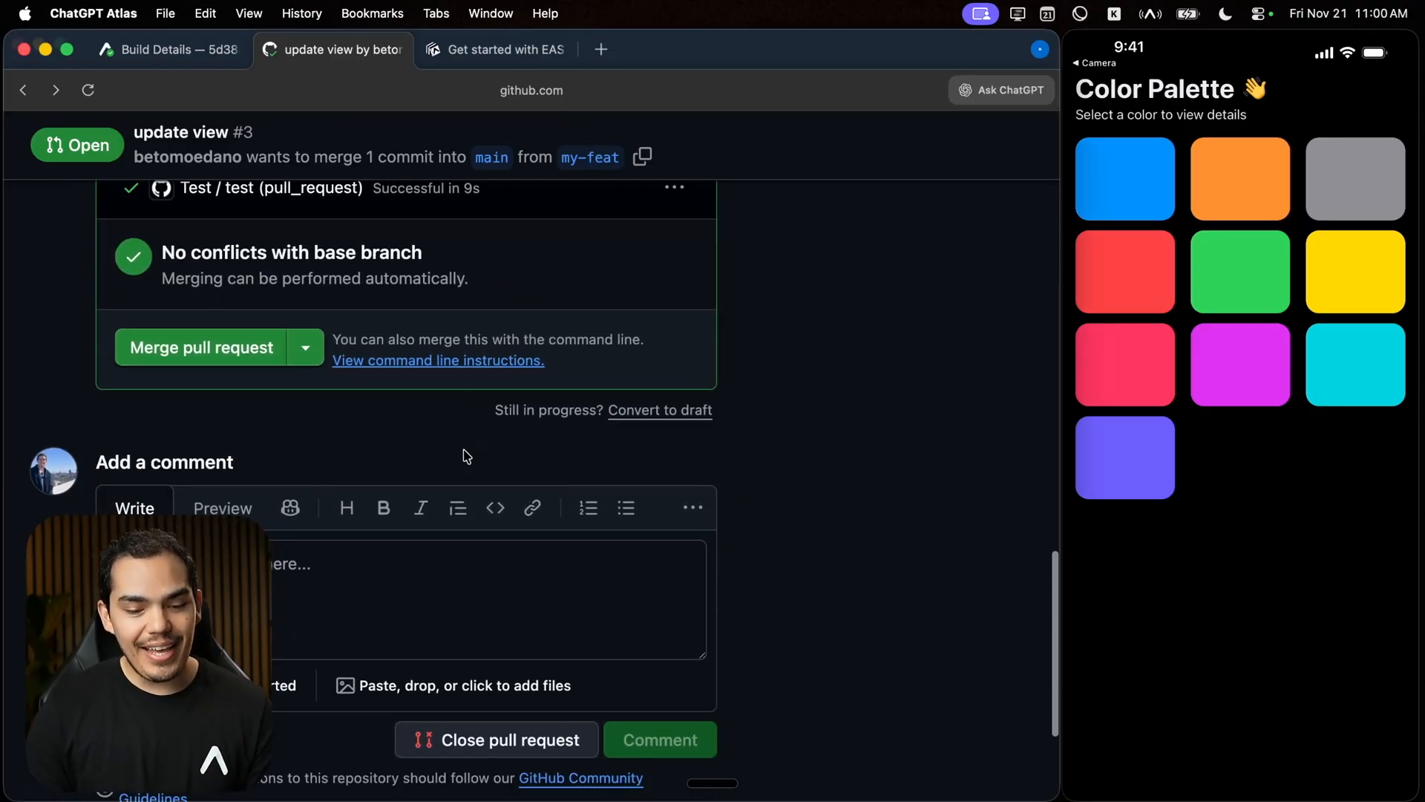